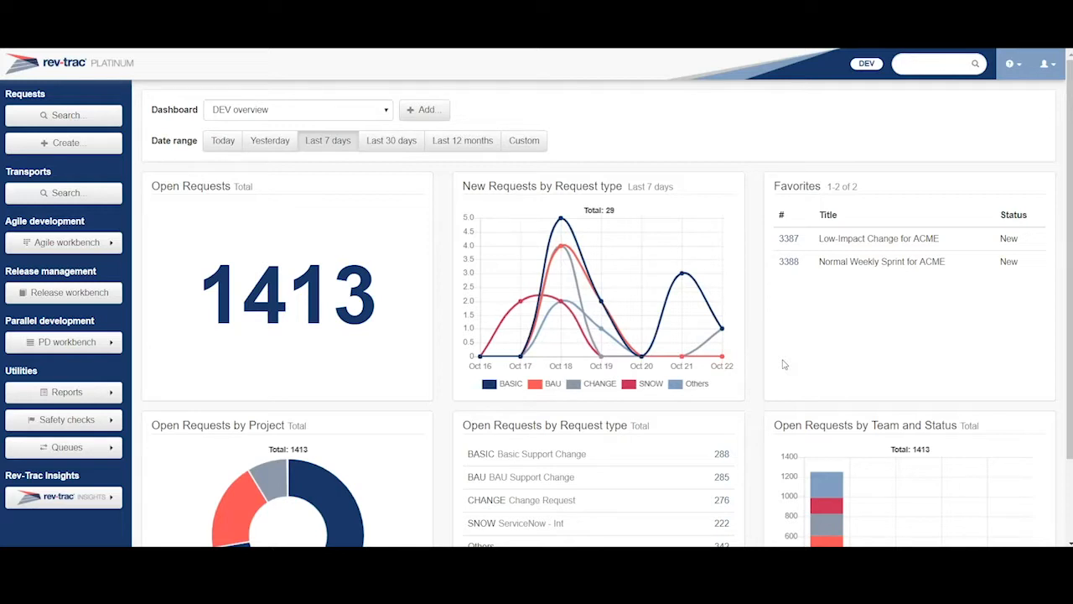
mouse_move(683, 441)
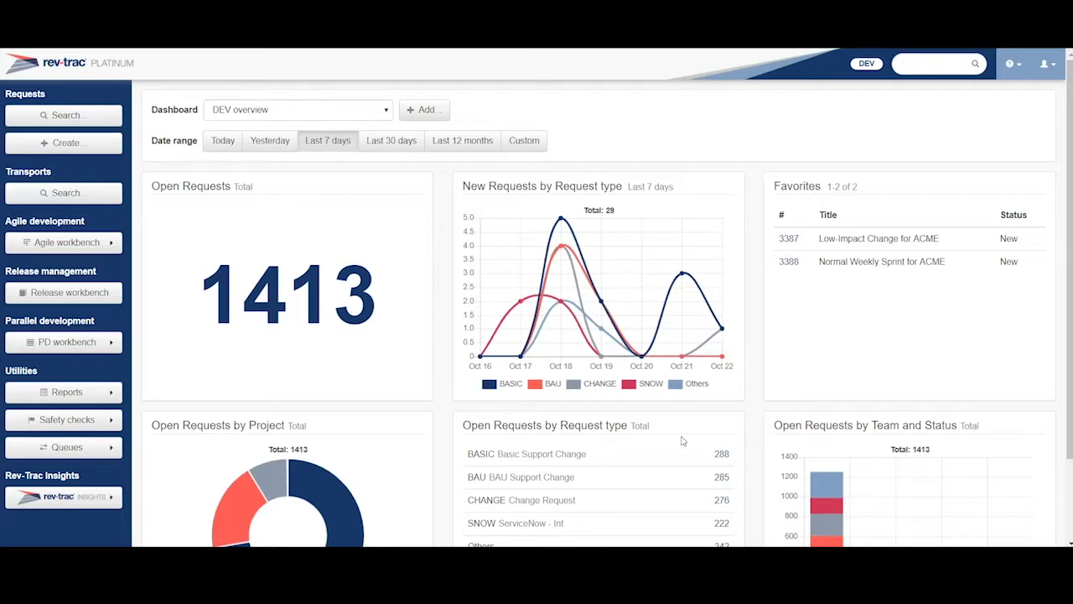
mouse_move(491, 300)
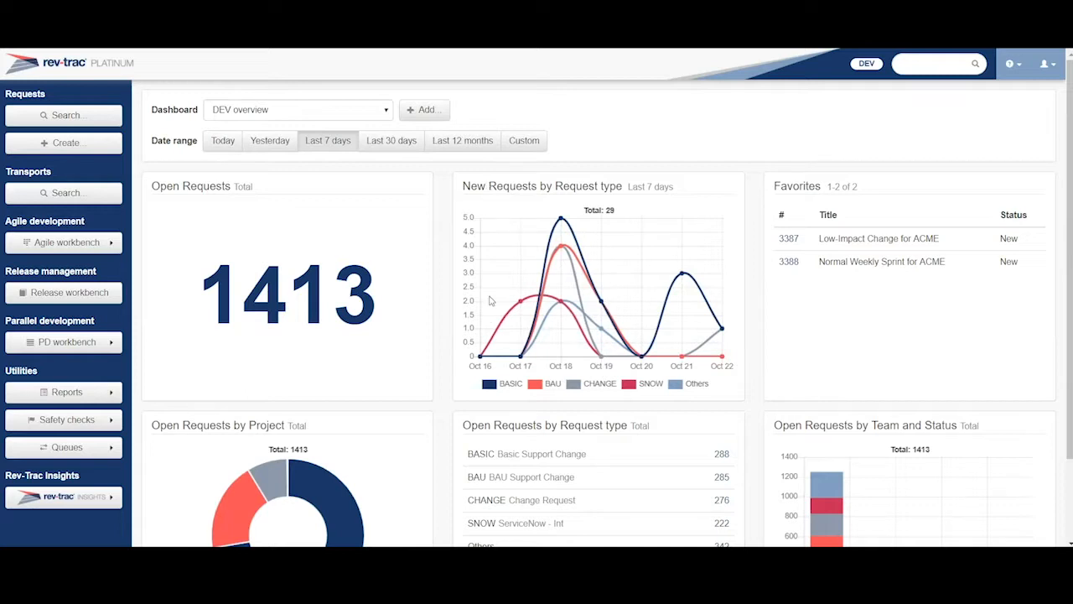
mouse_move(548, 313)
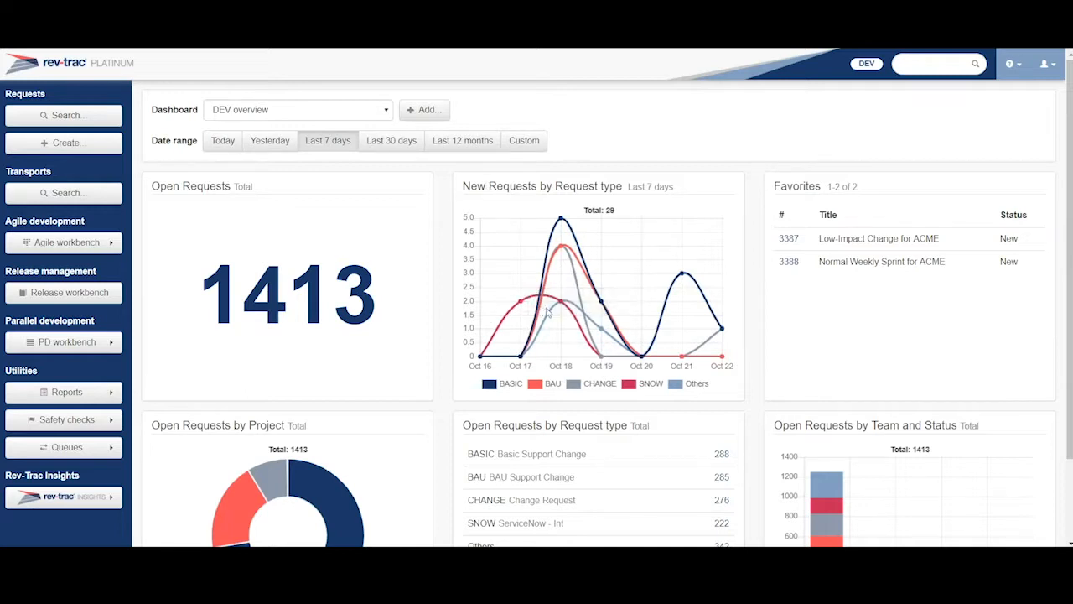
mouse_move(817, 346)
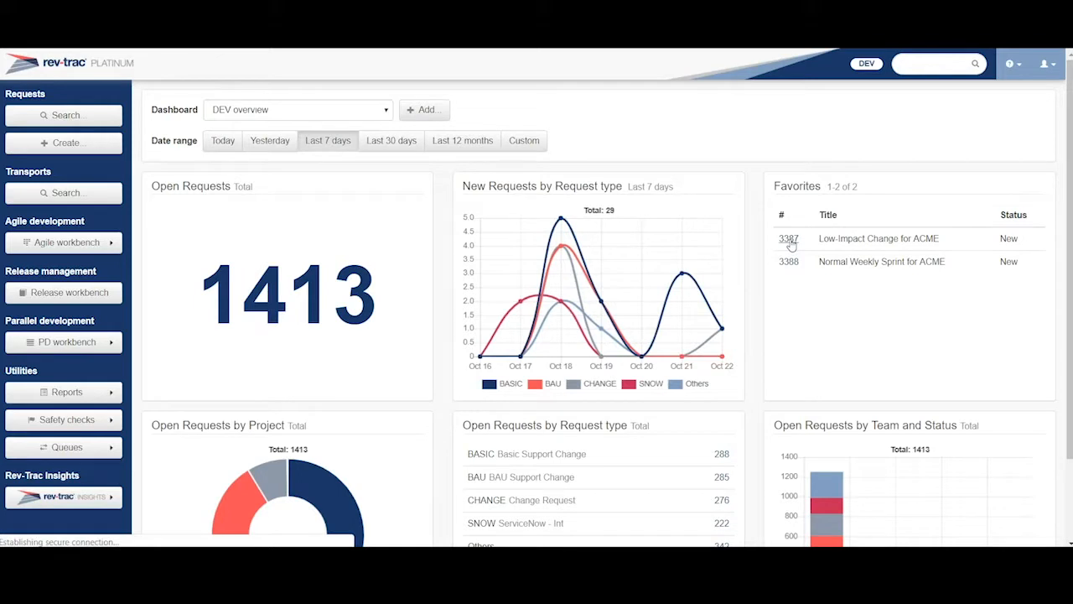
Open request 3387 Low-Impact Change for ACME from the Favorites panel.
click(788, 238)
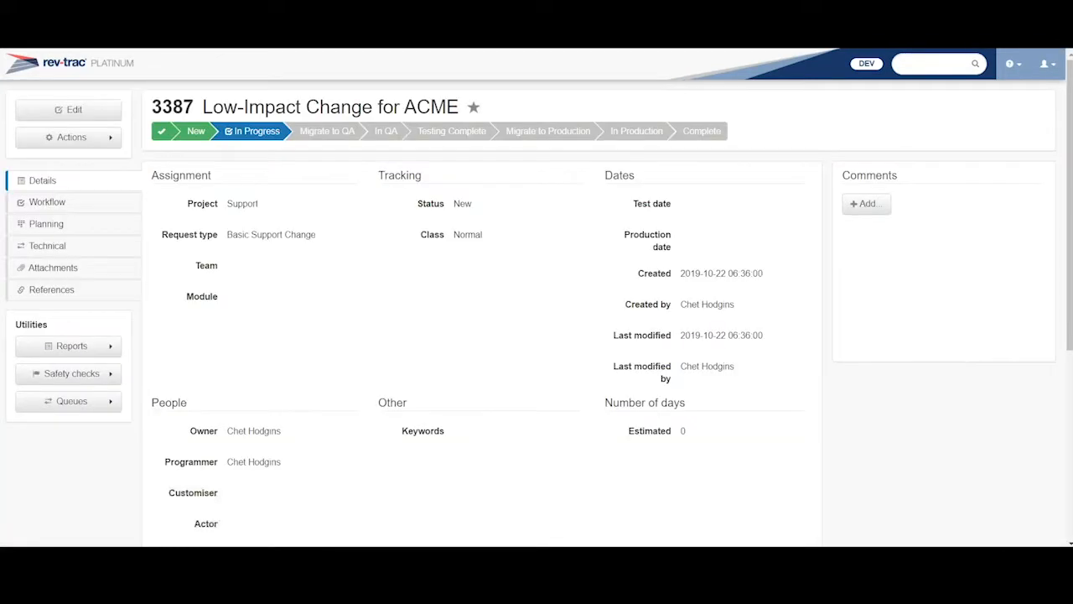
mouse_move(277, 150)
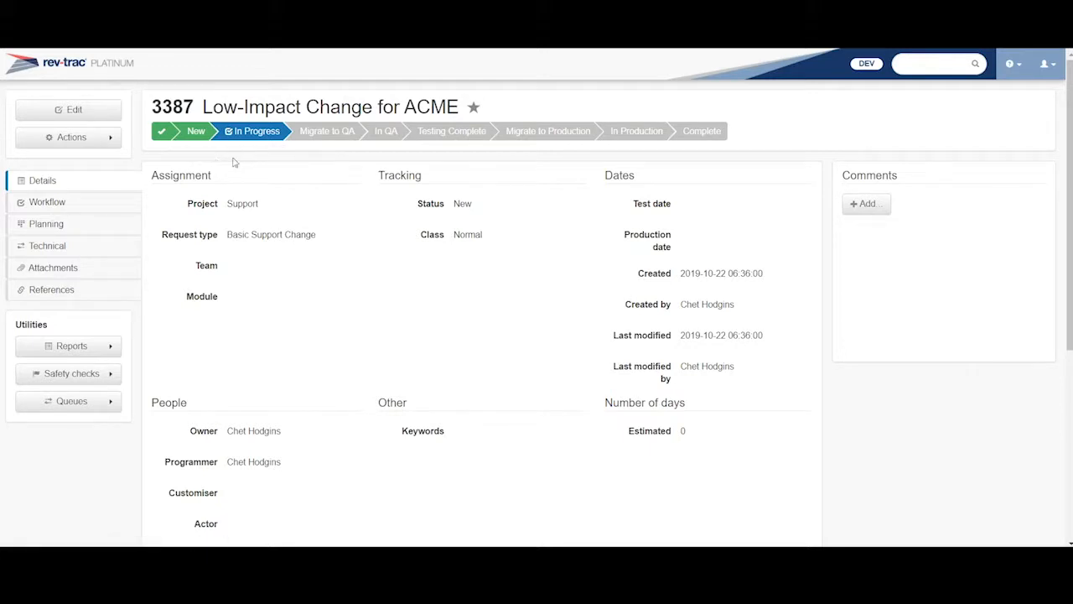
mouse_move(257, 160)
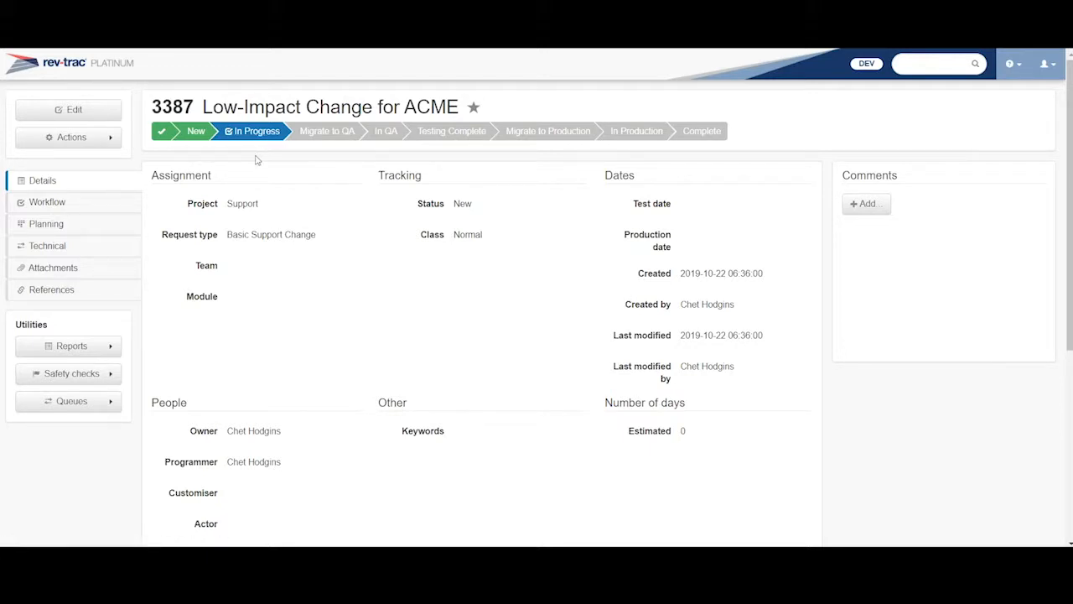
mouse_move(326, 150)
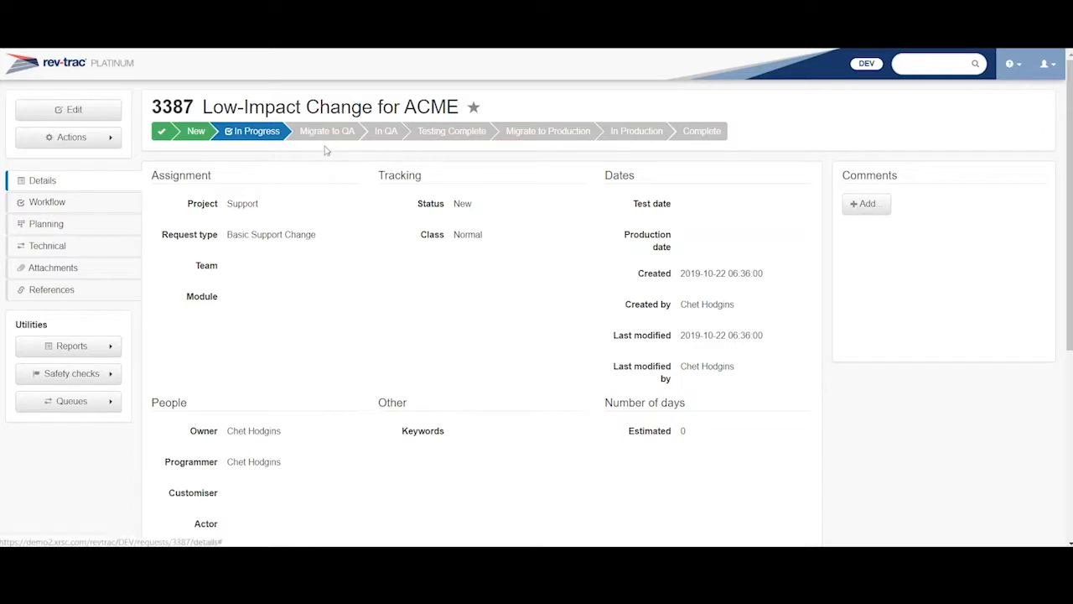
mouse_move(399, 199)
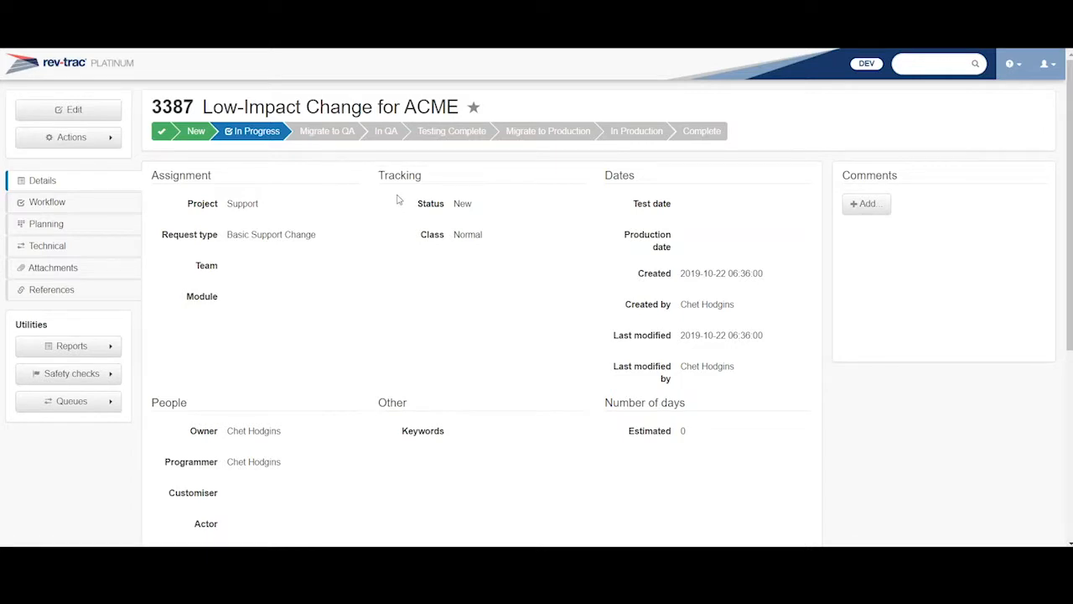
mouse_move(388, 146)
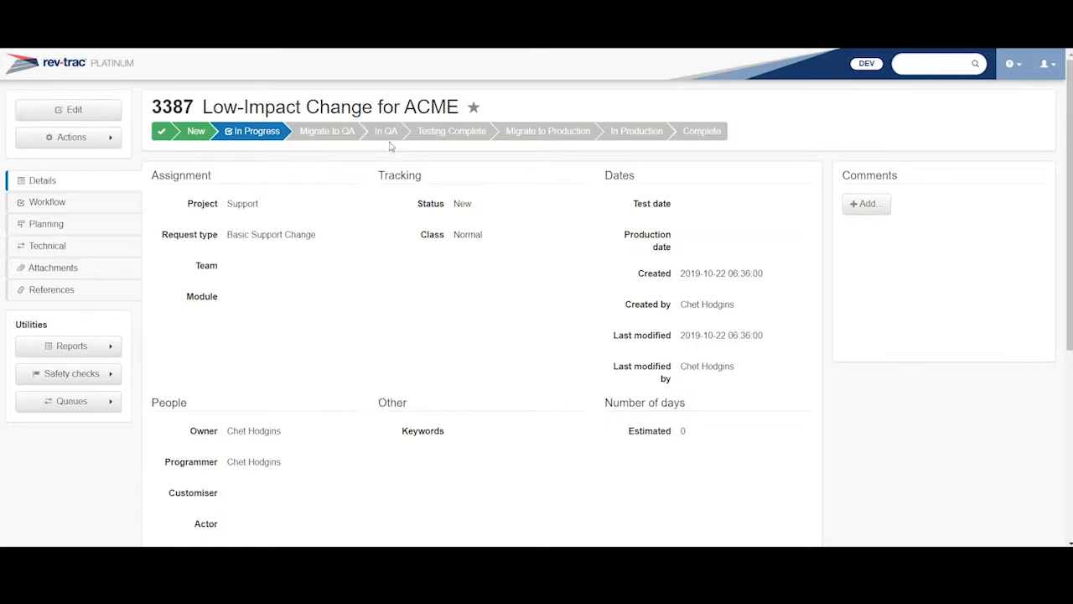
mouse_move(458, 148)
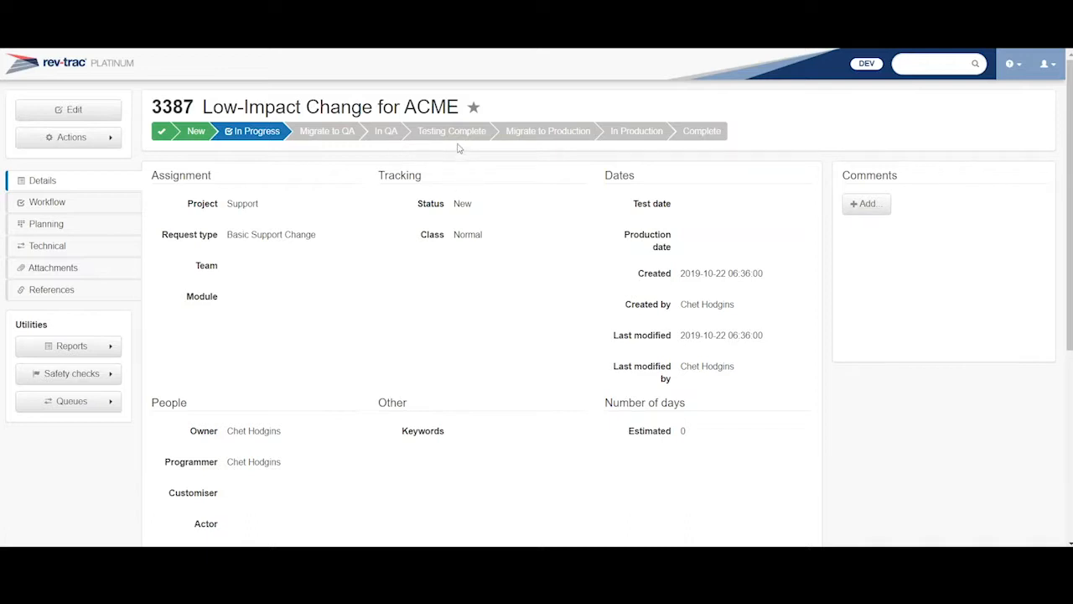
mouse_move(643, 146)
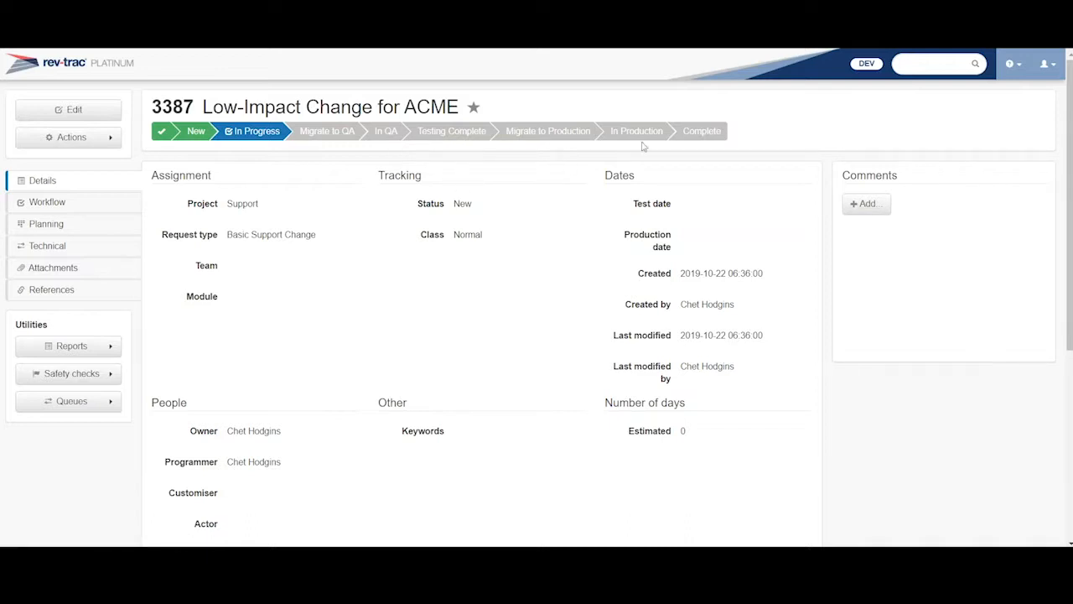
mouse_move(676, 174)
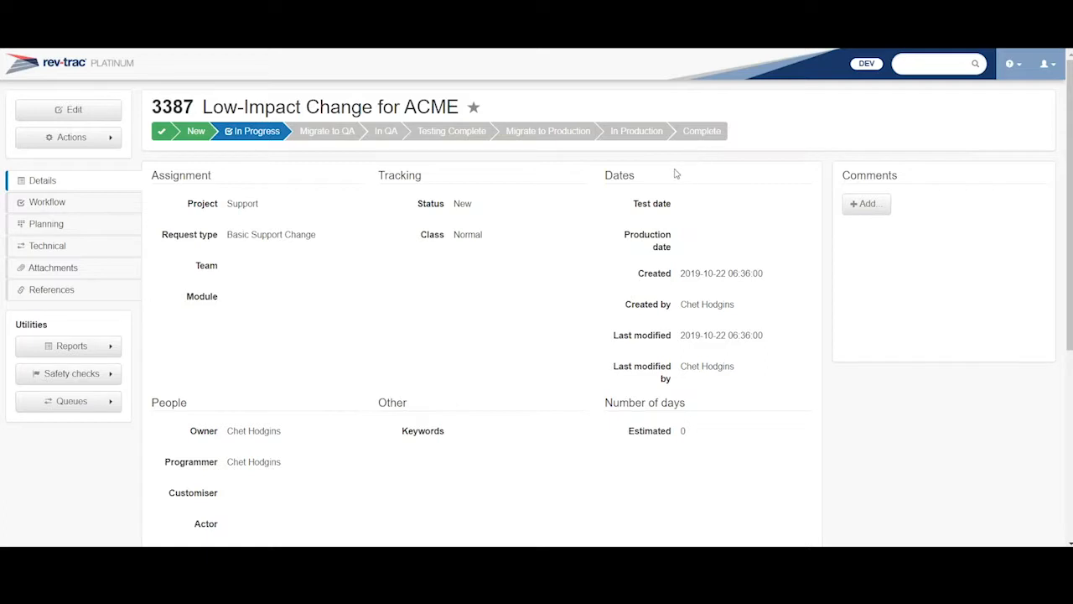
mouse_move(652, 203)
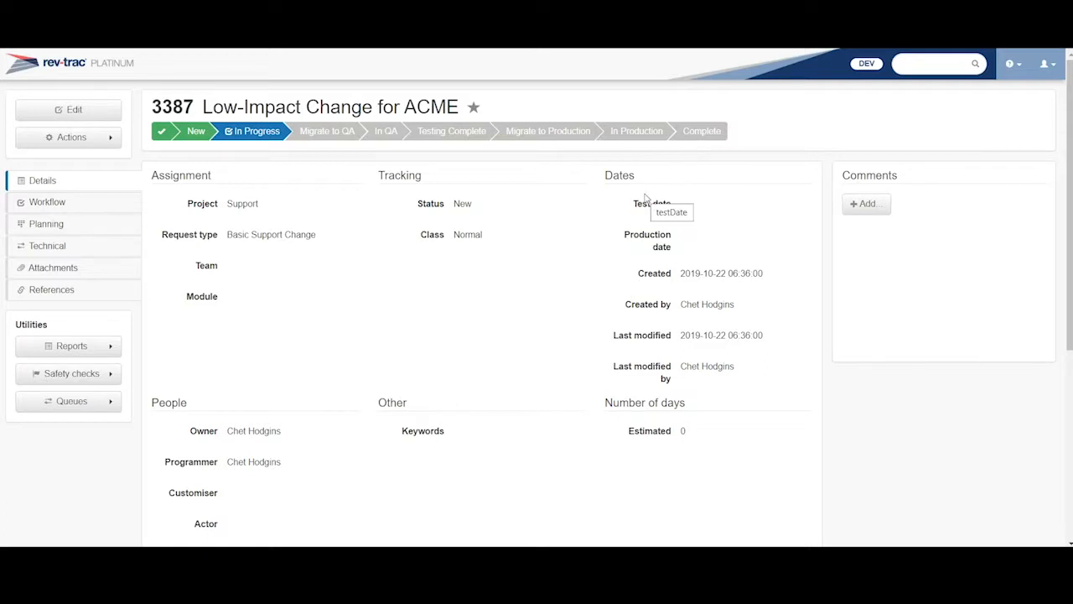
mouse_move(530, 138)
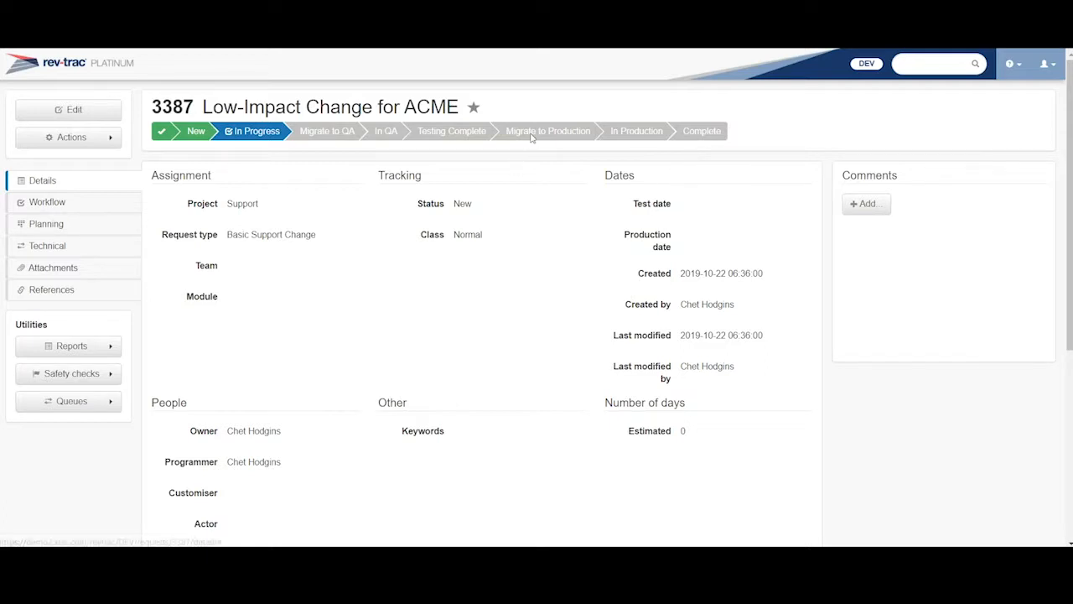
mouse_move(547, 131)
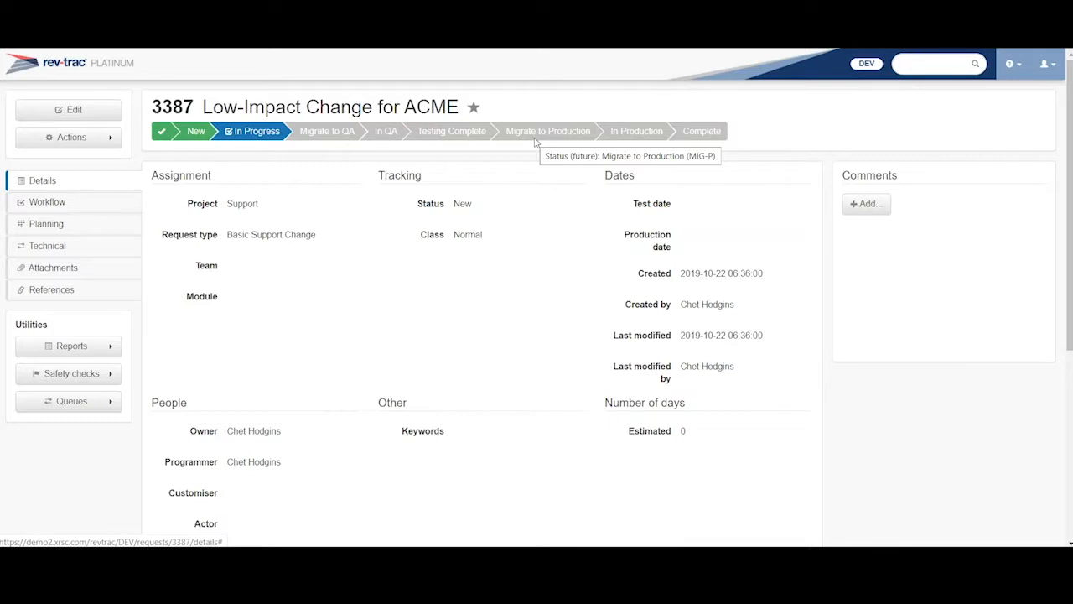
mouse_move(548, 130)
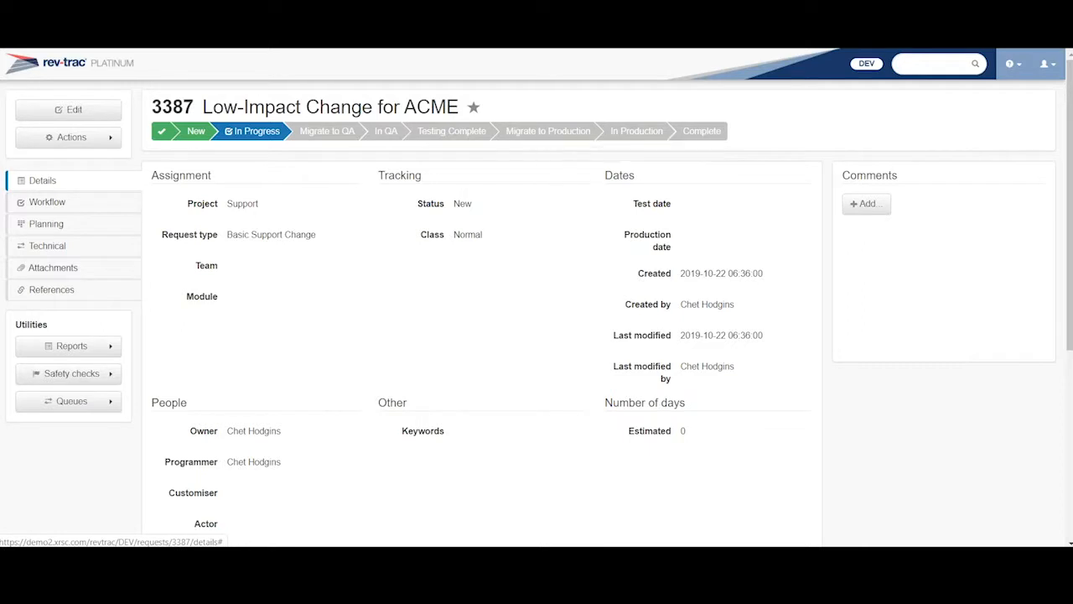
mouse_move(61, 68)
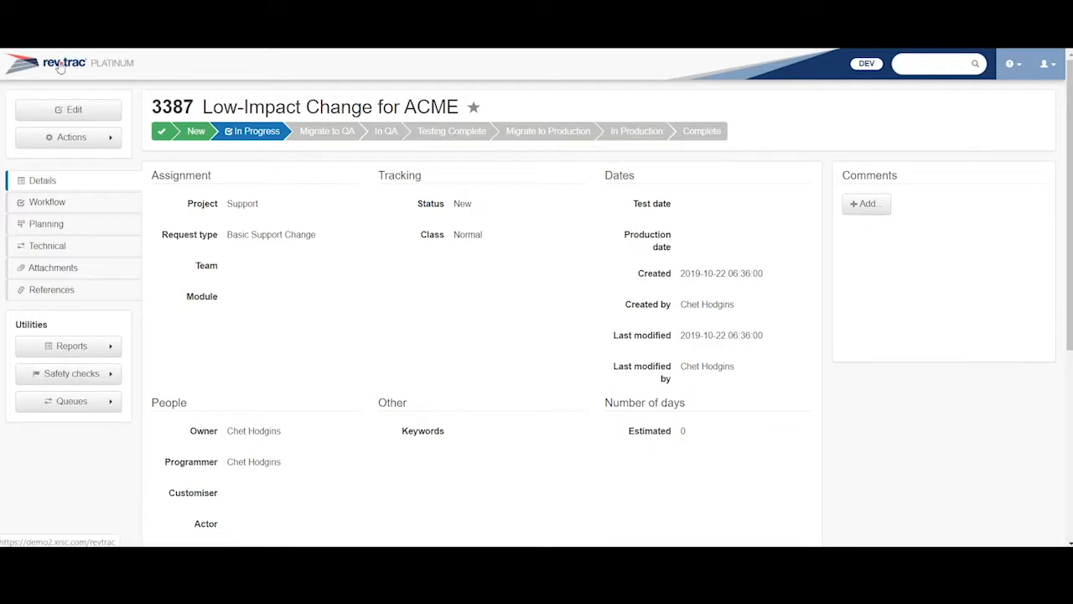
mouse_move(313, 200)
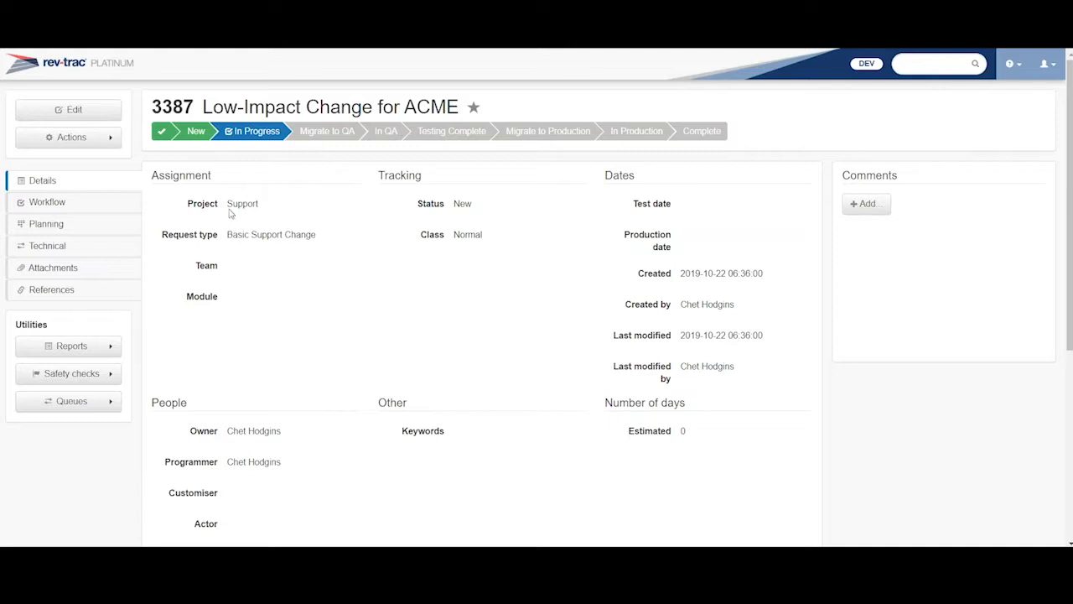
mouse_move(228, 248)
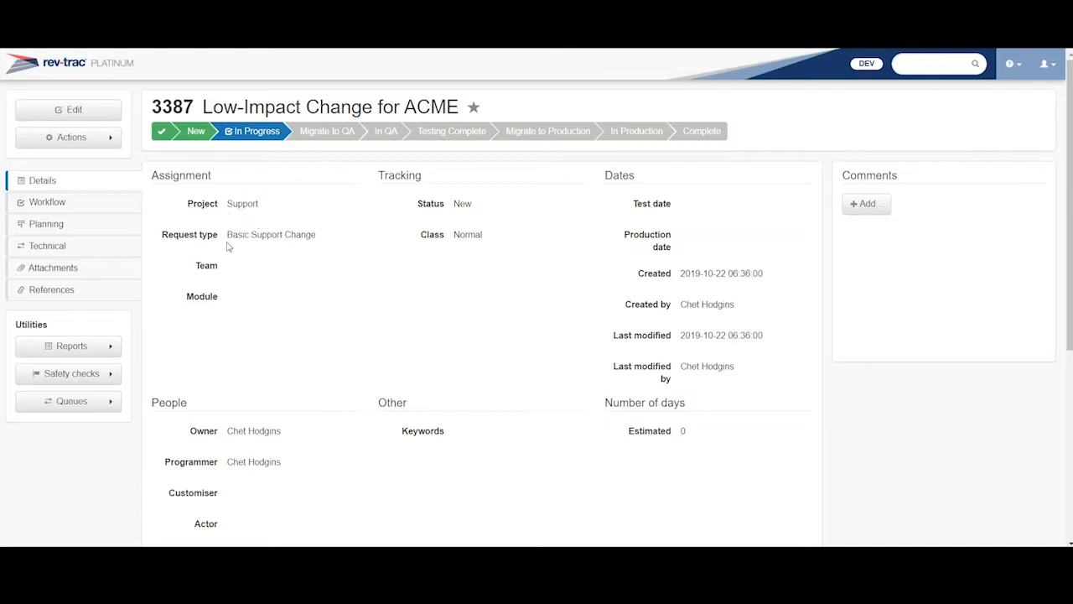
mouse_move(246, 281)
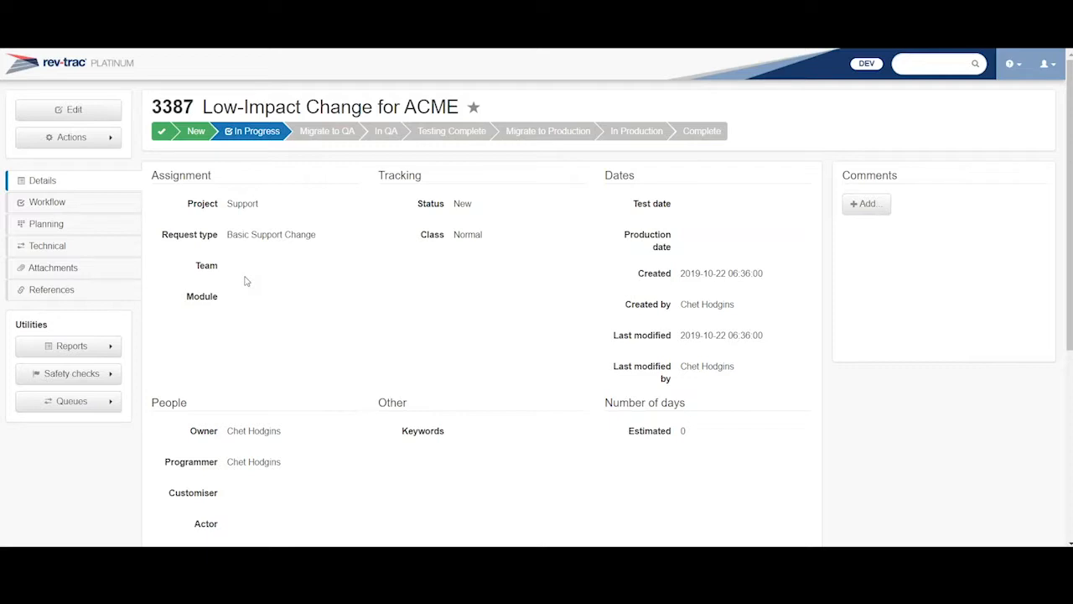
mouse_move(235, 249)
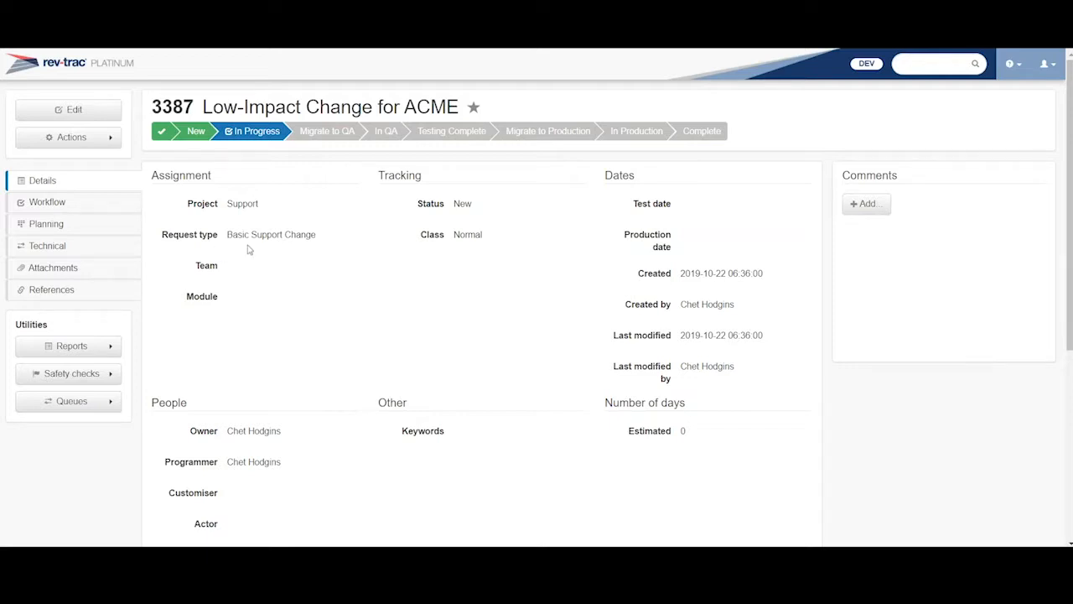
mouse_move(252, 261)
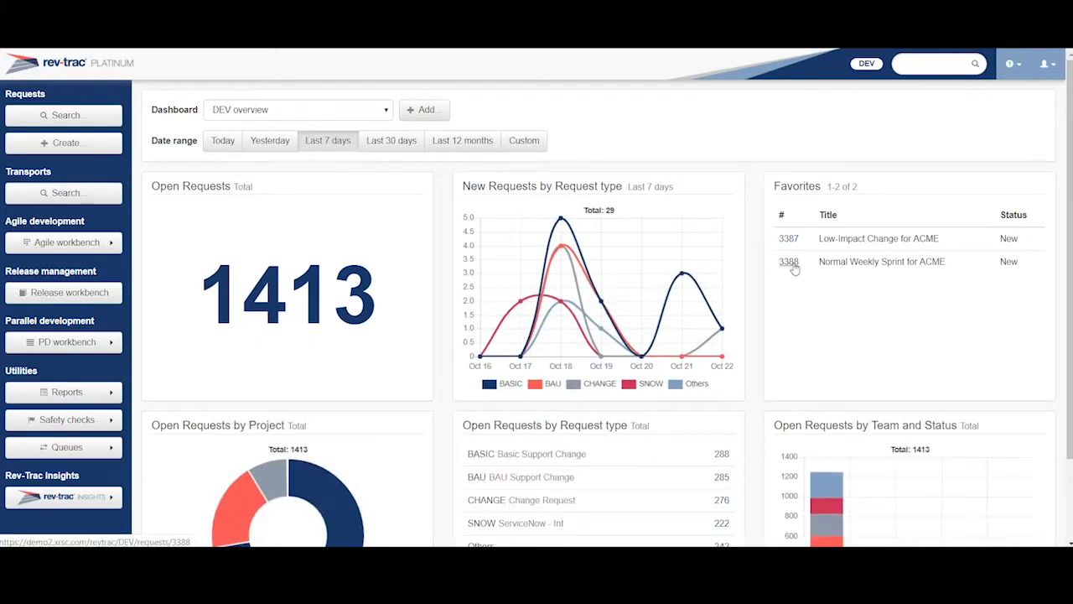
click(789, 261)
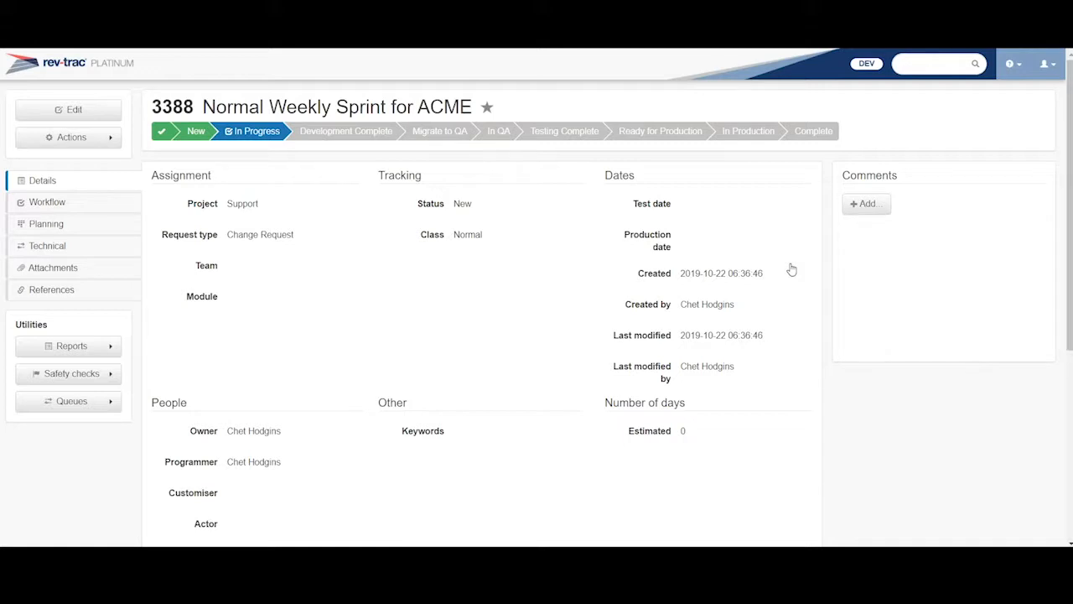
mouse_move(217, 168)
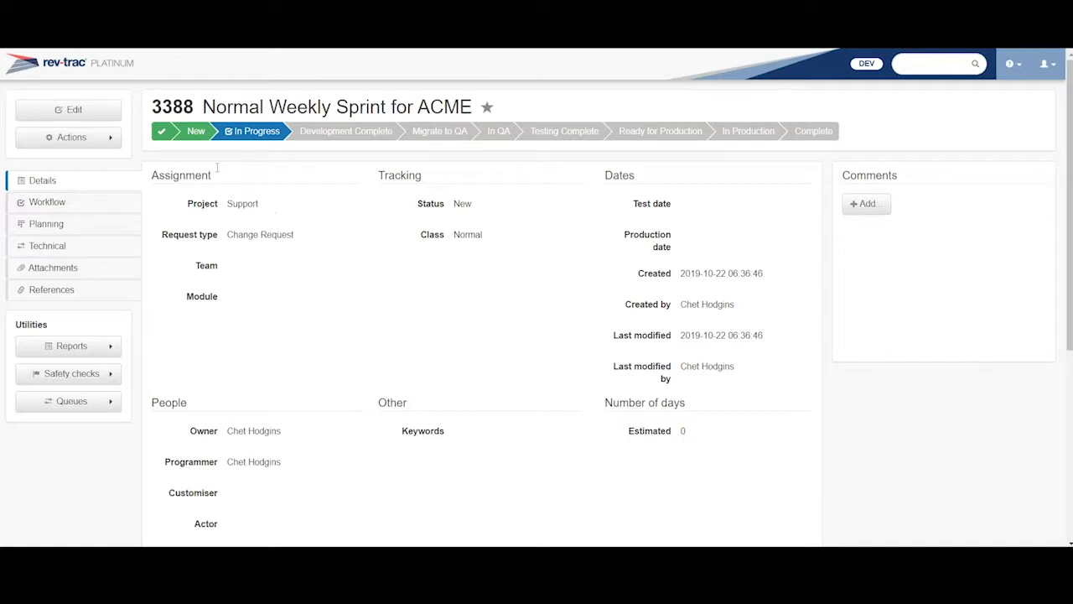
mouse_move(344, 130)
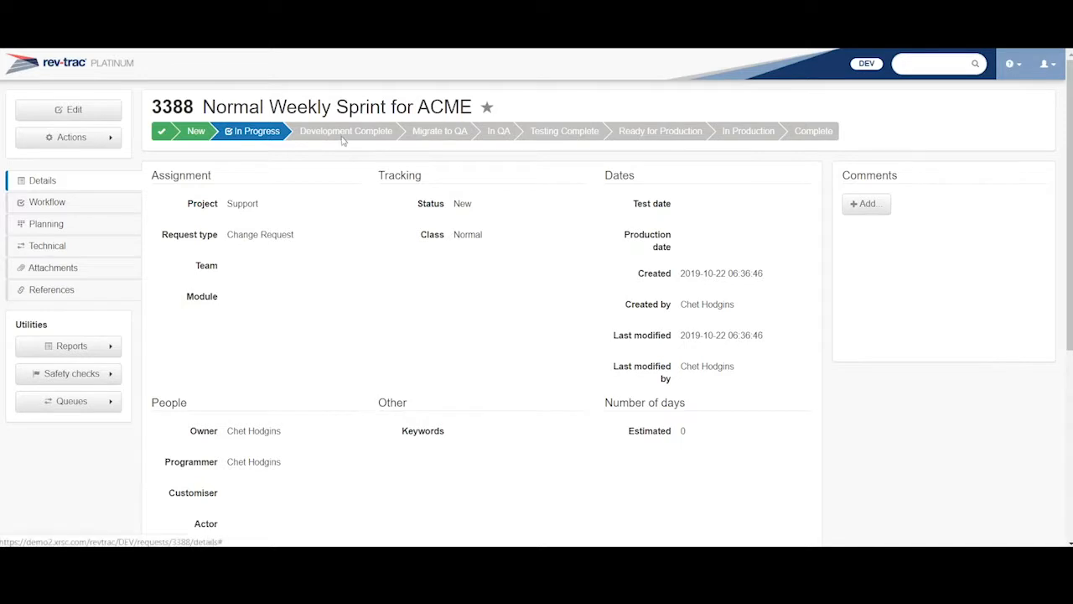
mouse_move(345, 131)
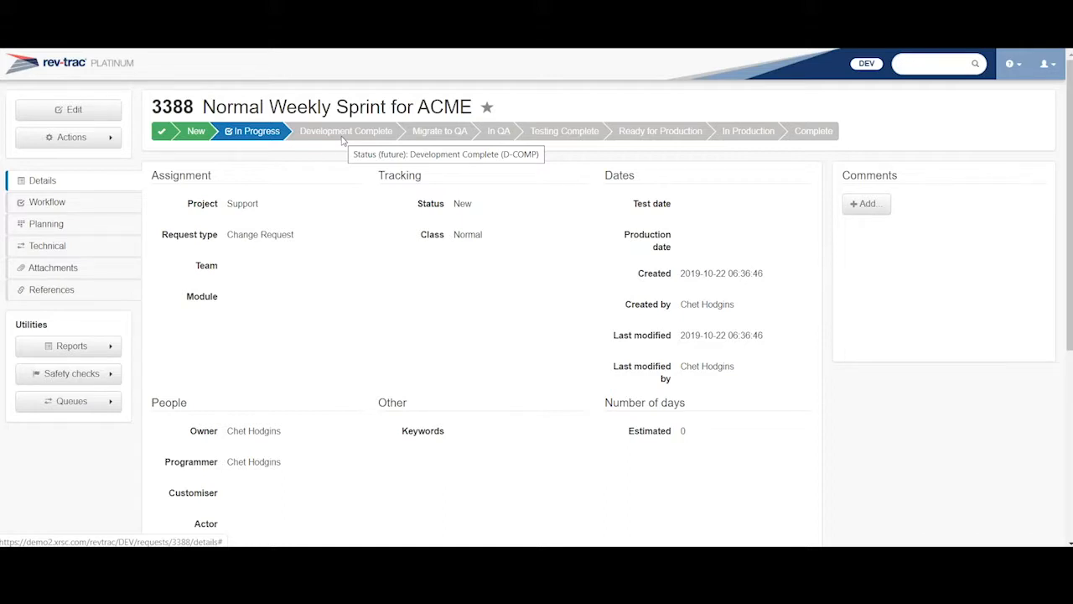
mouse_move(342, 145)
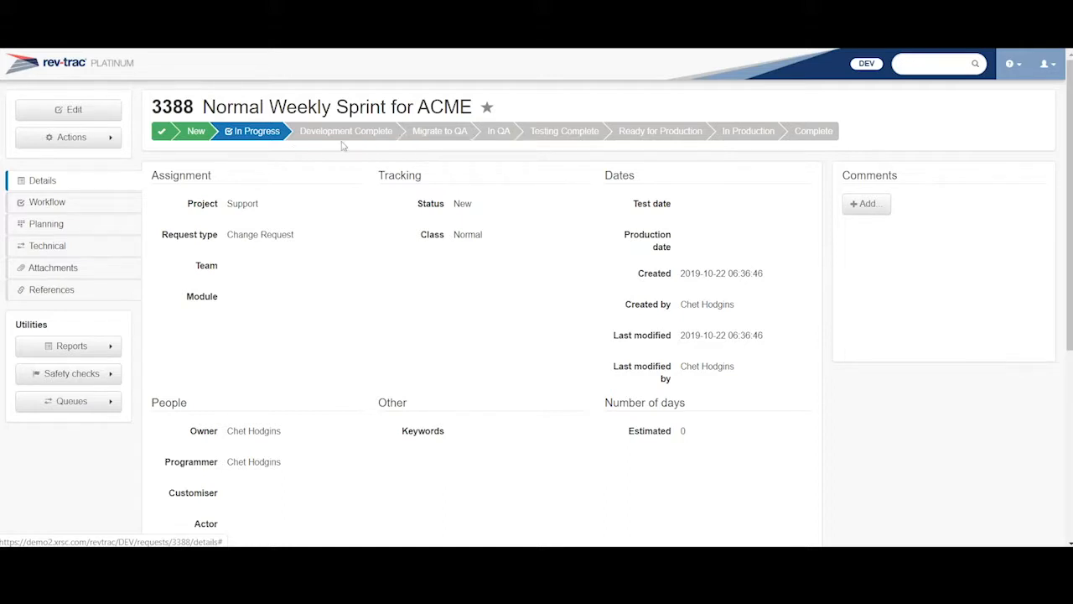
mouse_move(340, 151)
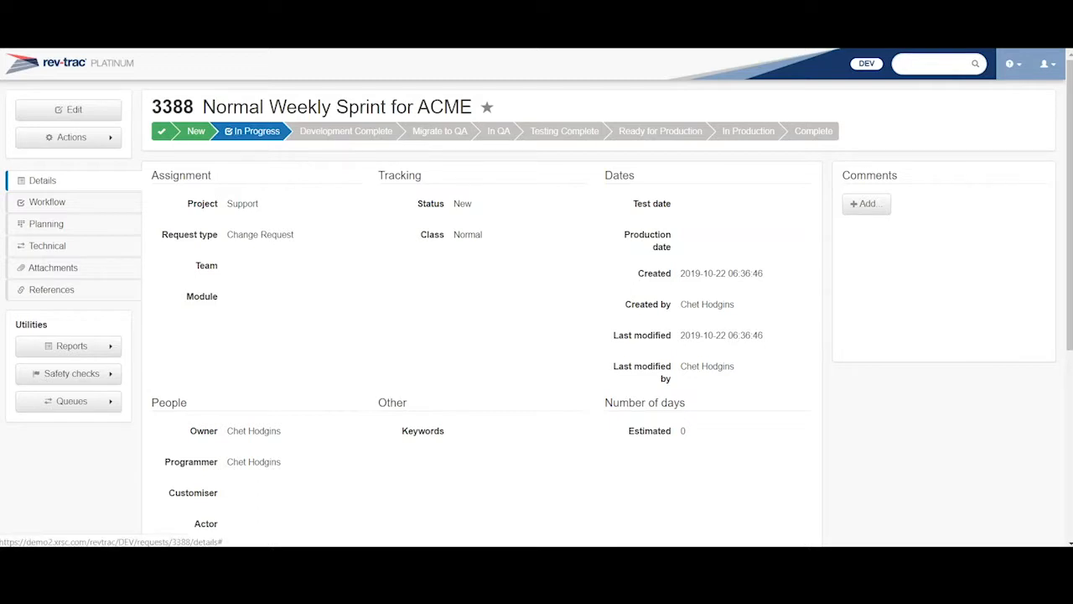
mouse_move(480, 152)
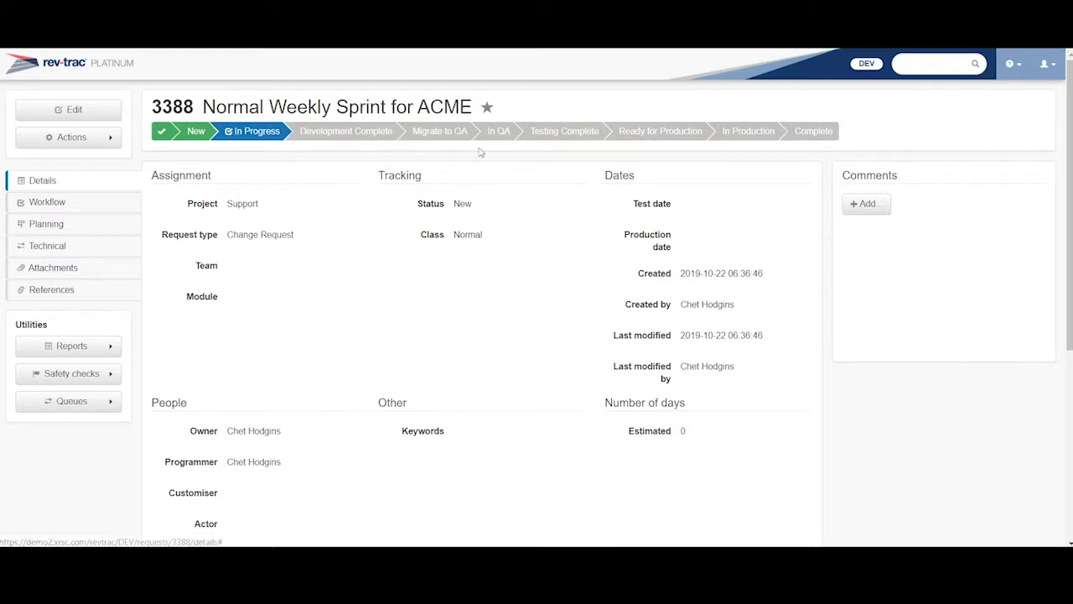
mouse_move(611, 169)
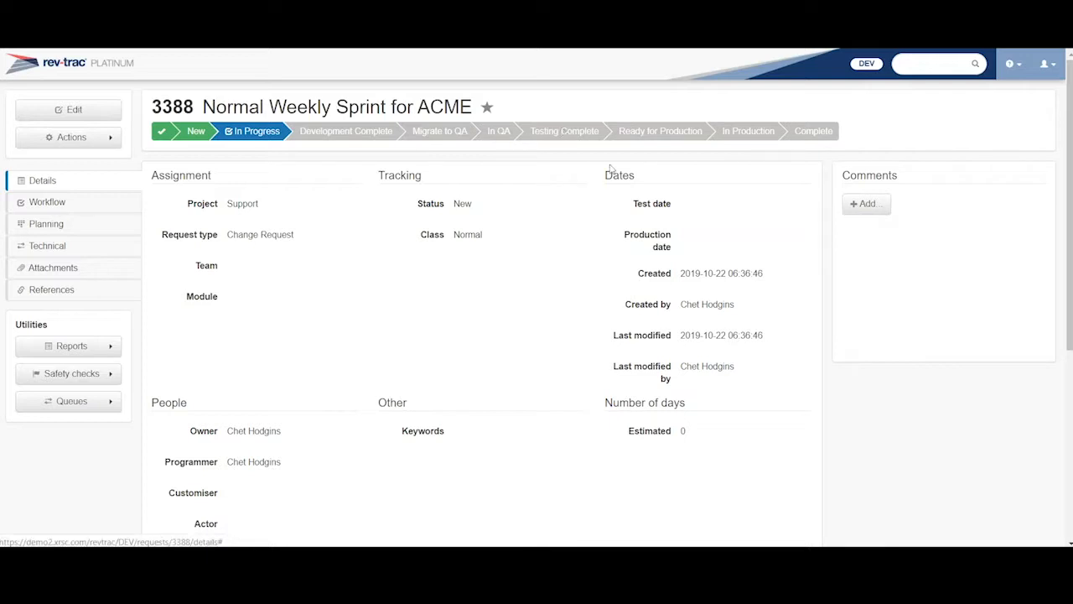
mouse_move(655, 147)
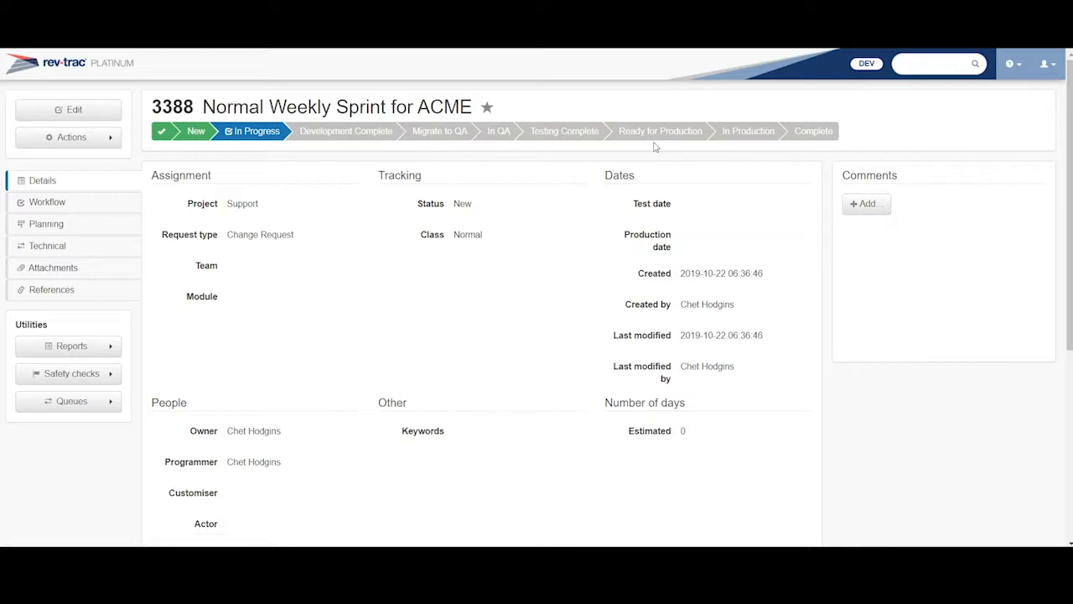
mouse_move(660, 158)
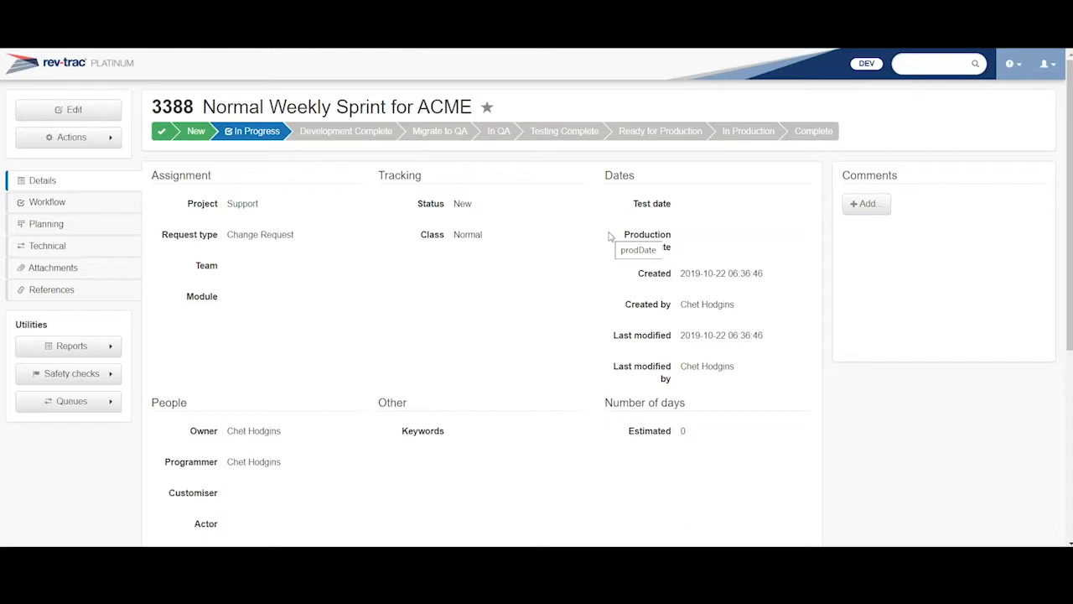
mouse_move(673, 136)
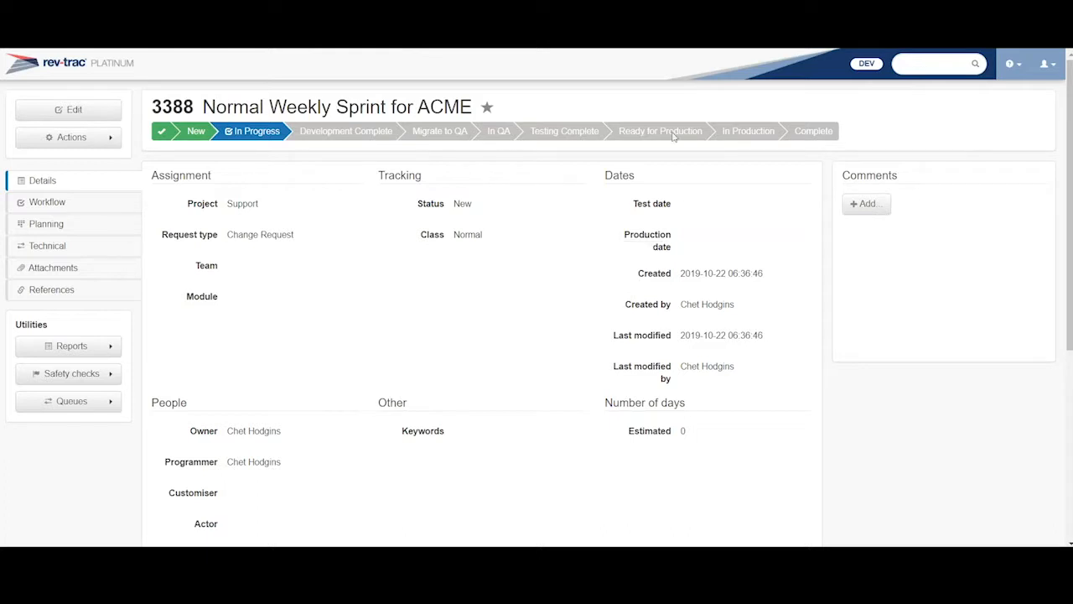
mouse_move(680, 181)
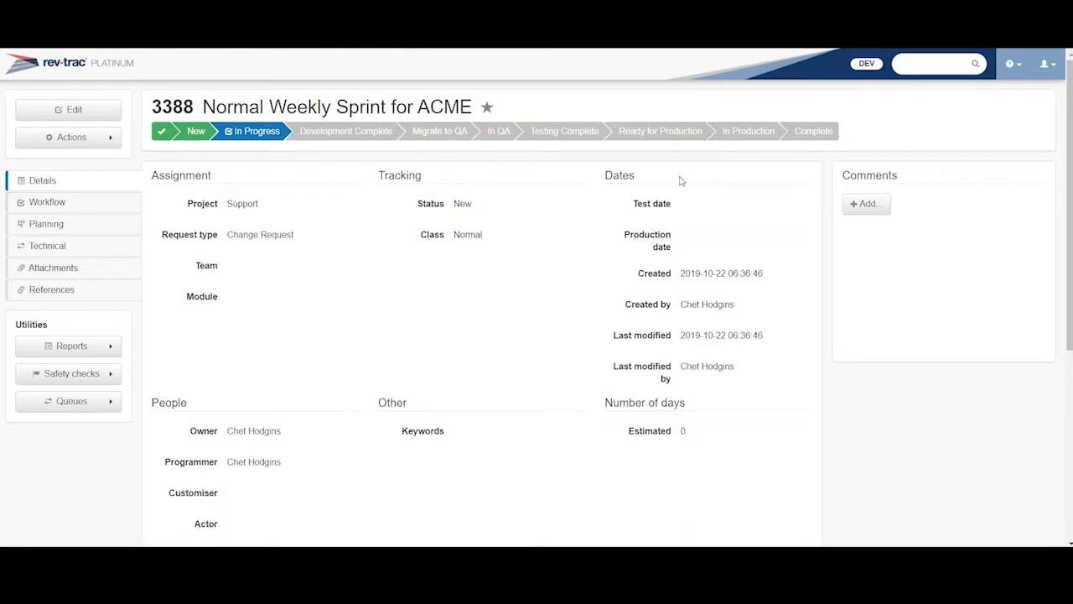
mouse_move(457, 232)
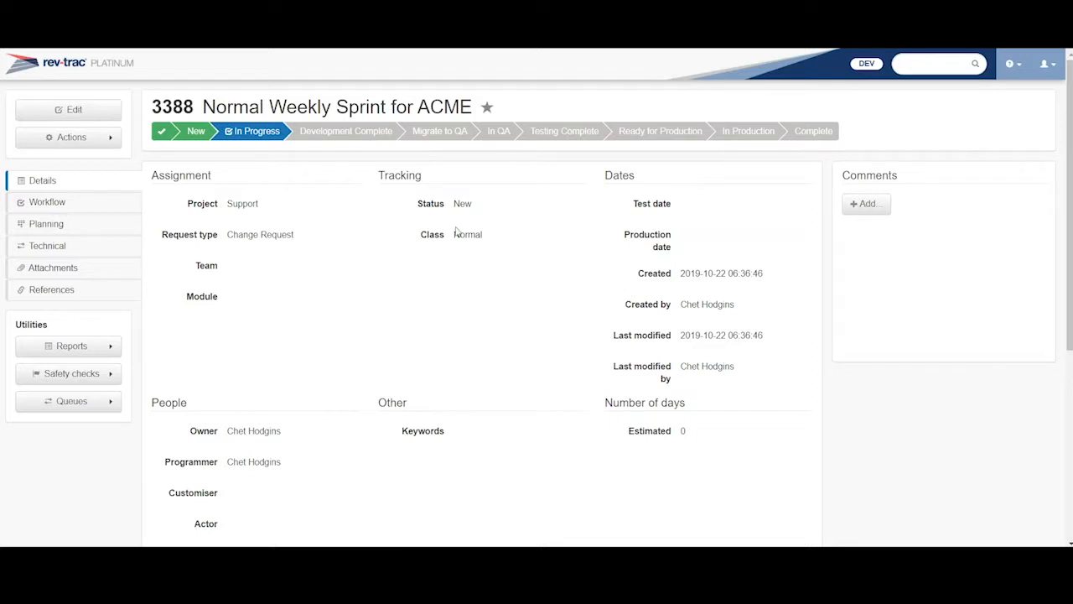
double_click(467, 233)
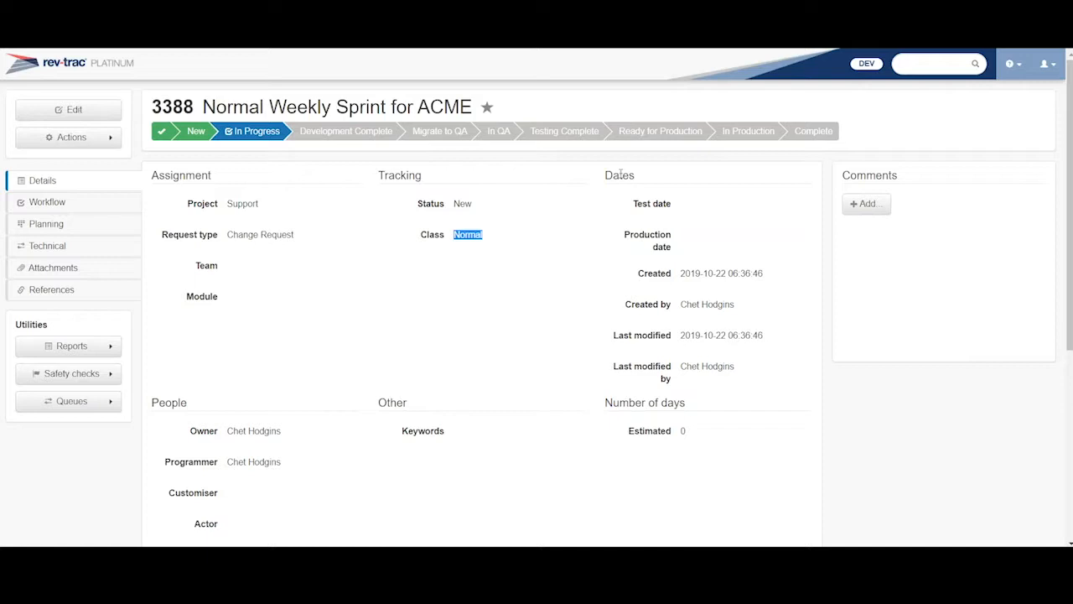
mouse_move(711, 262)
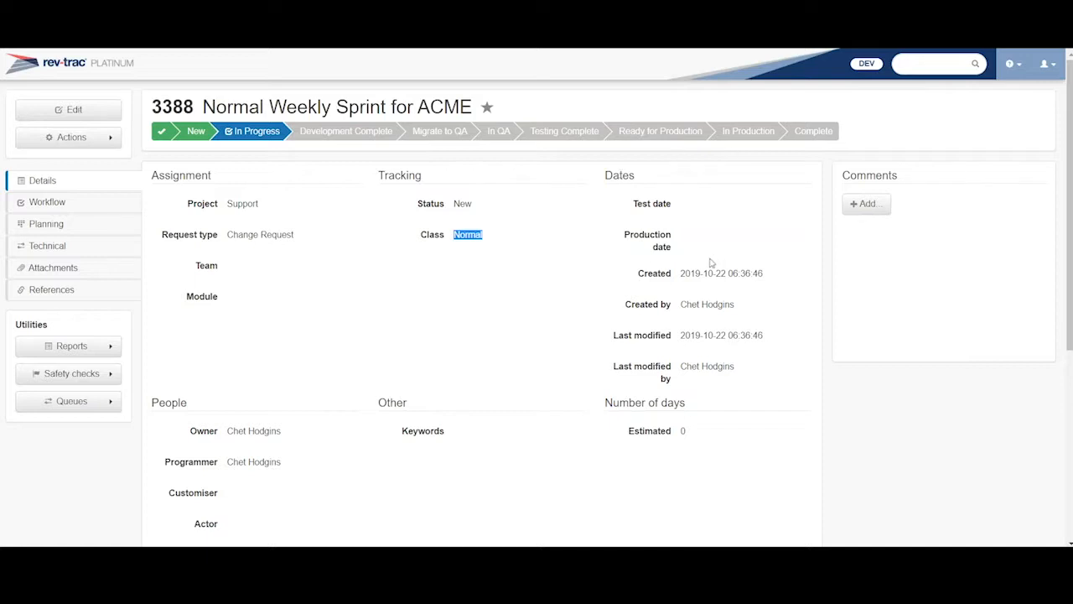
mouse_move(642, 300)
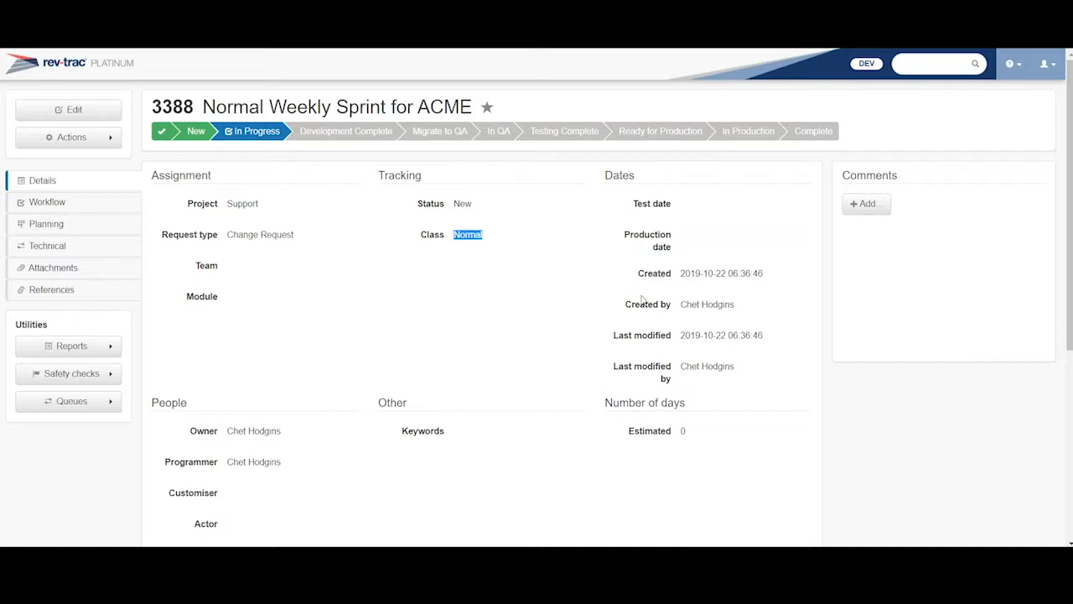
mouse_move(610, 347)
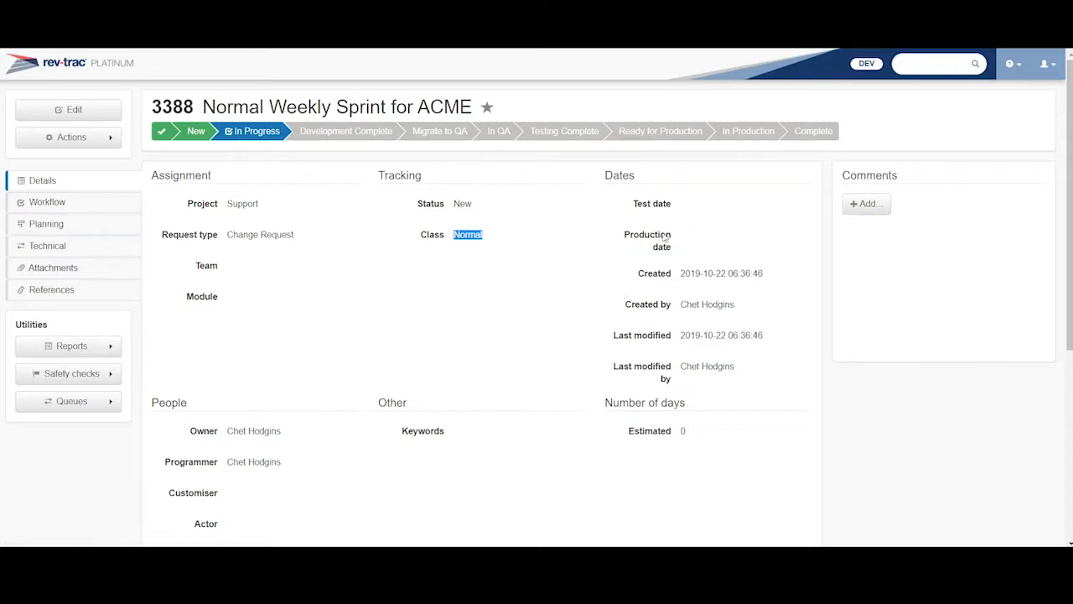
mouse_move(647, 239)
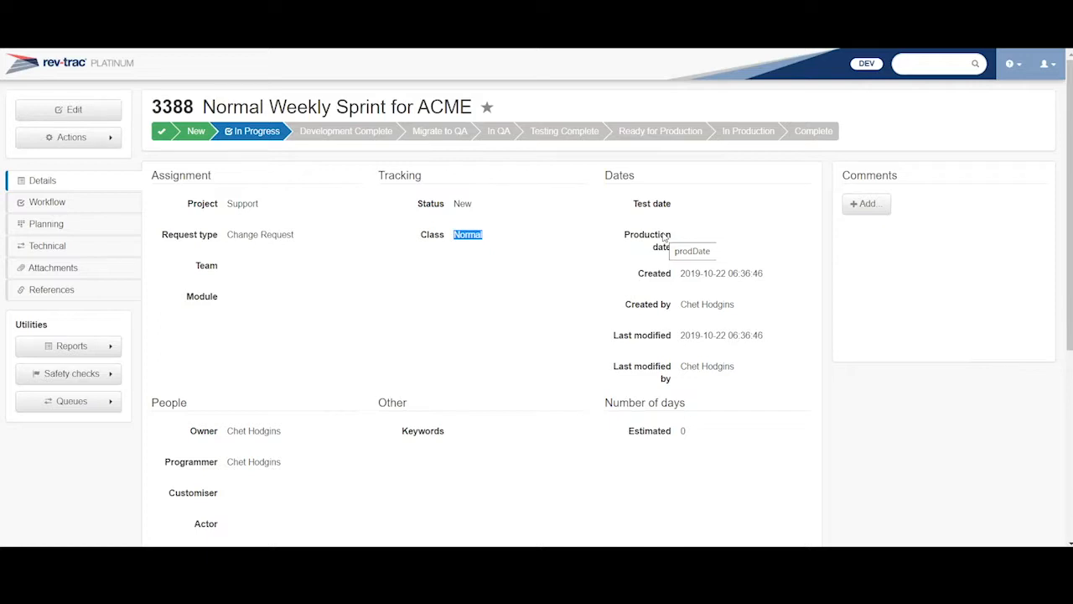
mouse_move(659, 155)
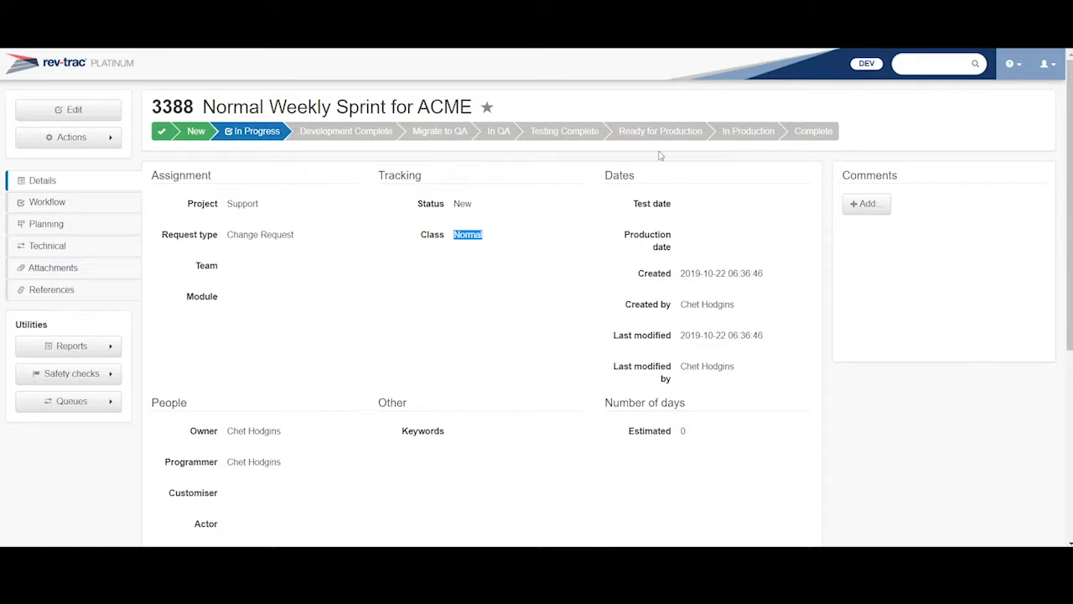
mouse_move(215, 253)
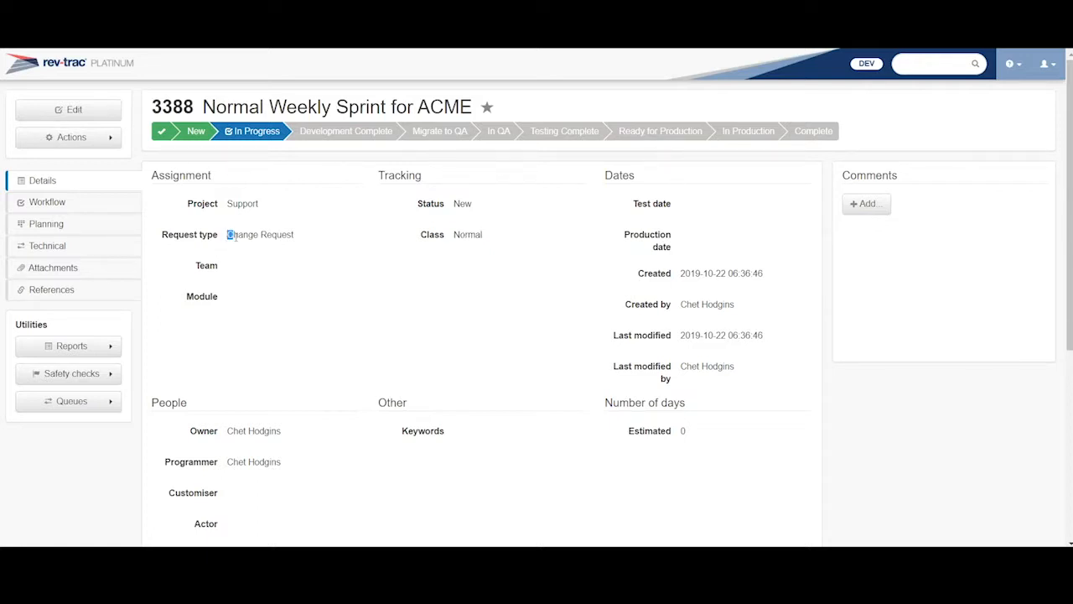
double_click(242, 234)
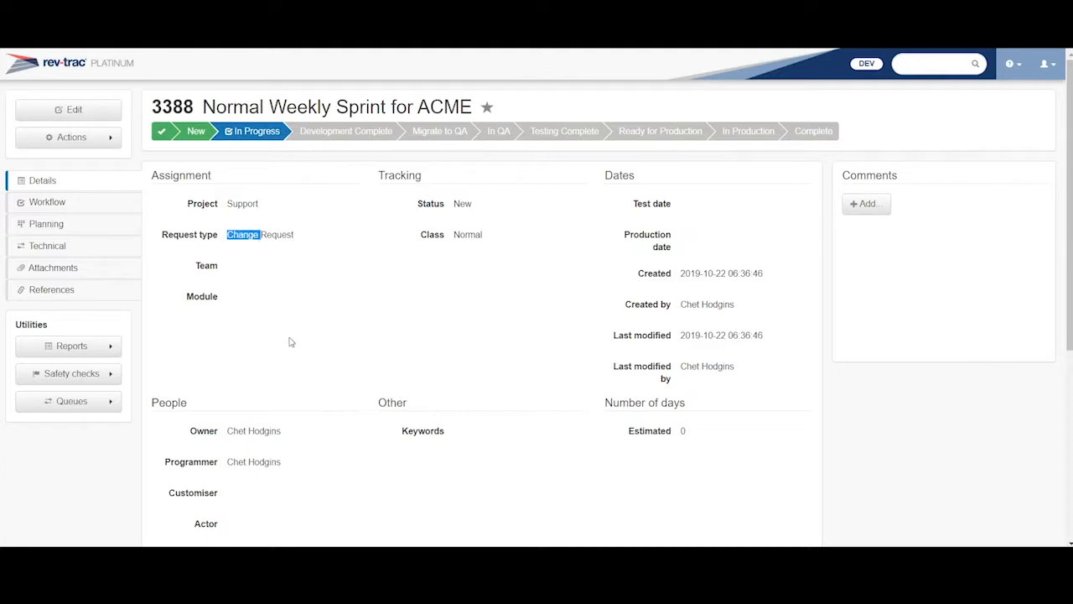
mouse_move(76, 71)
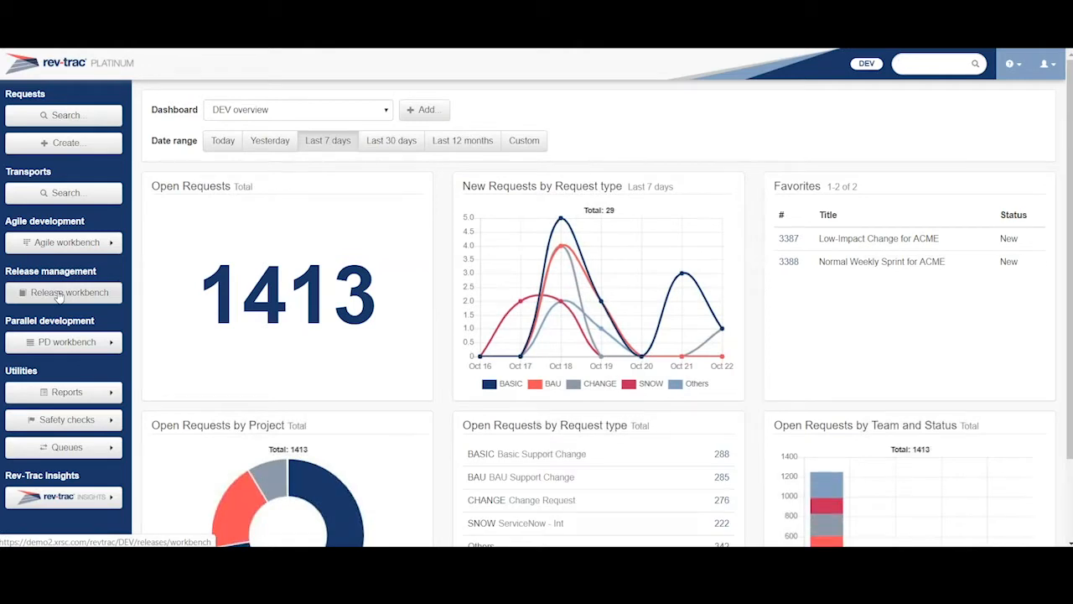
Open the release workbench and show its saved and recent release searches.
click(69, 292)
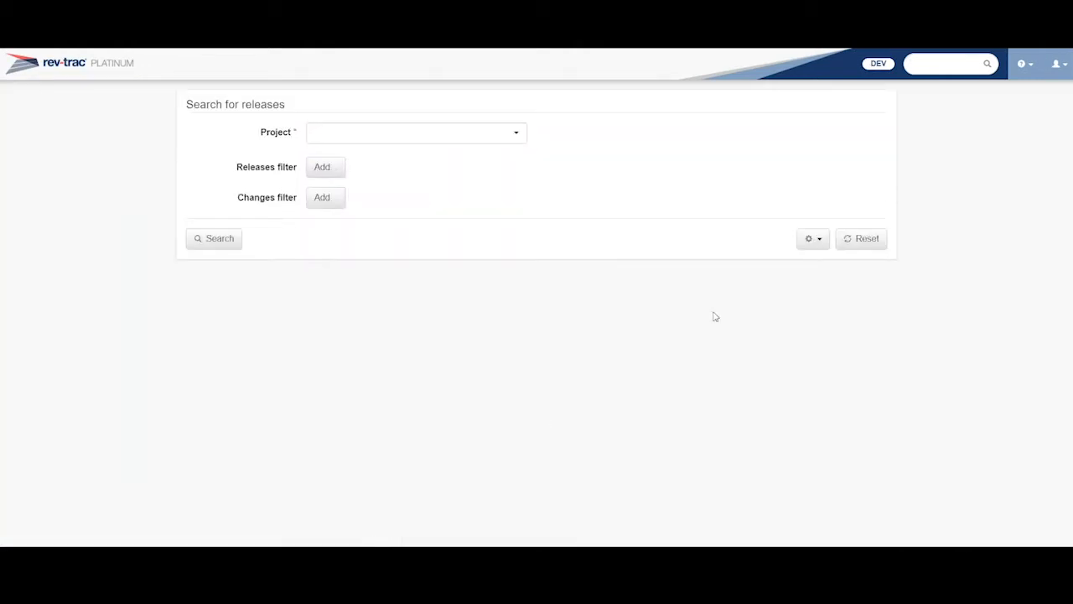
click(813, 238)
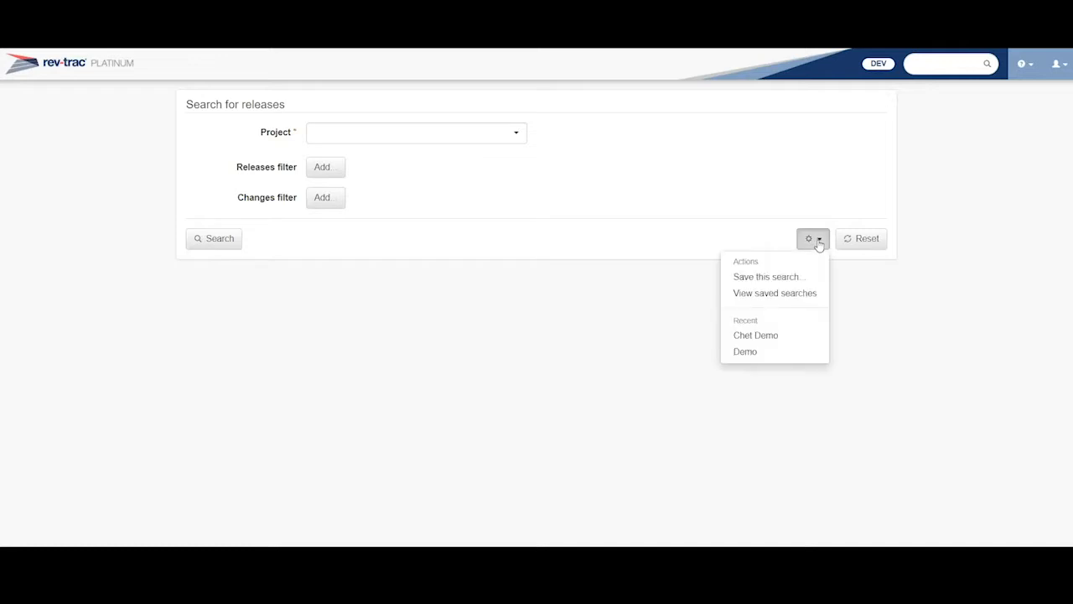
mouse_move(819, 245)
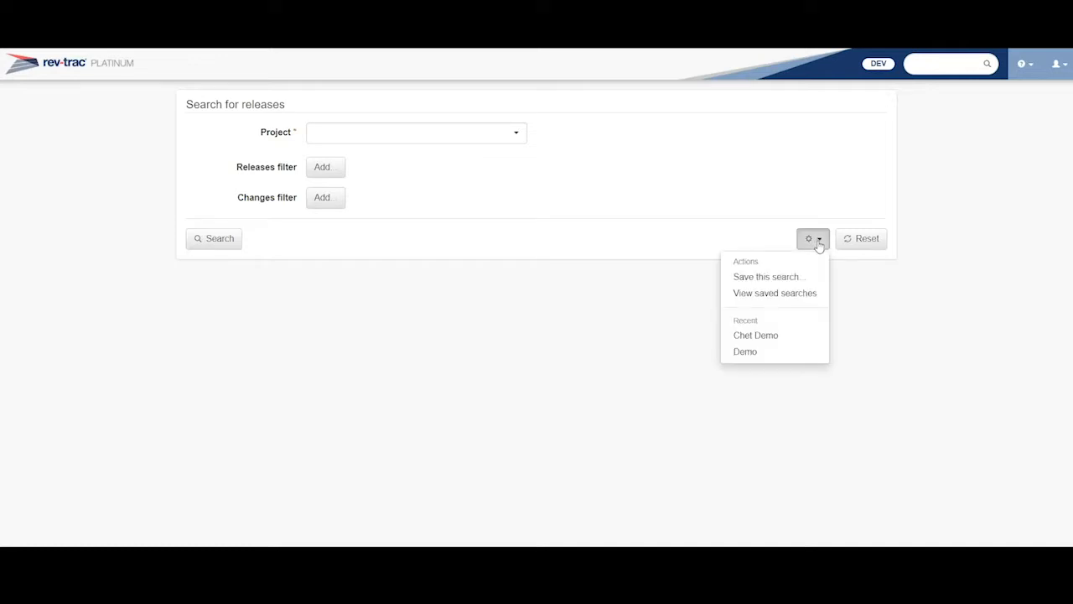
mouse_move(816, 257)
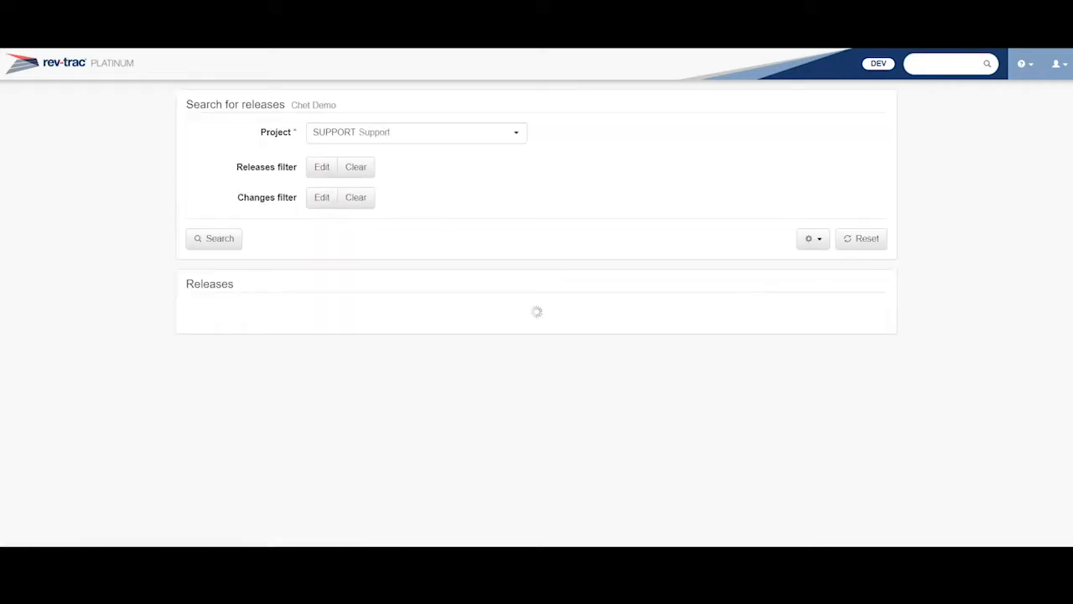
click(214, 238)
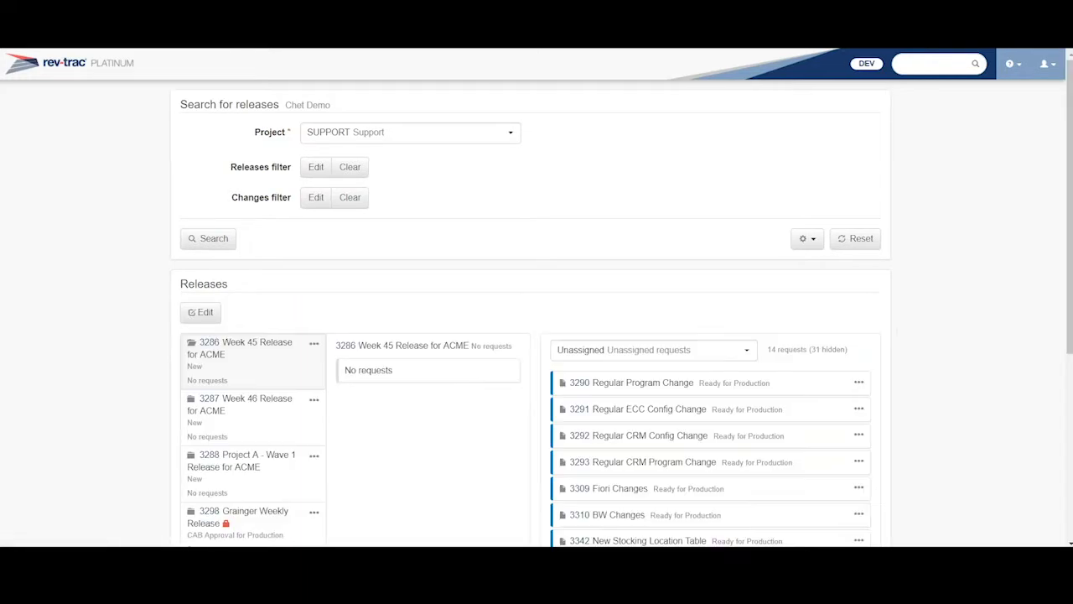
mouse_move(283, 360)
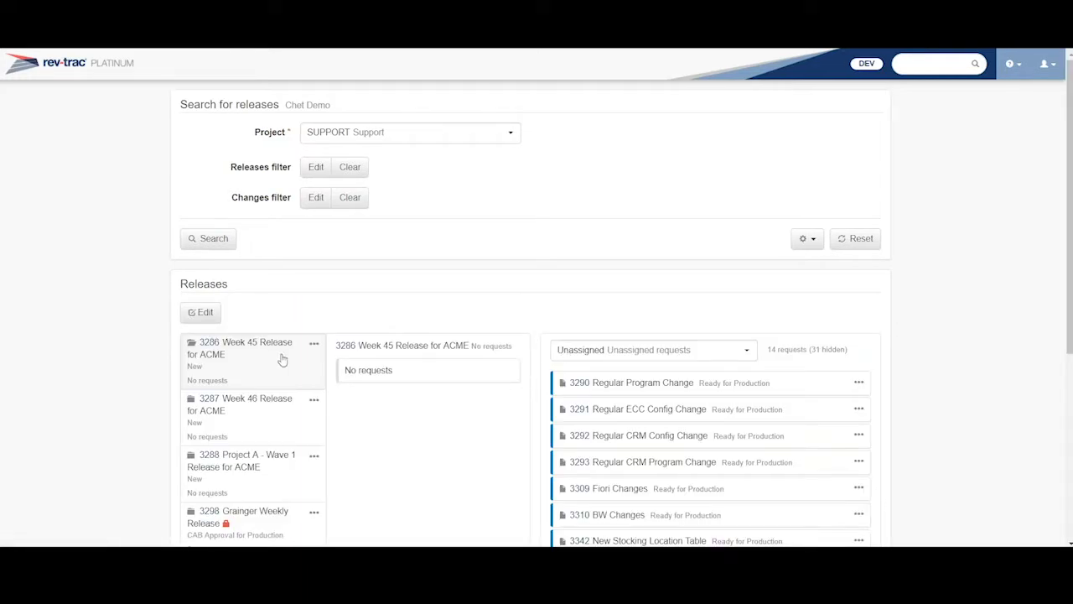
mouse_move(239, 352)
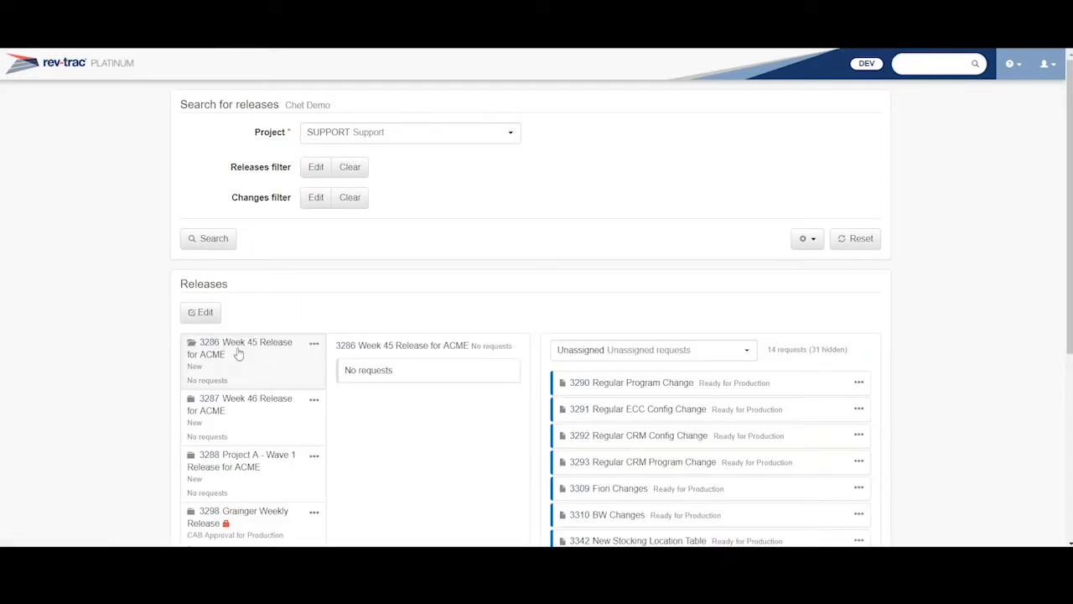
mouse_move(235, 423)
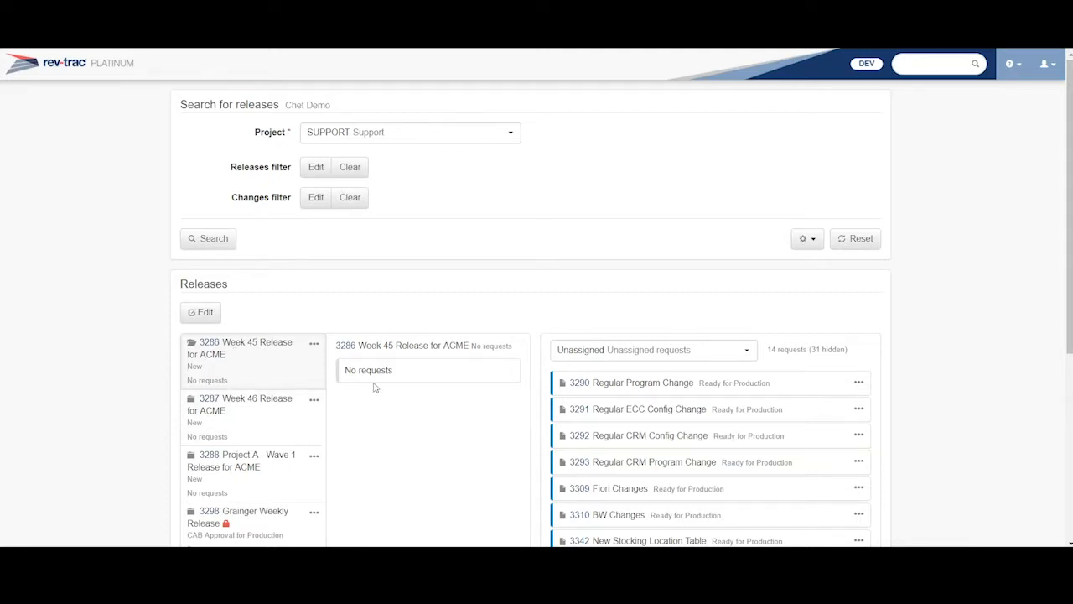
mouse_move(263, 421)
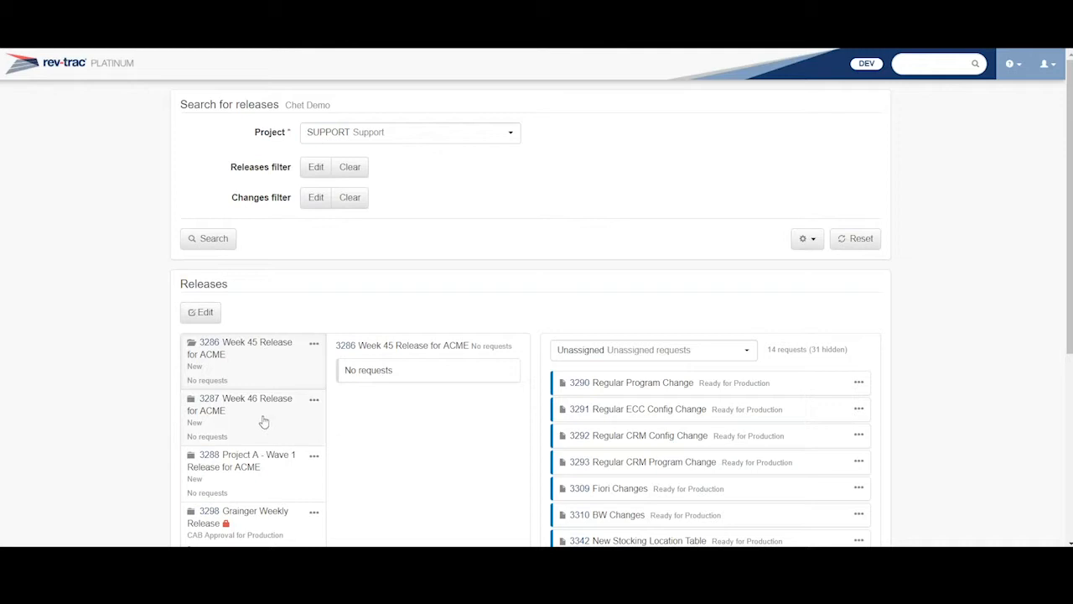
click(243, 460)
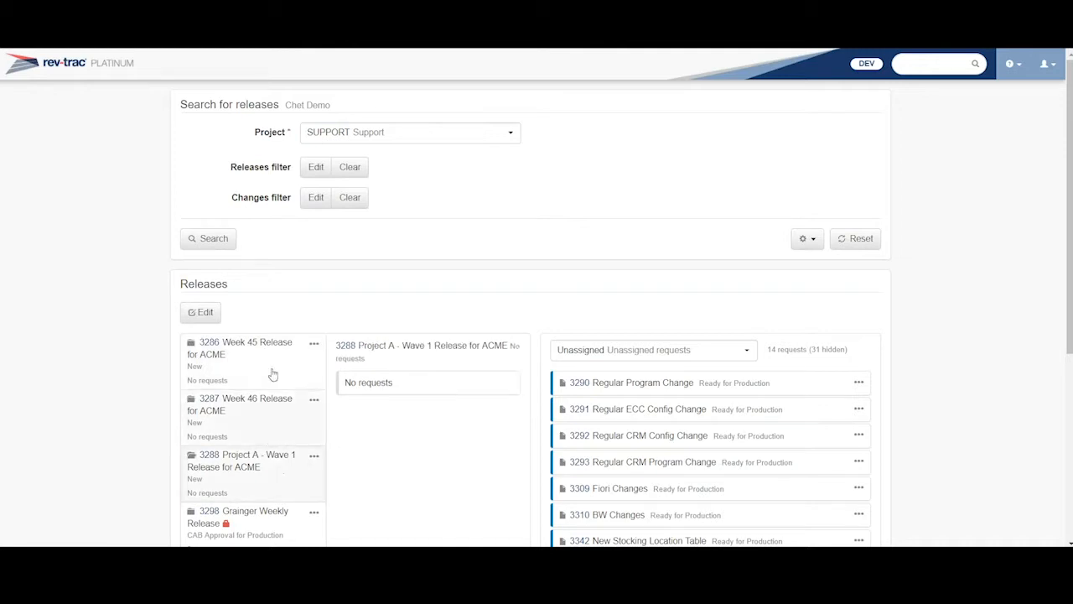
click(245, 348)
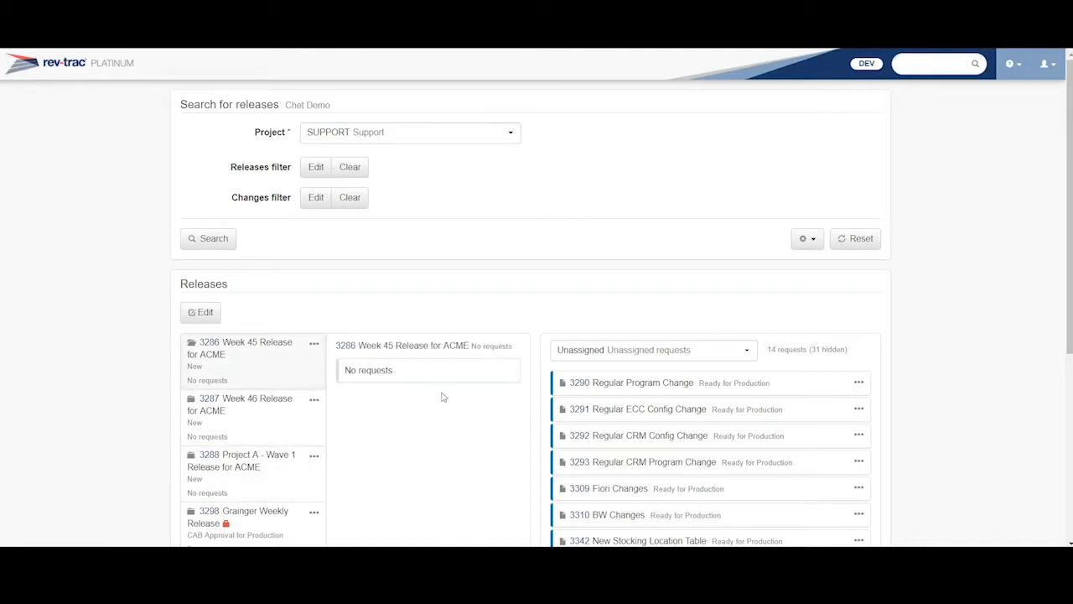
mouse_move(592, 386)
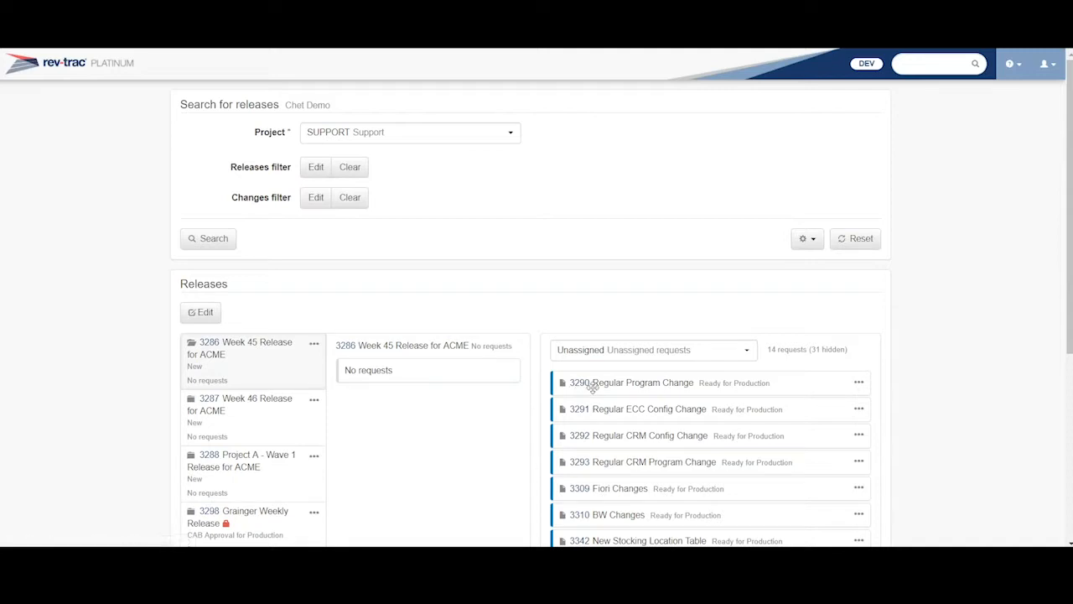
mouse_move(594, 394)
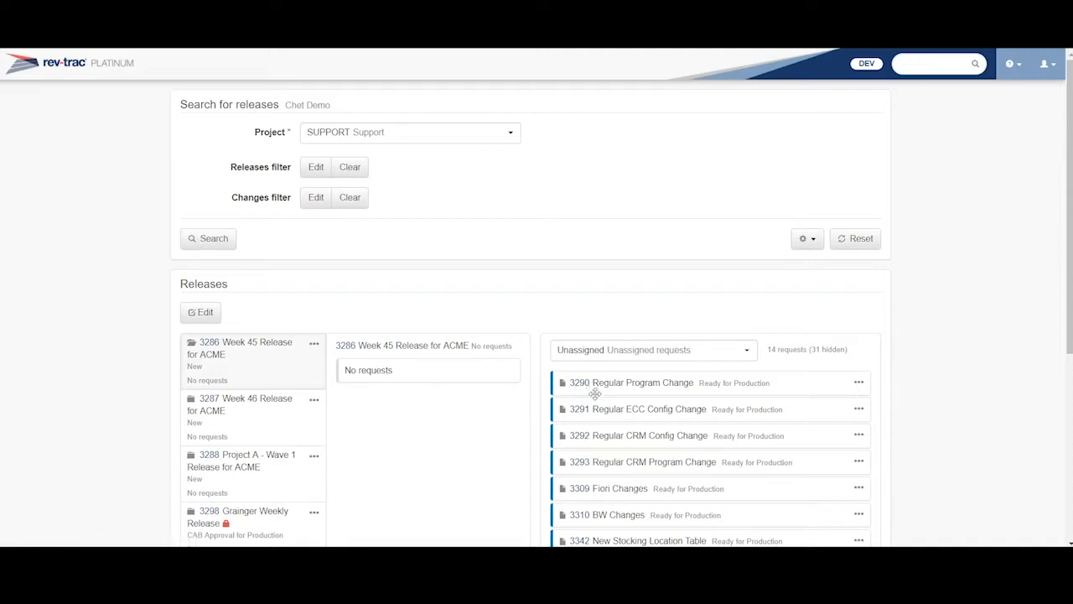
mouse_move(734, 410)
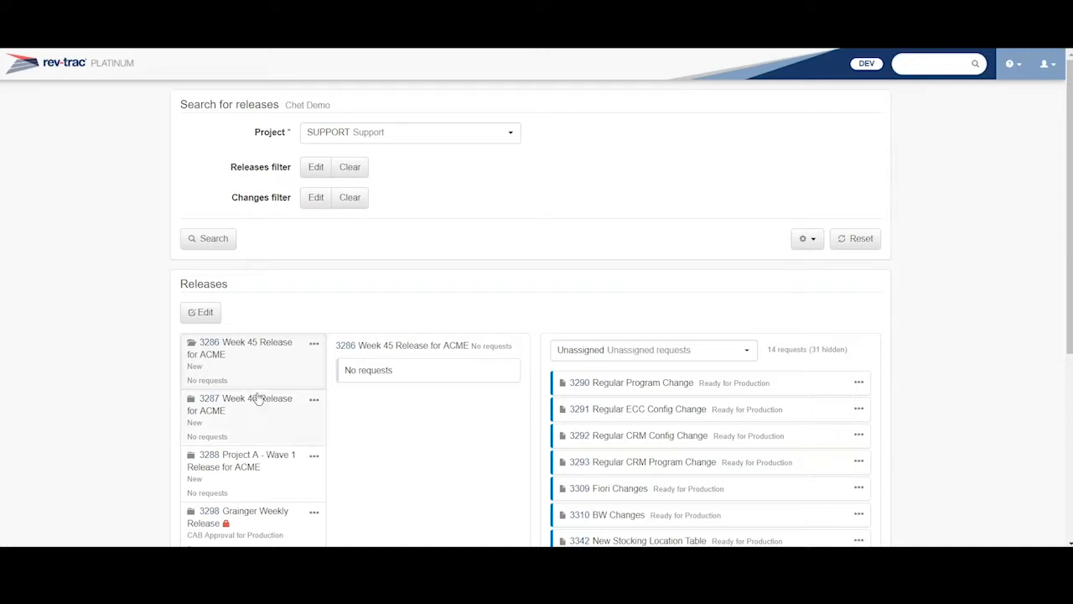
mouse_move(213, 348)
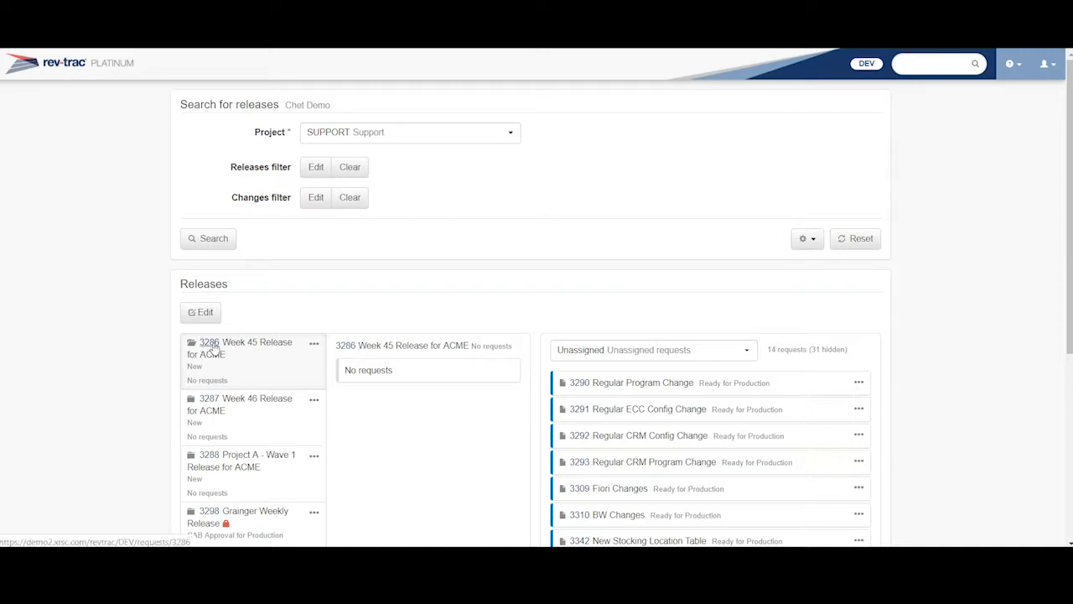
click(246, 347)
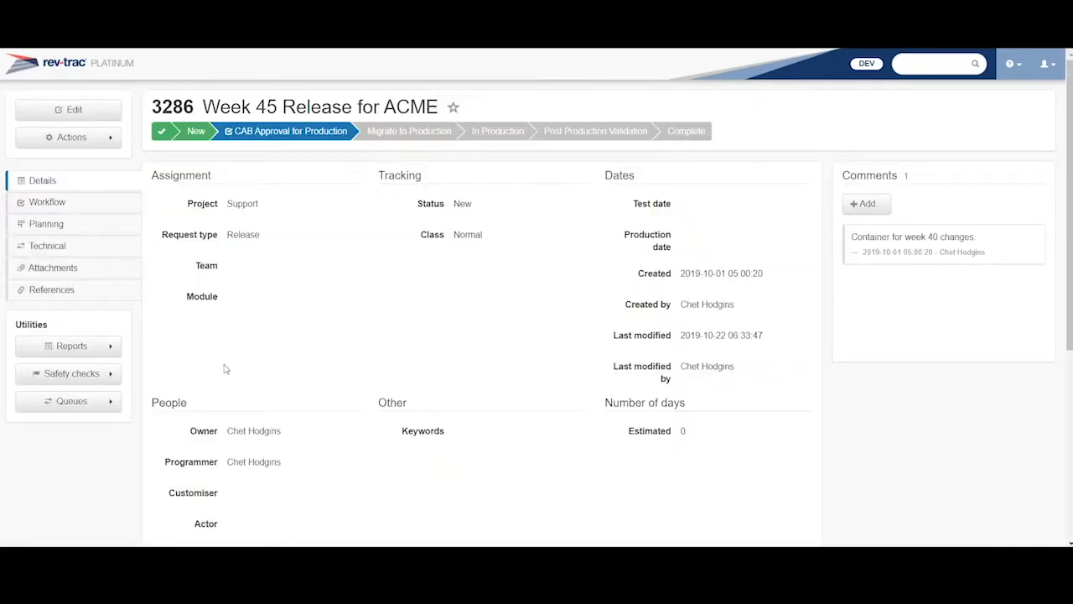
mouse_move(196, 131)
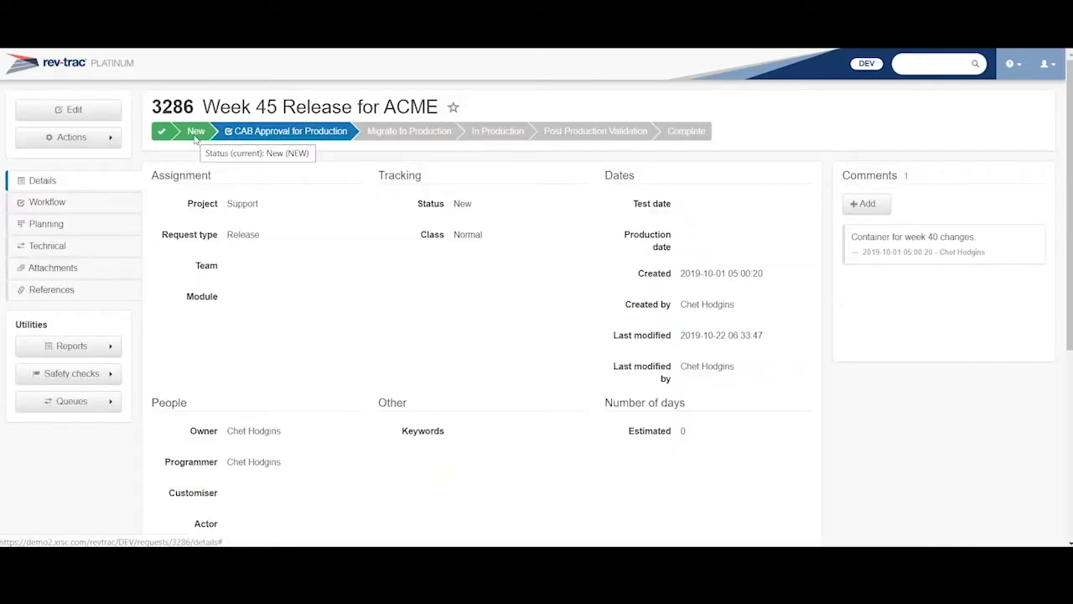
mouse_move(288, 131)
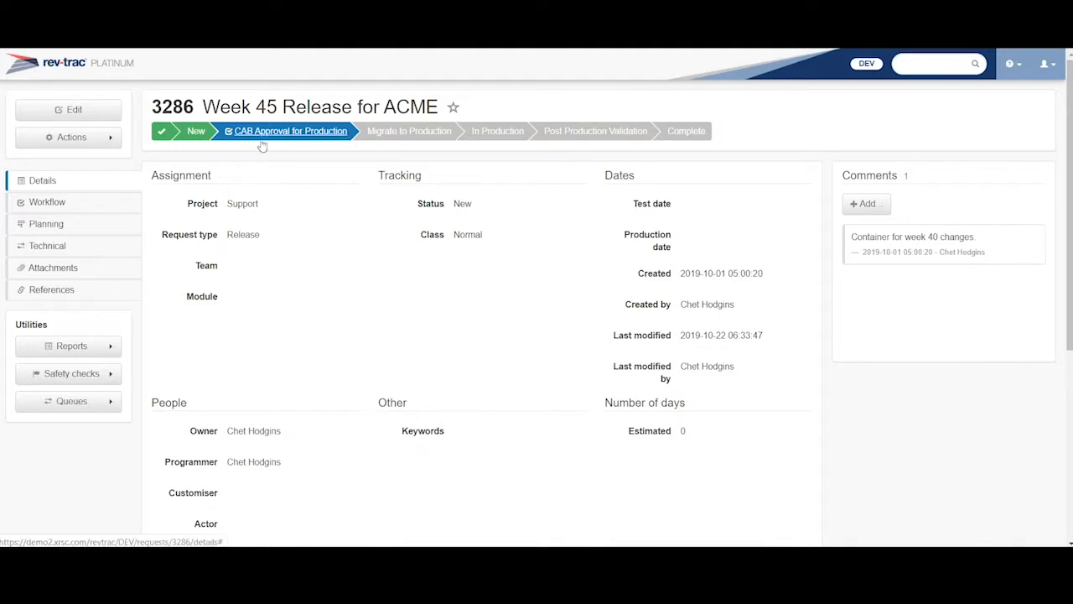
mouse_move(409, 145)
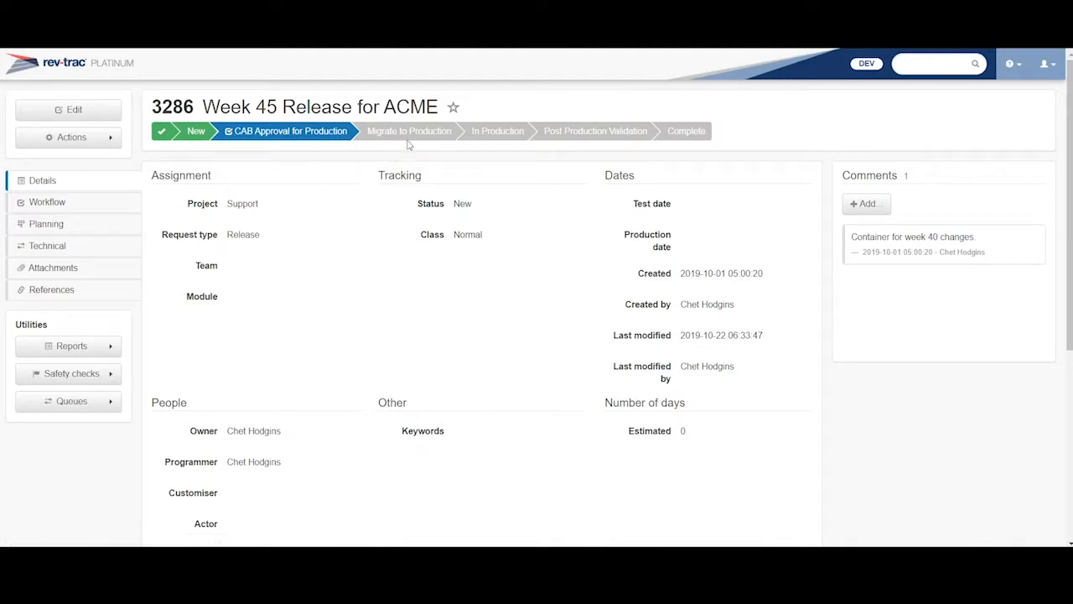
mouse_move(413, 153)
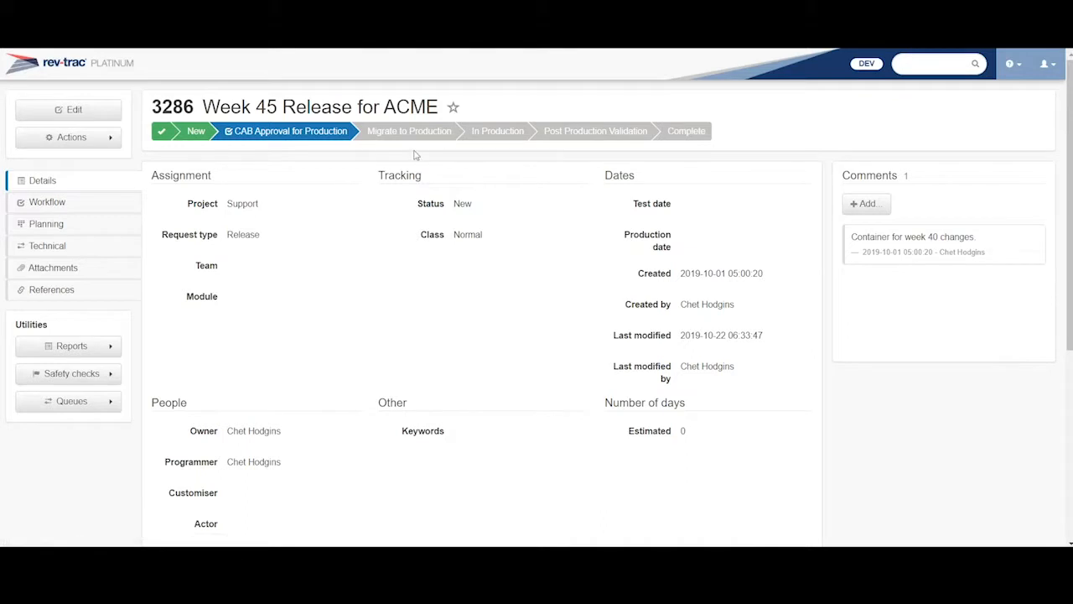
mouse_move(497, 131)
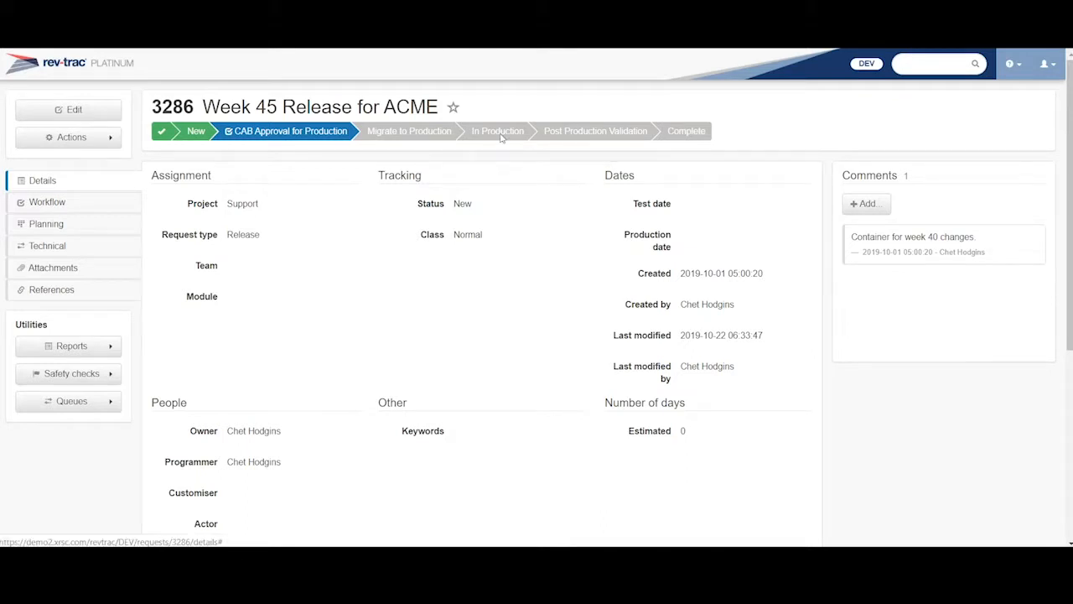
mouse_move(621, 186)
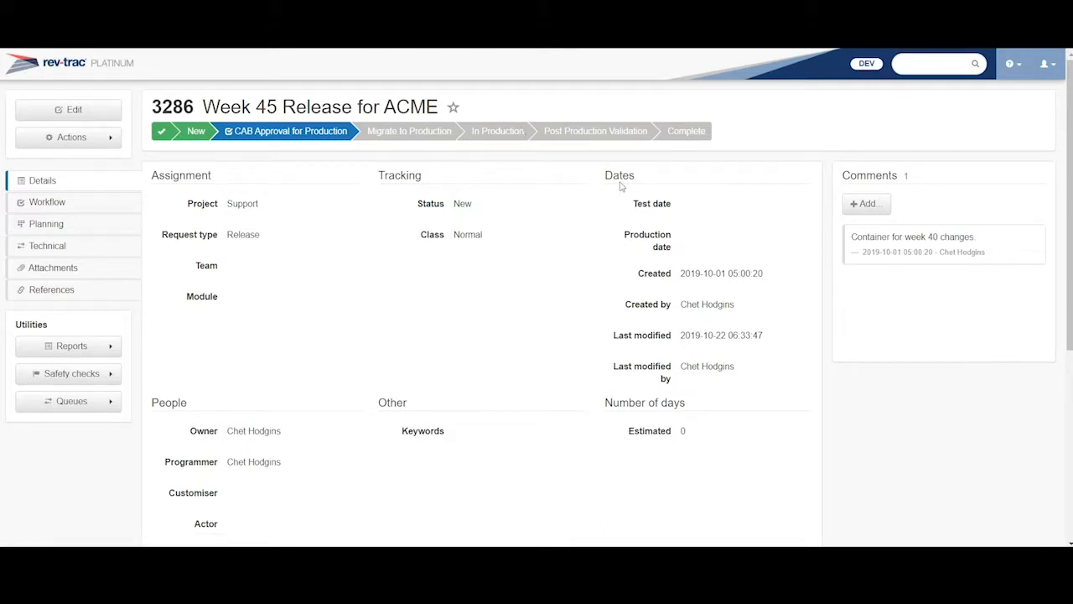
mouse_move(596, 130)
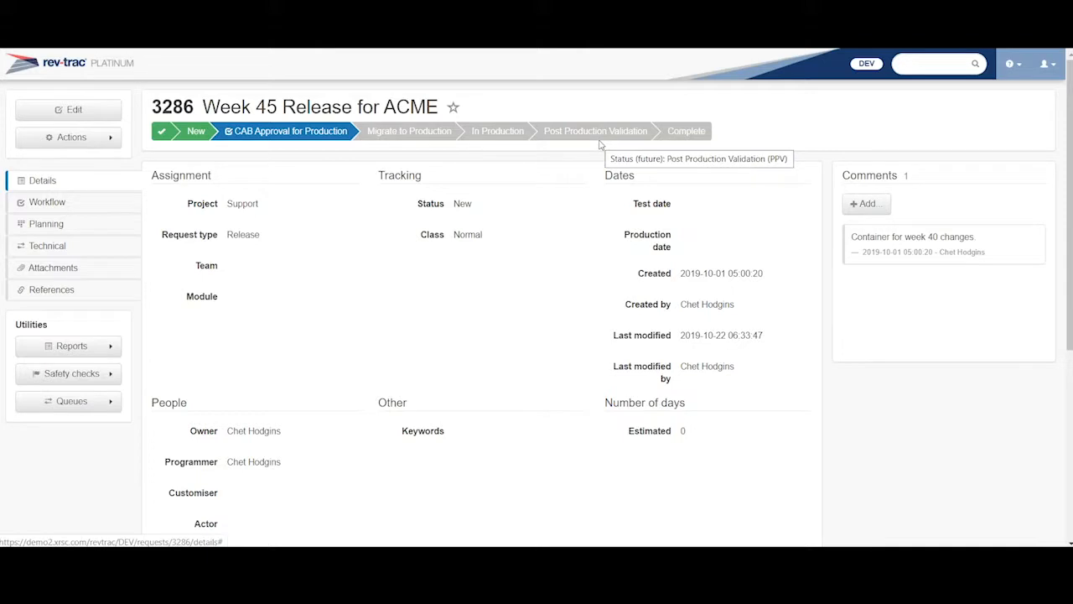
mouse_move(248, 214)
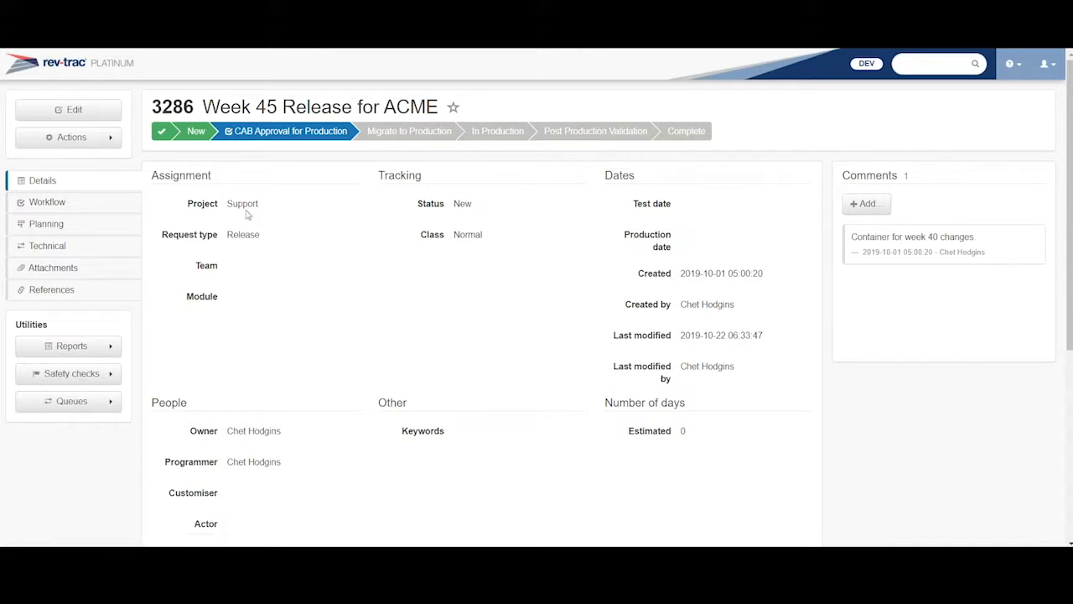
double_click(242, 203)
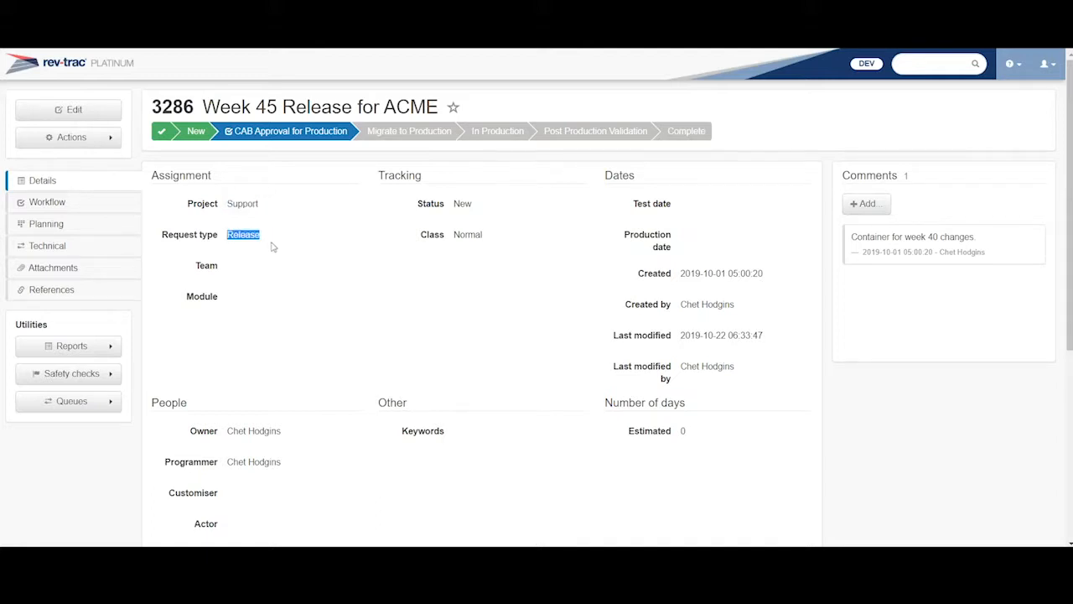
mouse_move(247, 266)
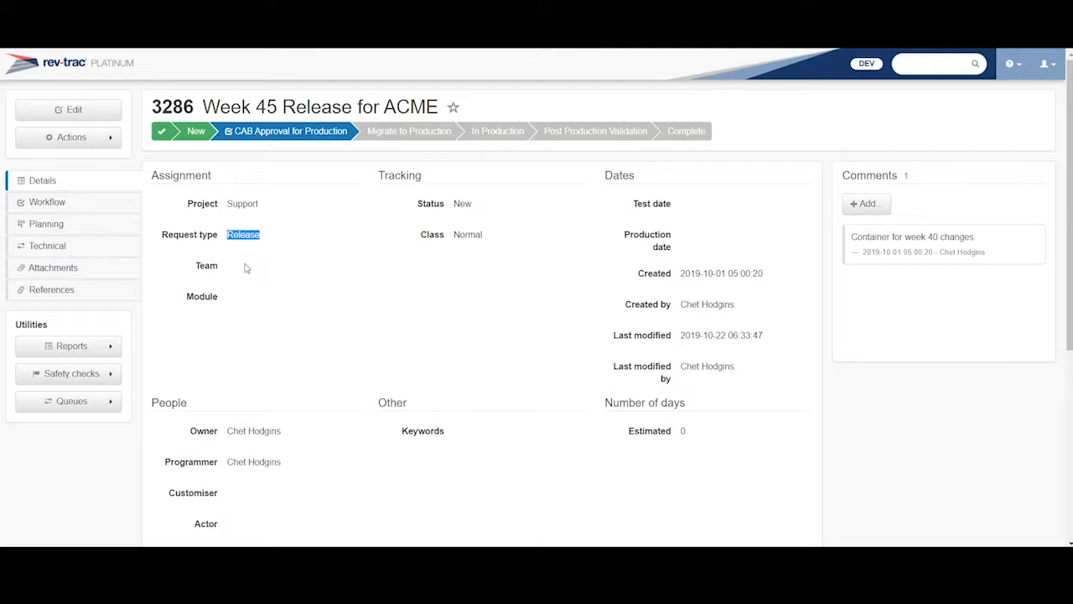
mouse_move(47, 245)
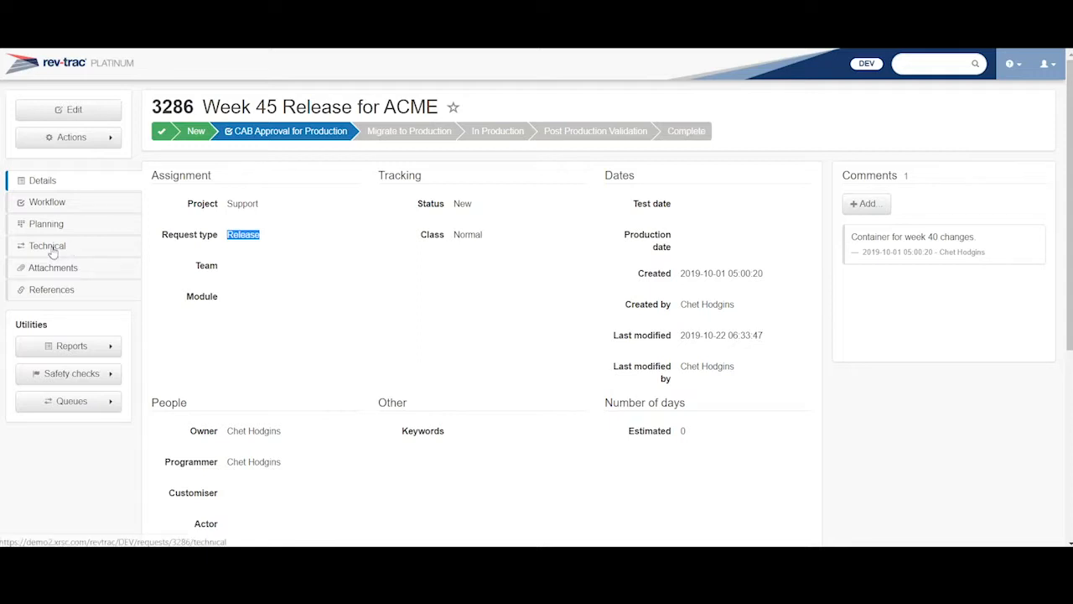
Show release 3286's Technical details, listing no transports, components or packages.
click(47, 246)
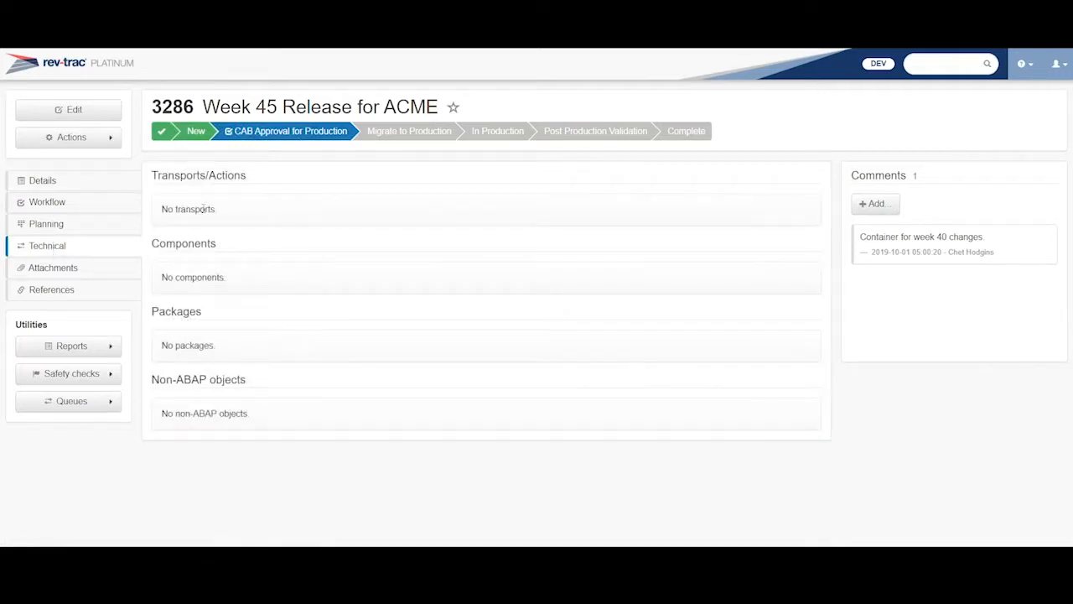
mouse_move(280, 320)
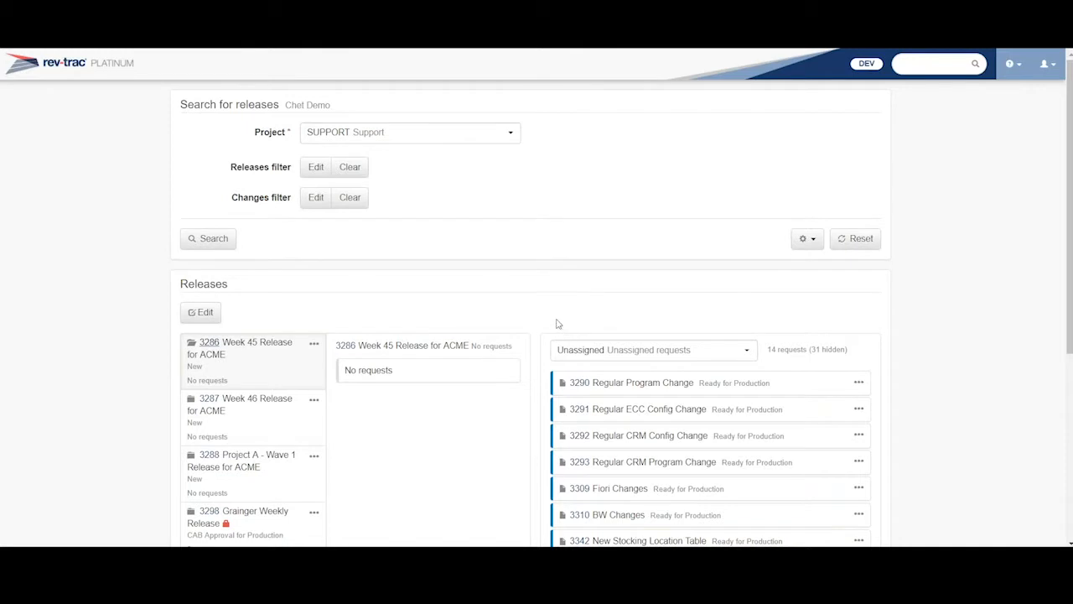
scroll(down, 3)
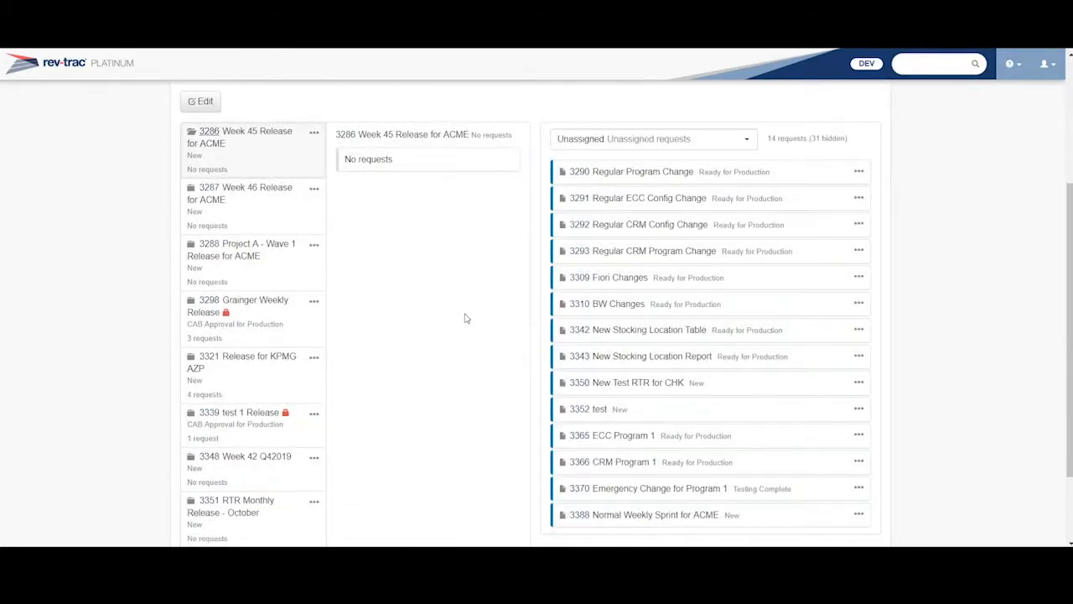
mouse_move(599, 203)
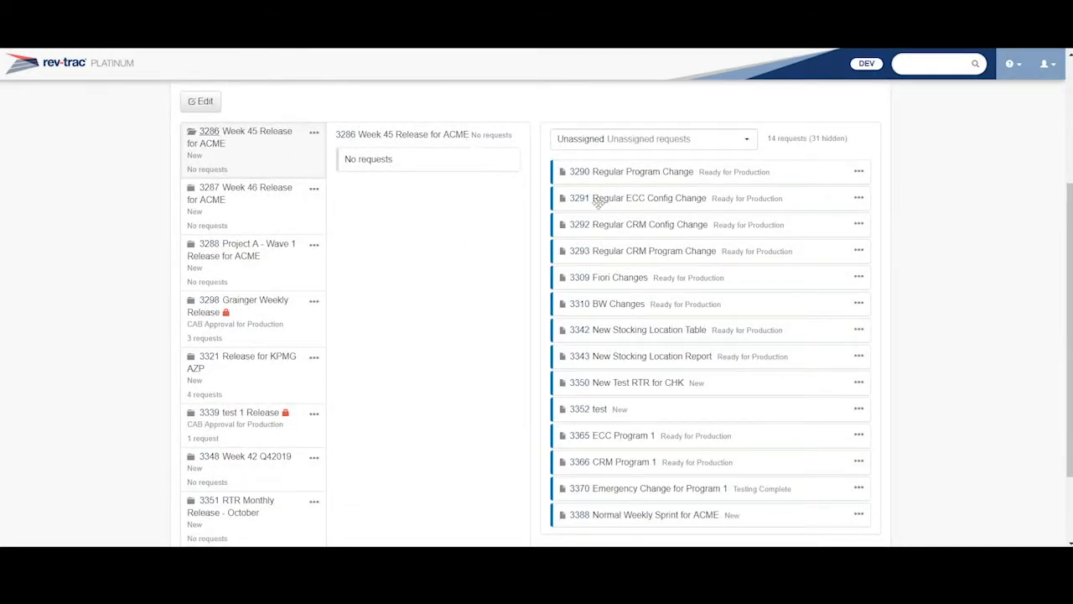
mouse_move(606, 182)
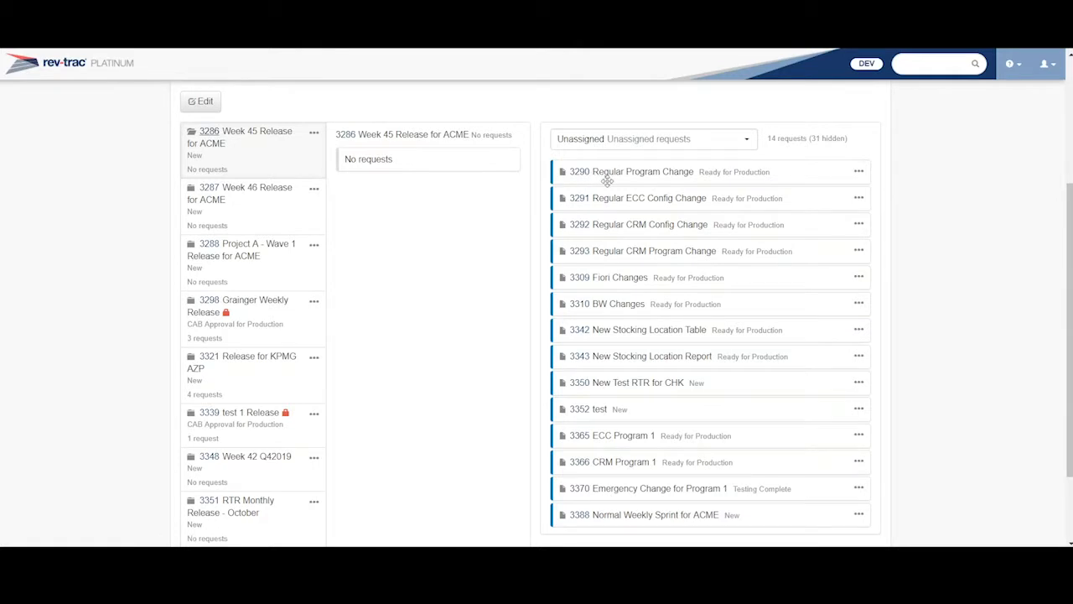
mouse_move(769, 341)
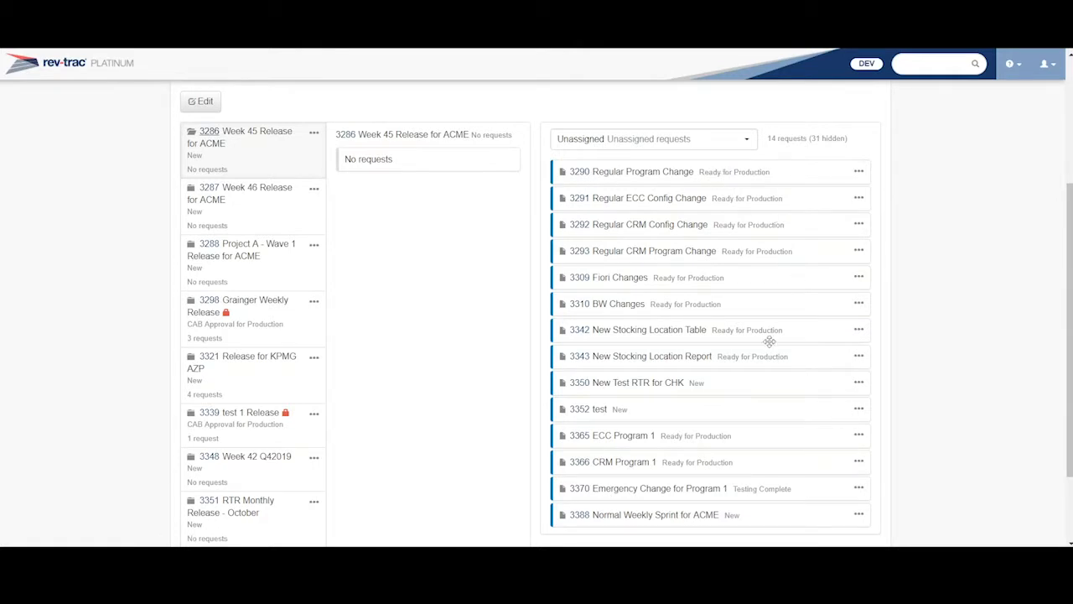
mouse_move(822, 512)
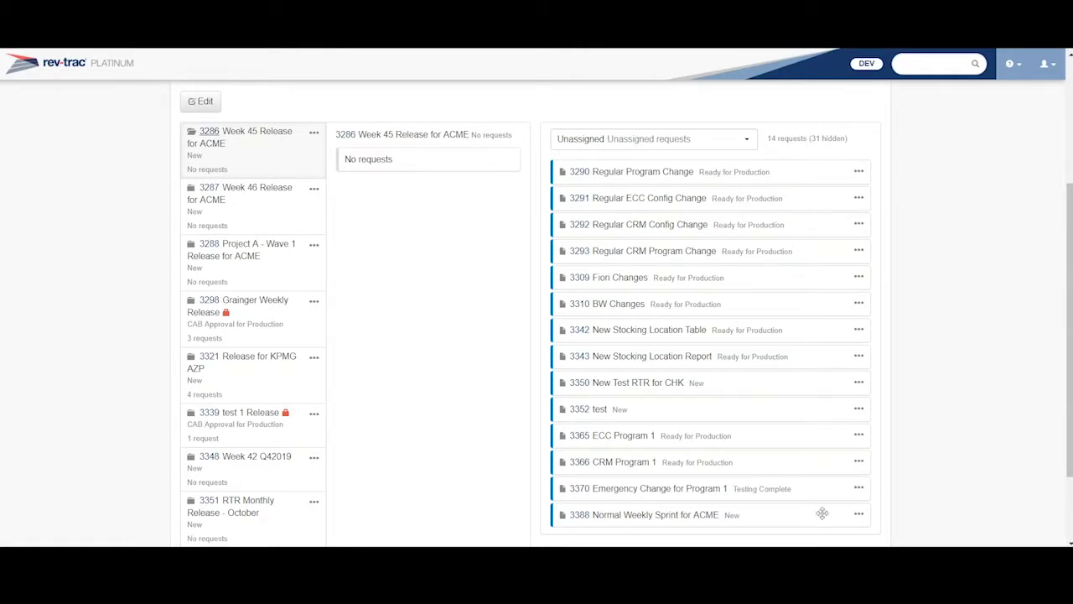
mouse_move(734, 515)
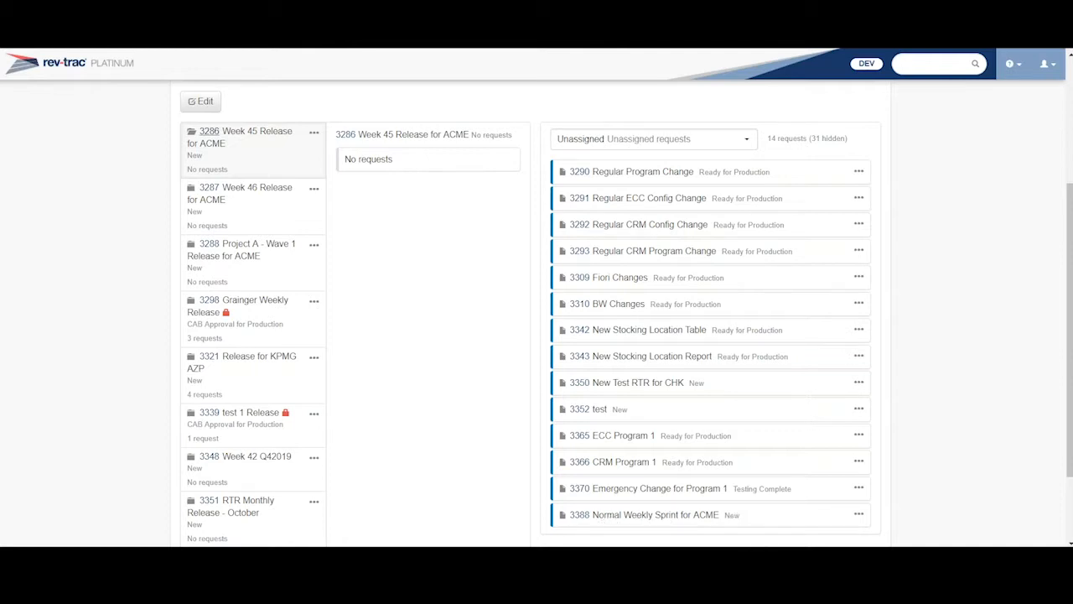
mouse_move(784, 484)
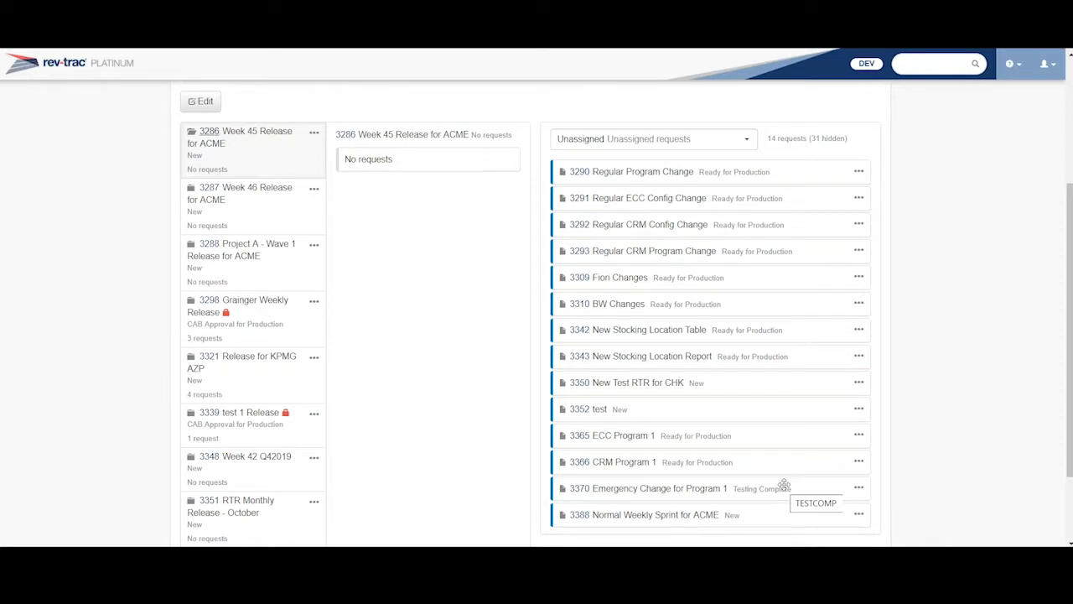
mouse_move(741, 530)
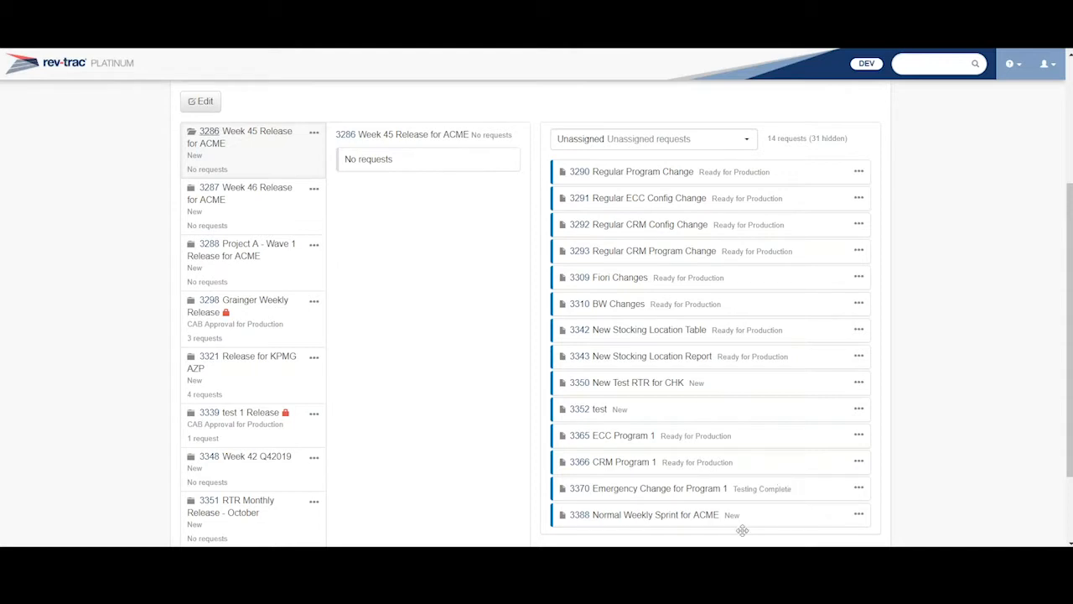
mouse_move(204, 101)
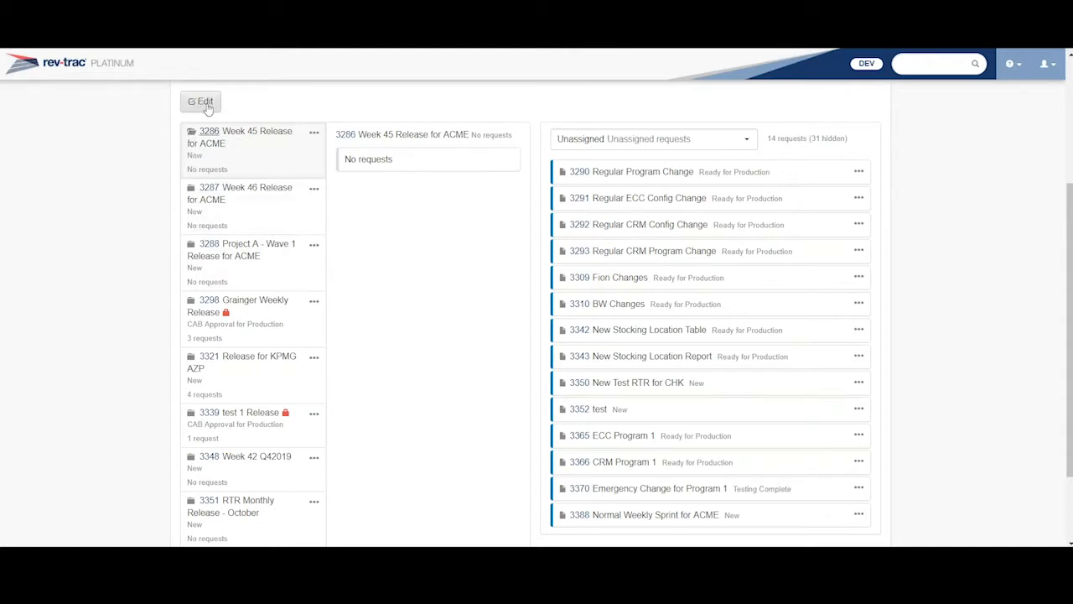
Switch the release workbench into edit mode to reassign requests.
click(201, 101)
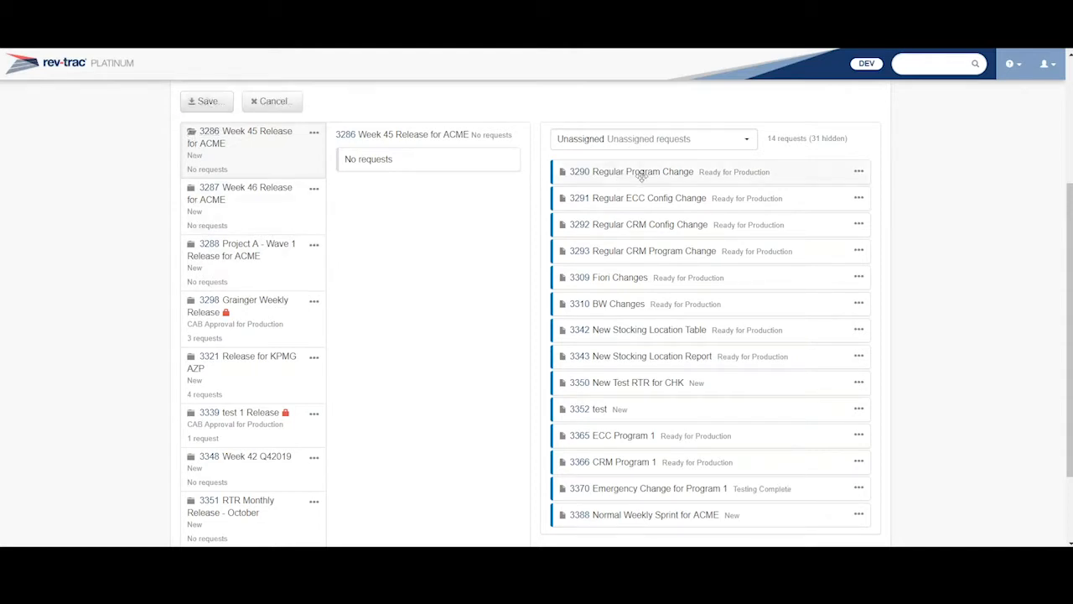
mouse_move(644, 278)
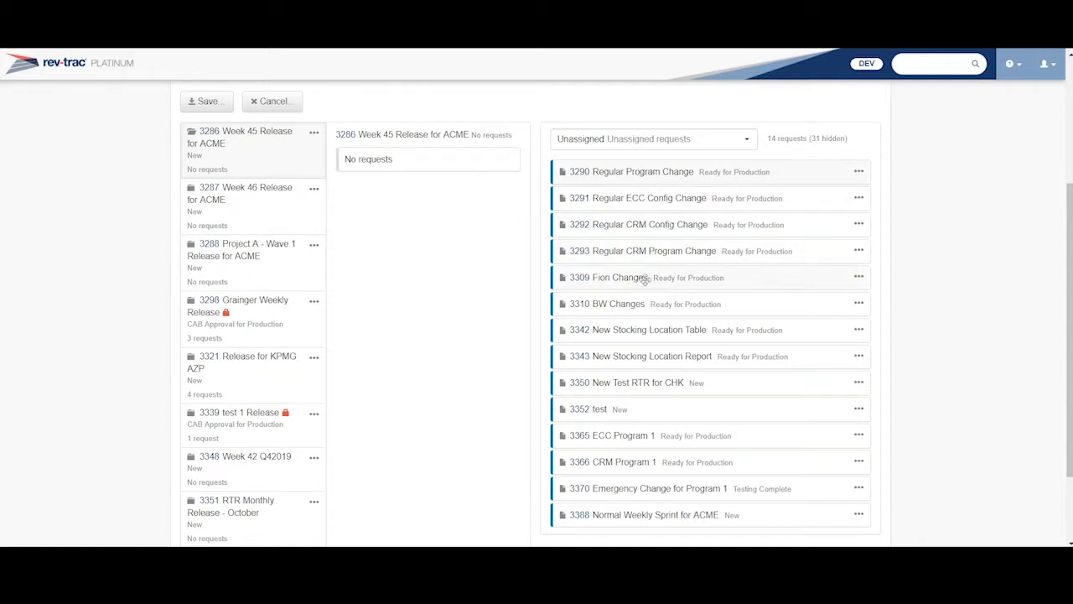
mouse_move(637, 303)
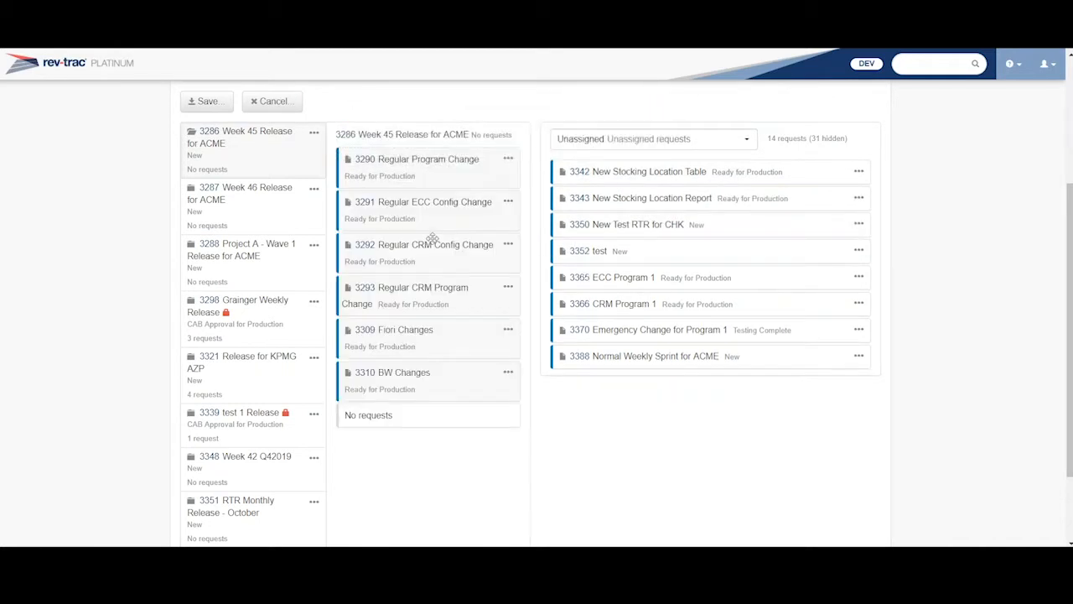
Save requests 3290–3293, 3309 and 3310 into Week 45 Release 3286.
click(206, 101)
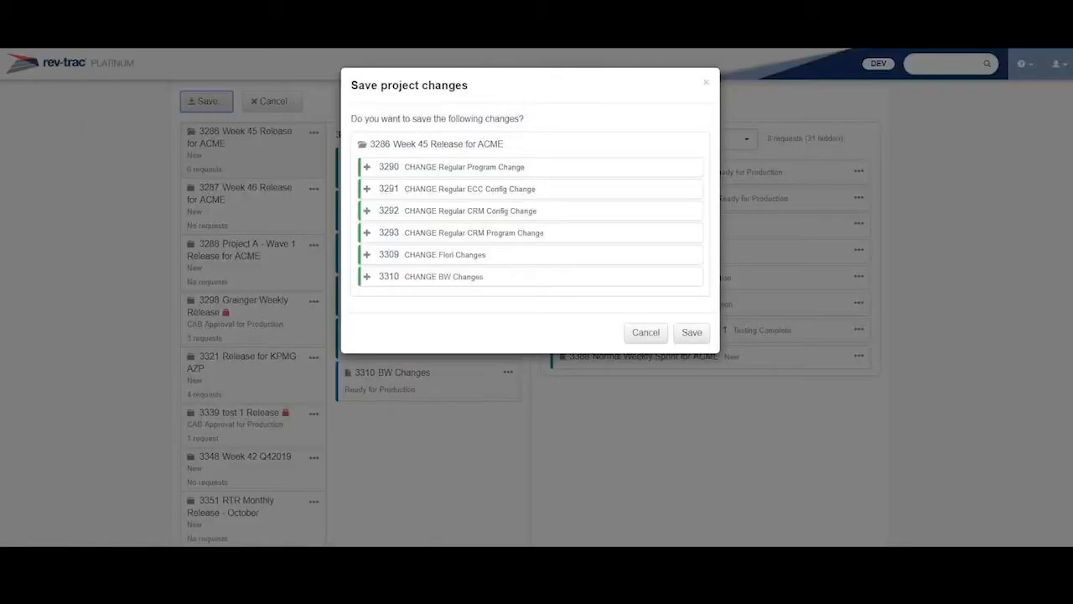
mouse_move(389, 169)
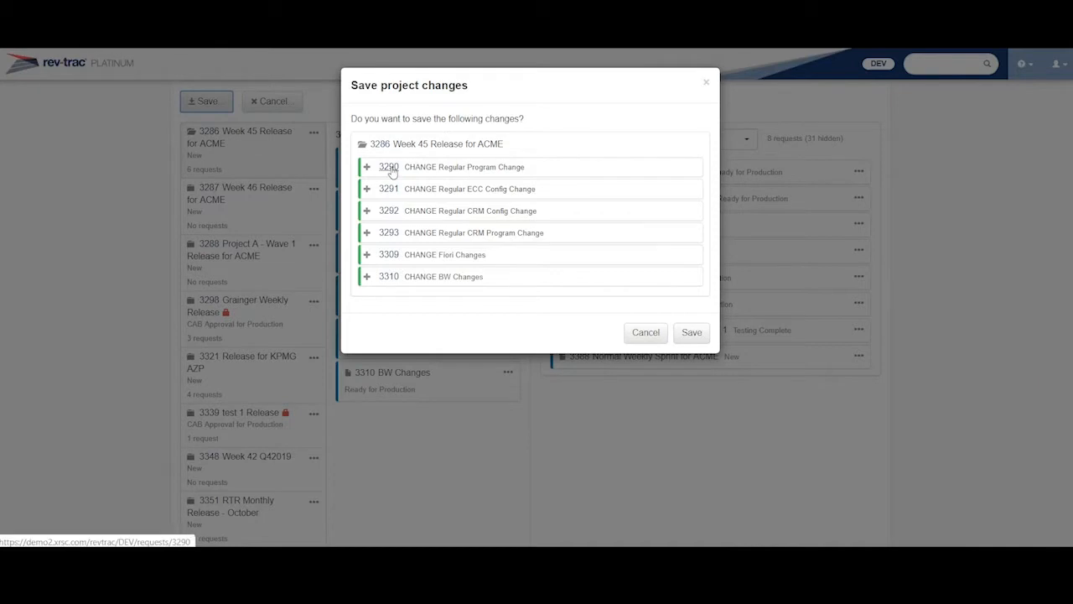
mouse_move(389, 267)
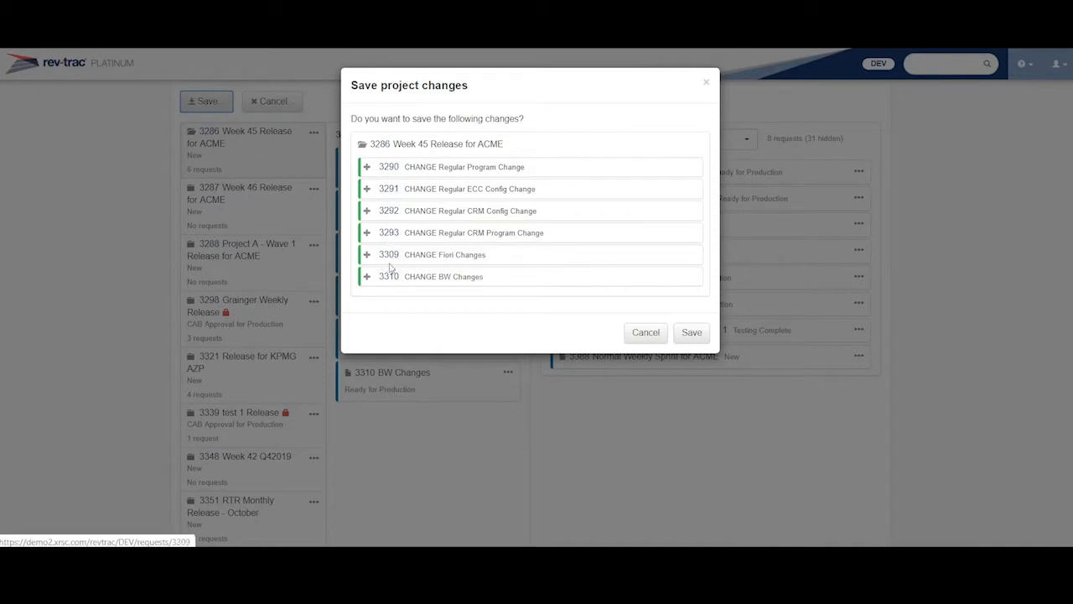
mouse_move(381, 149)
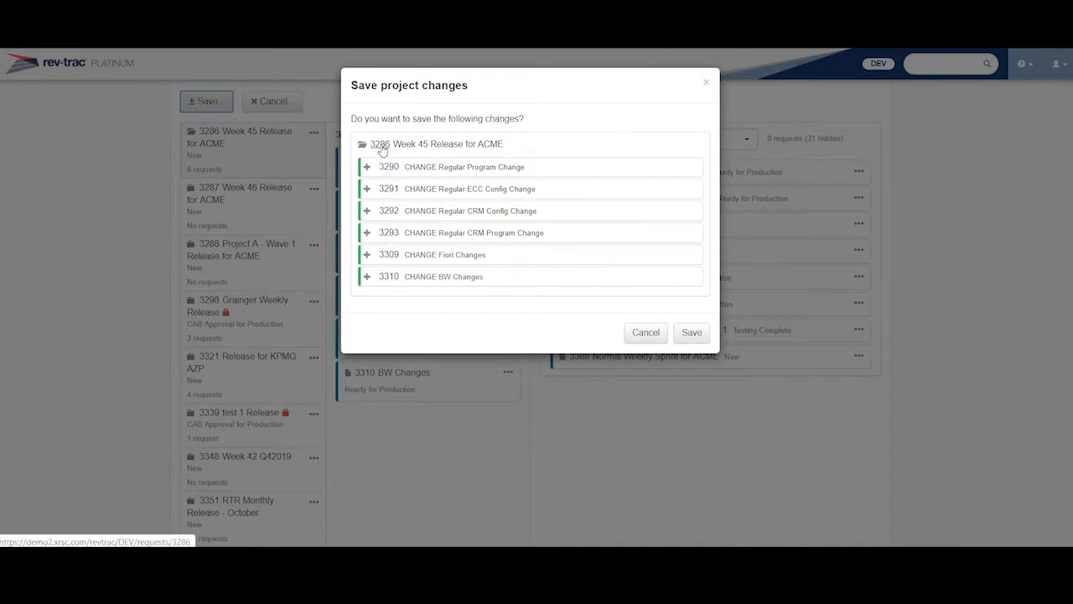
click(691, 332)
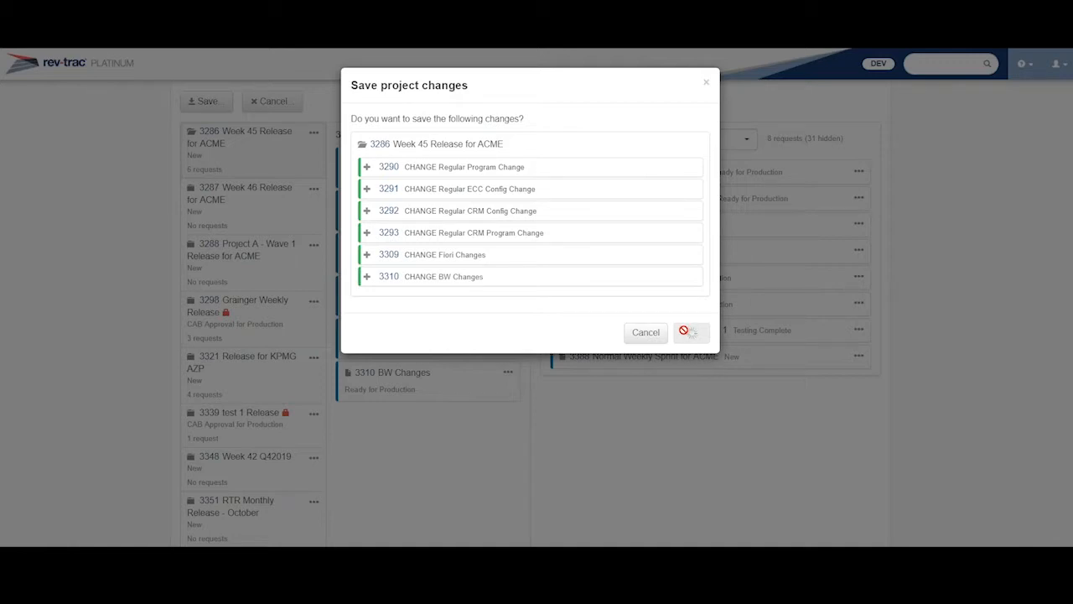
click(690, 331)
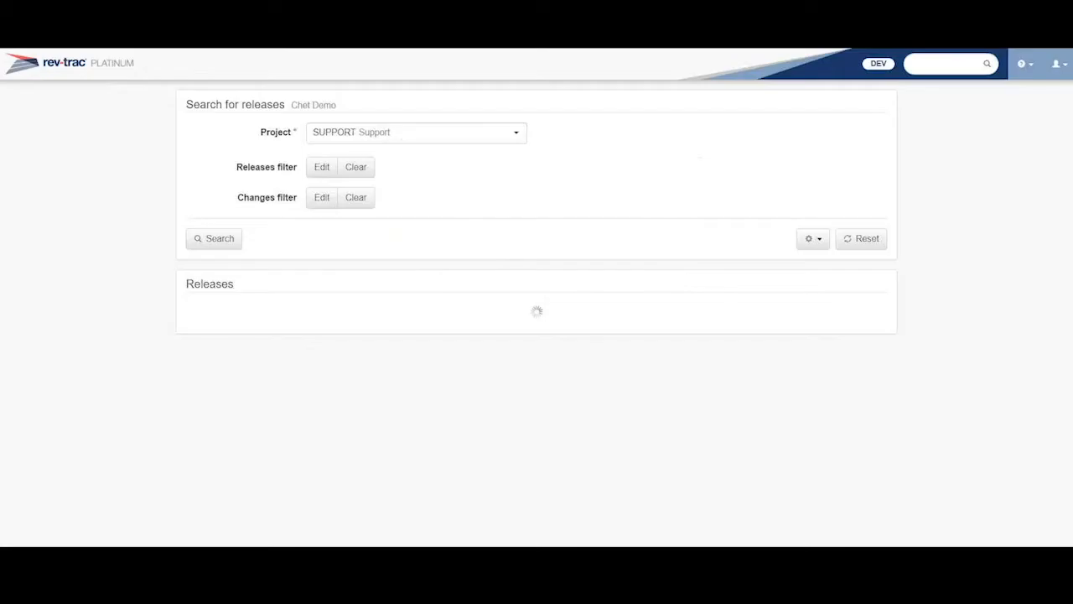
click(214, 238)
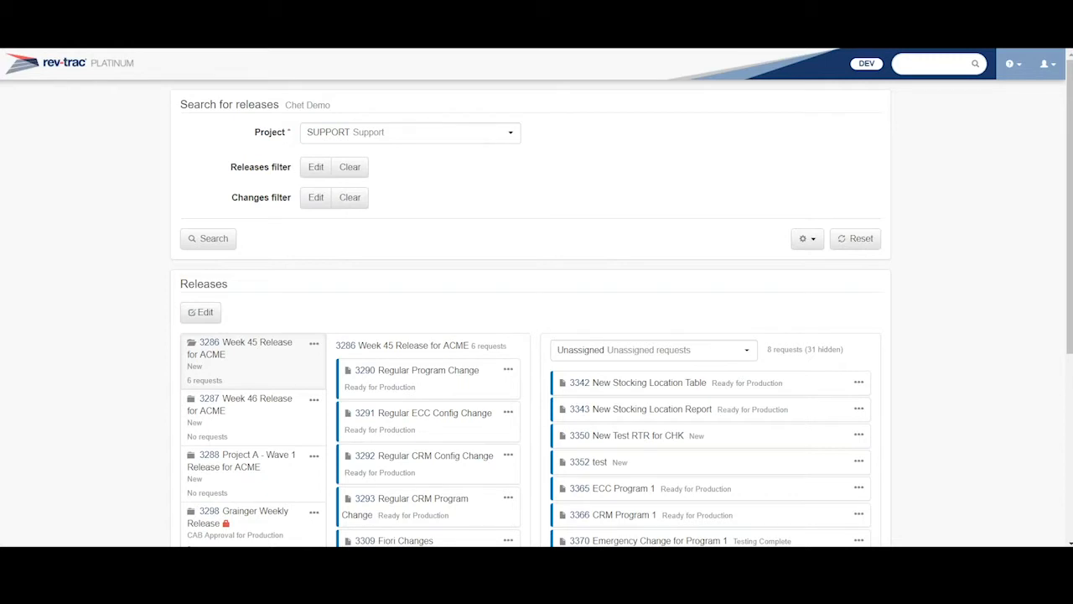
mouse_move(582, 393)
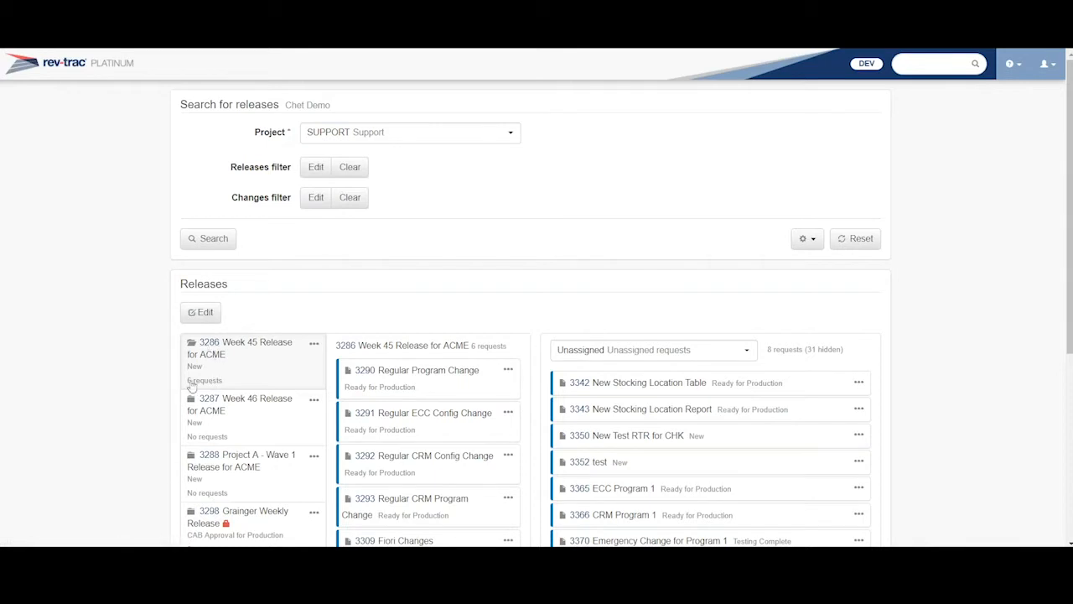
mouse_move(201, 384)
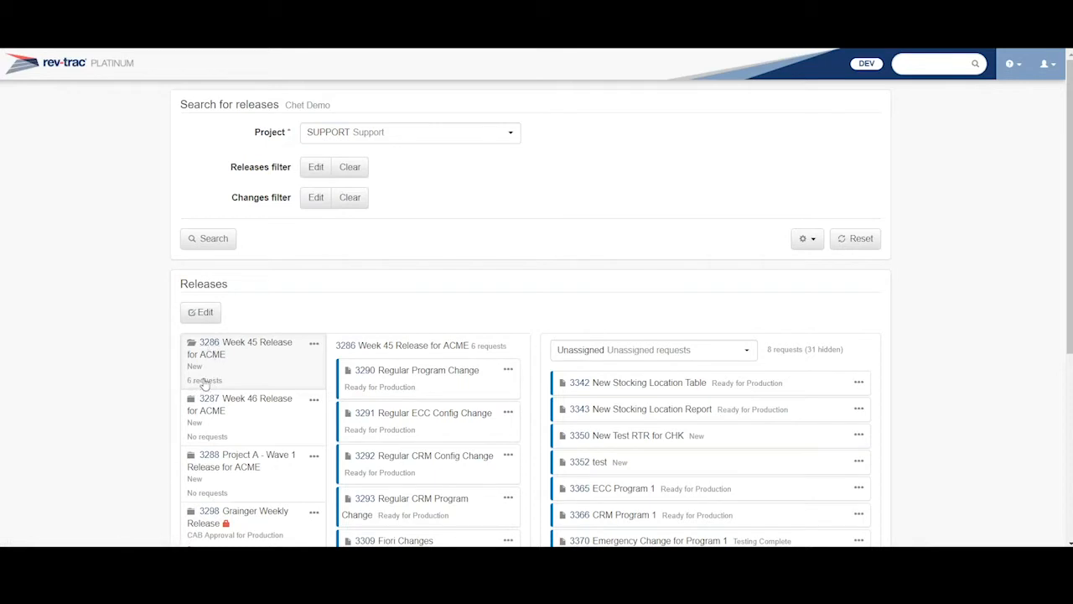
mouse_move(209, 348)
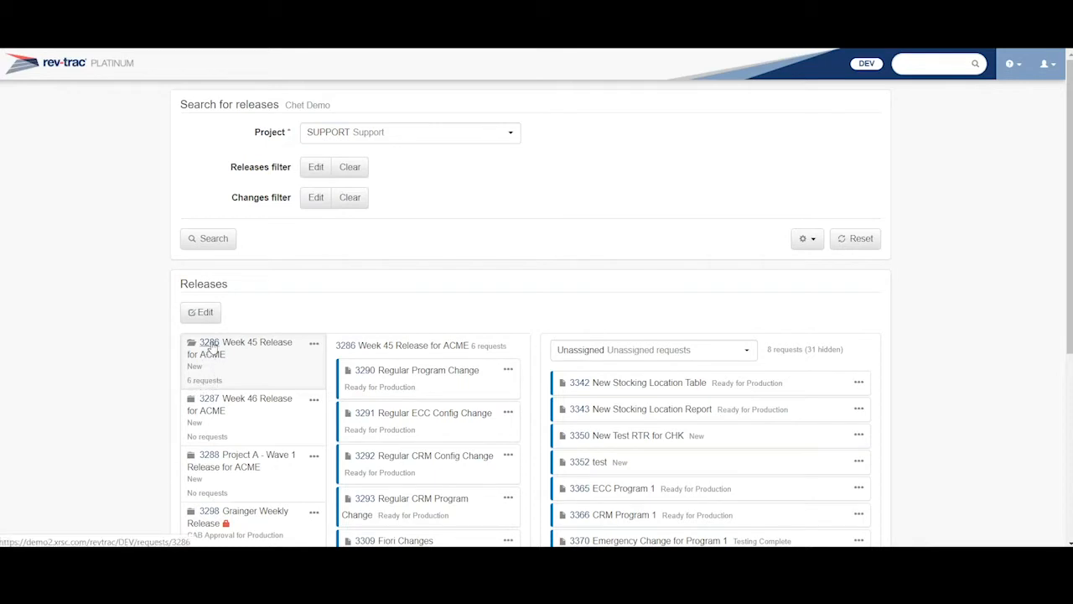
Open release 3286 and review its 12 released transports on the Technical details.
click(245, 347)
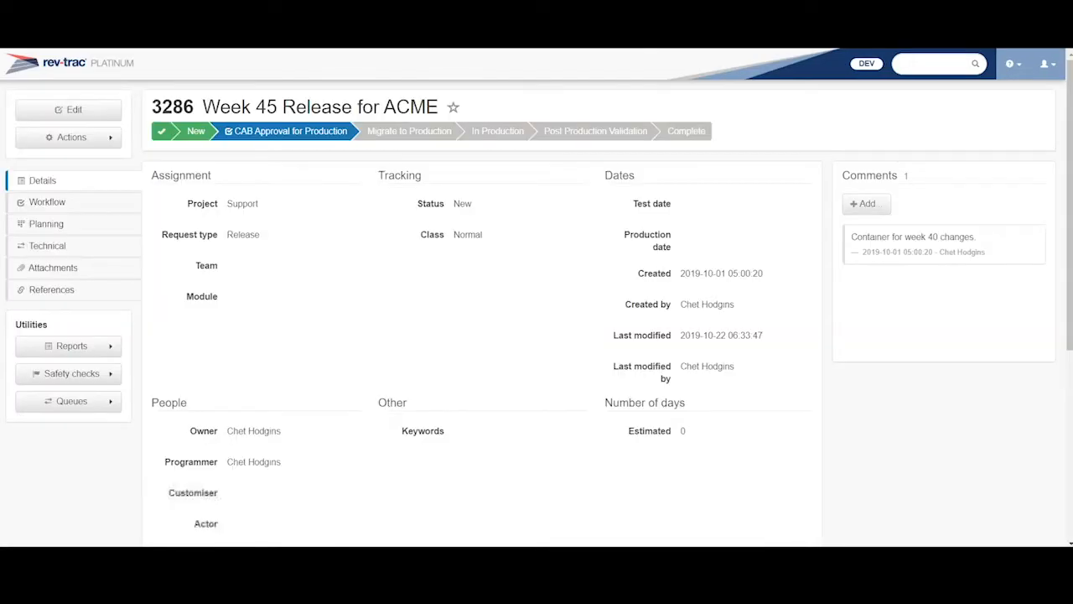
click(47, 246)
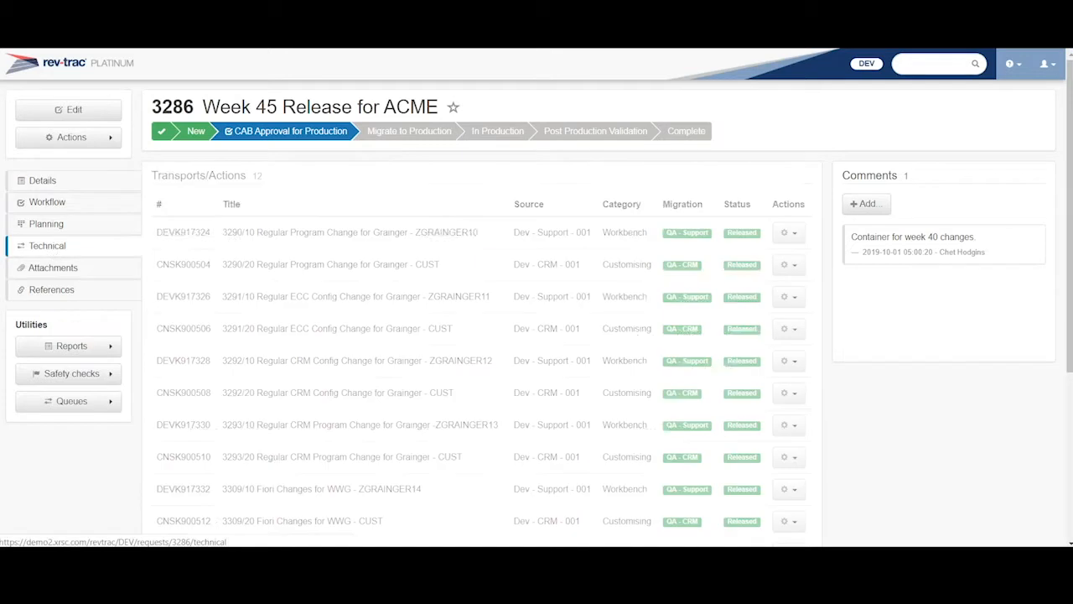
scroll(down, 3)
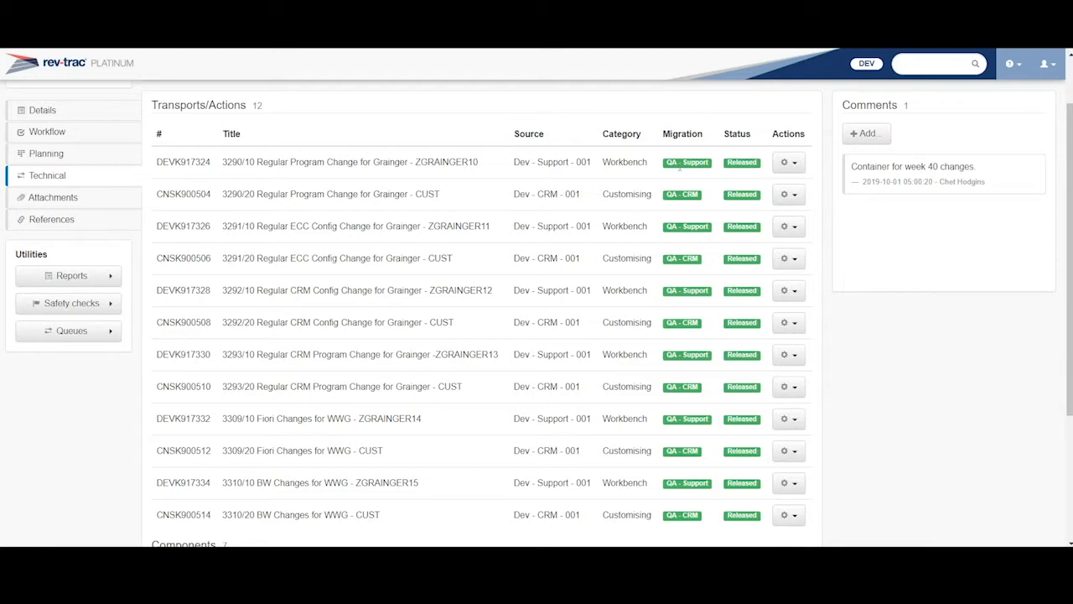
mouse_move(687, 469)
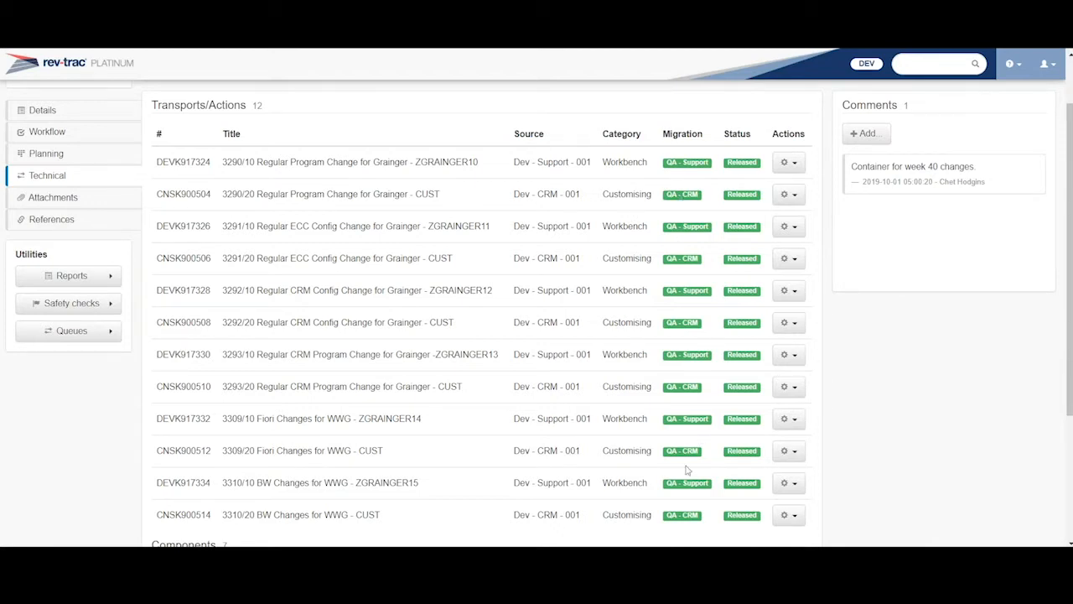
scroll(down, 3)
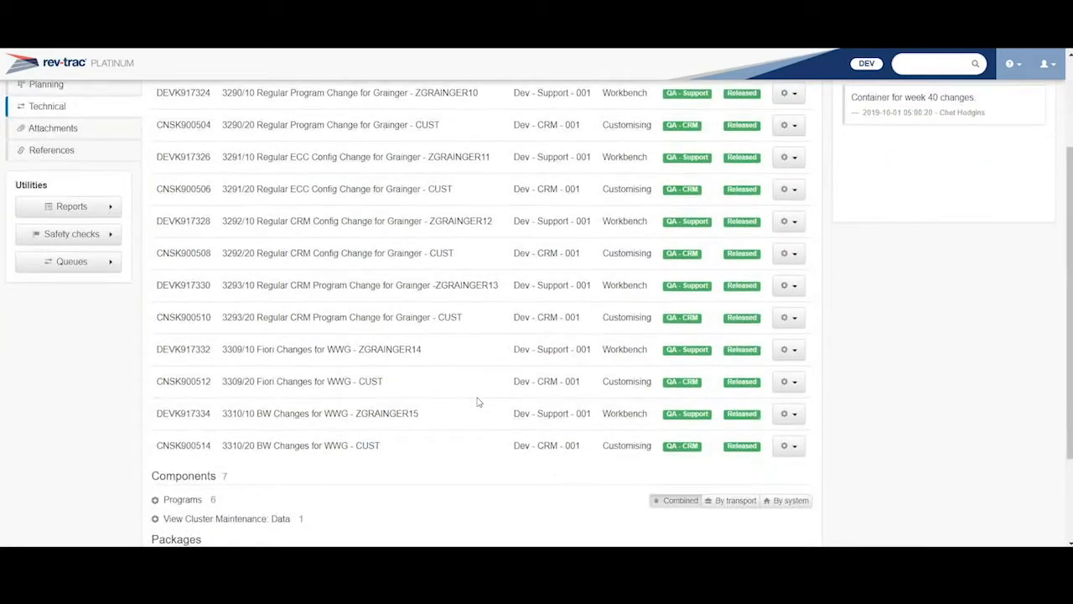
scroll(up, 3)
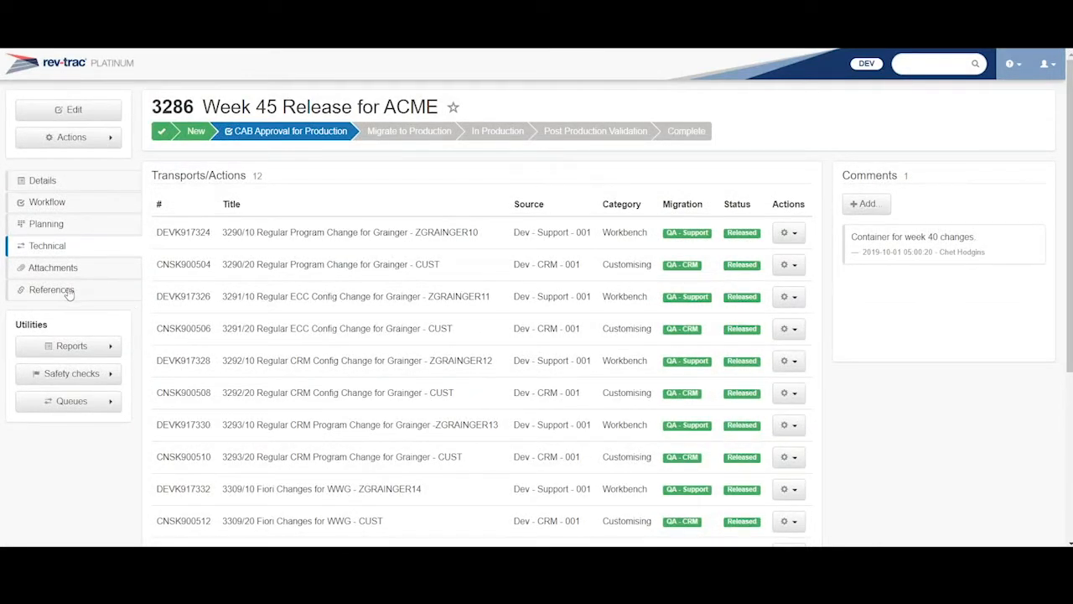
View release 3286's referenced requests, then request 3290's references linking back to the release.
click(51, 289)
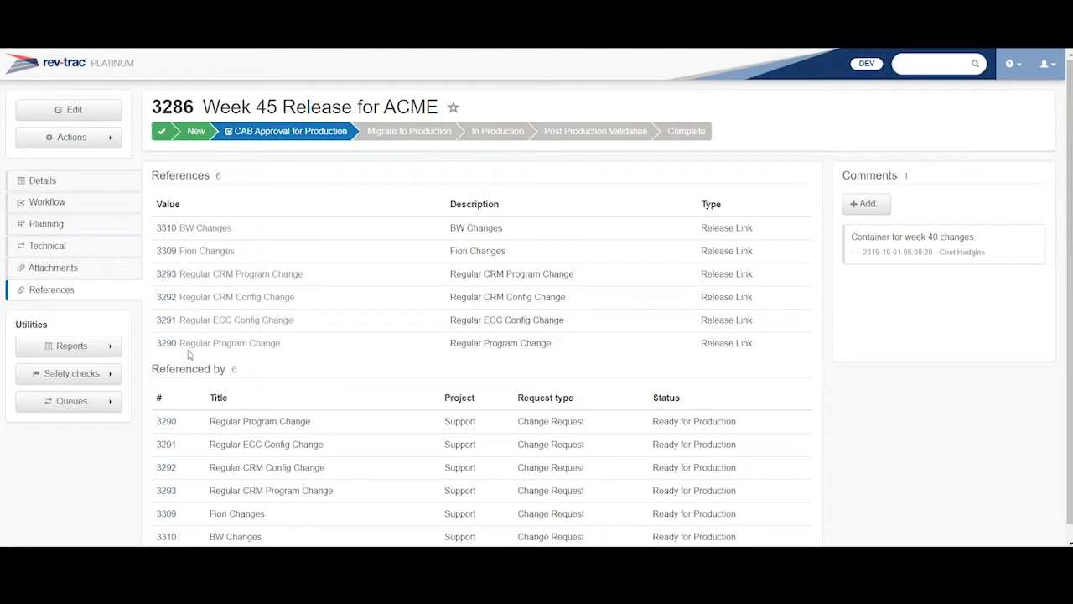
mouse_move(166, 421)
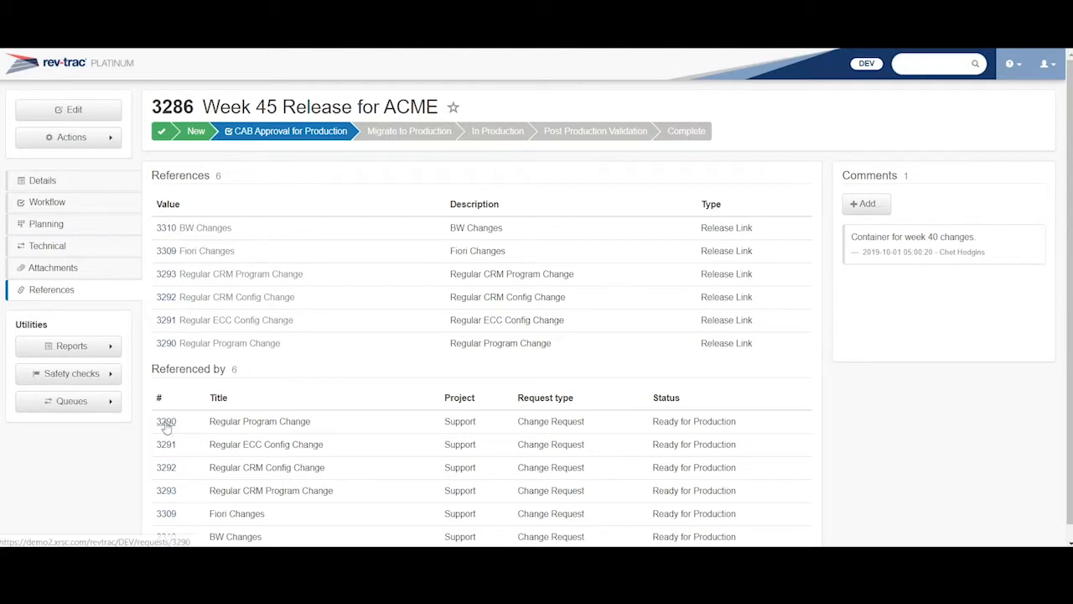
click(166, 420)
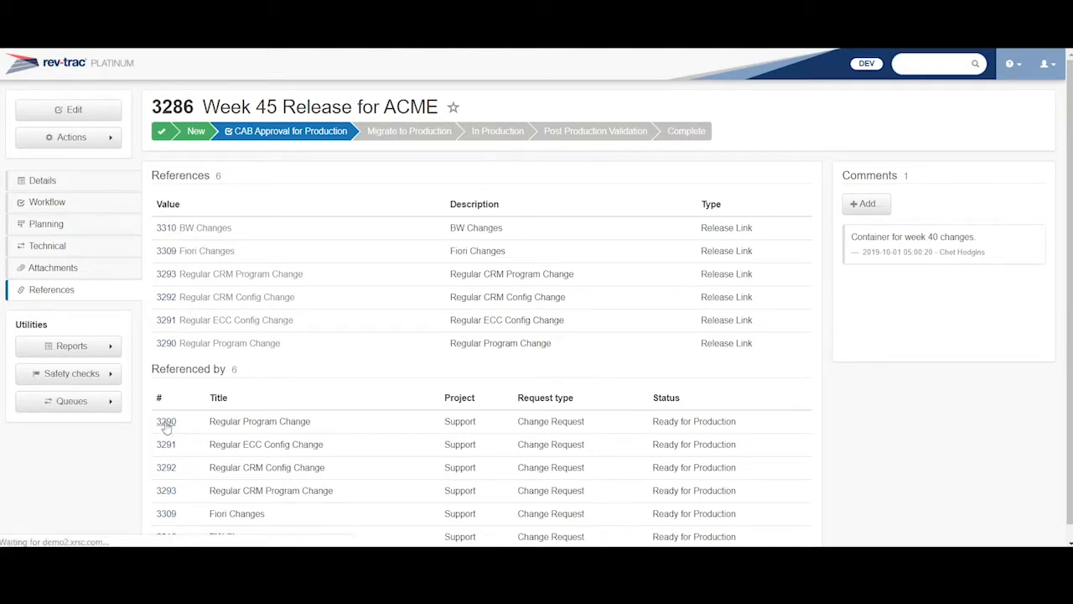
click(166, 421)
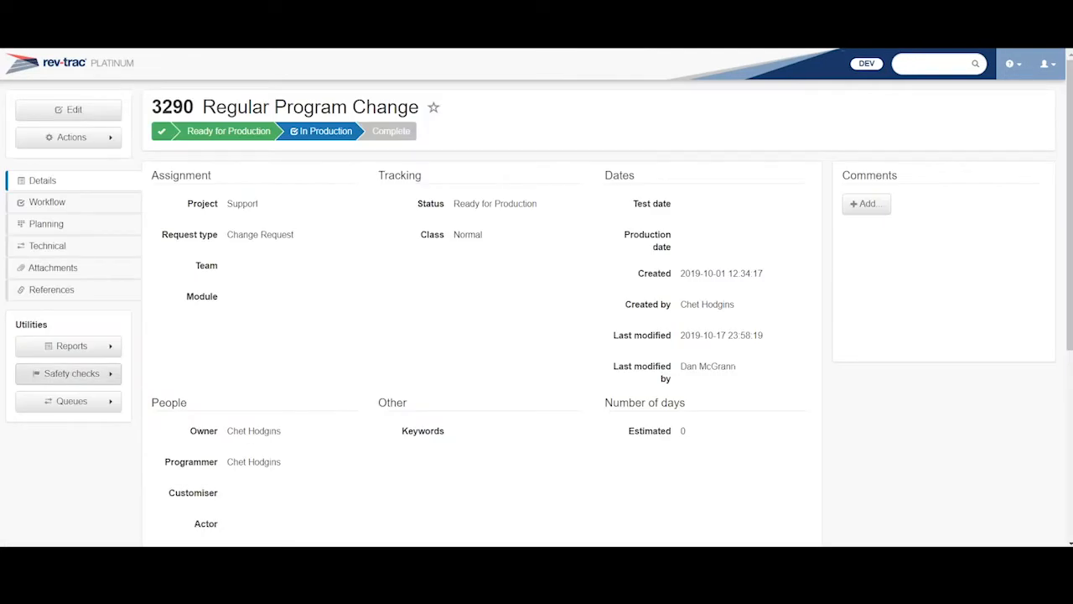
click(51, 289)
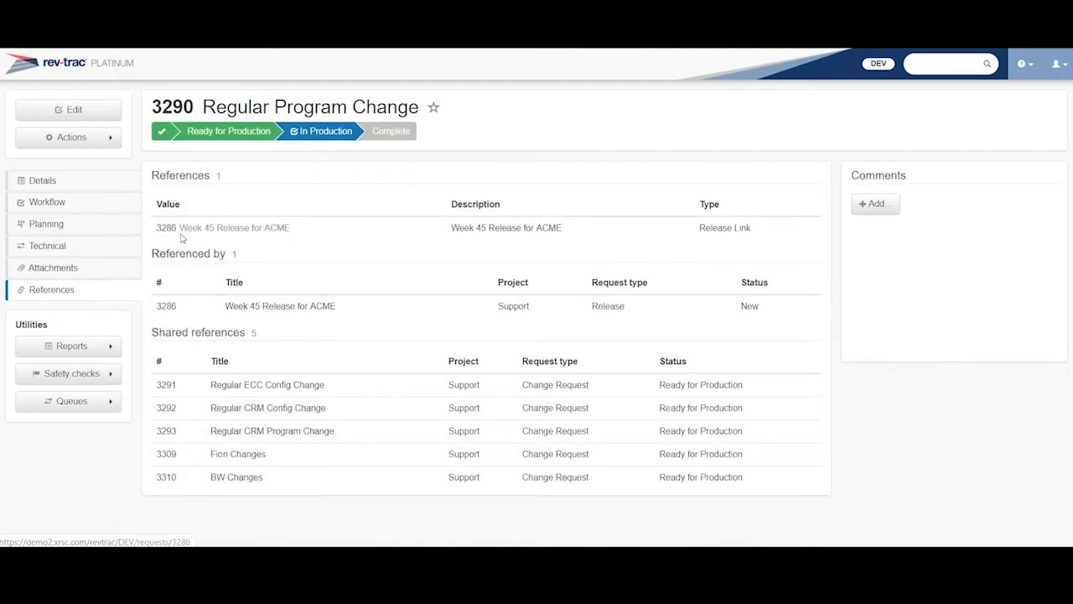
mouse_move(243, 241)
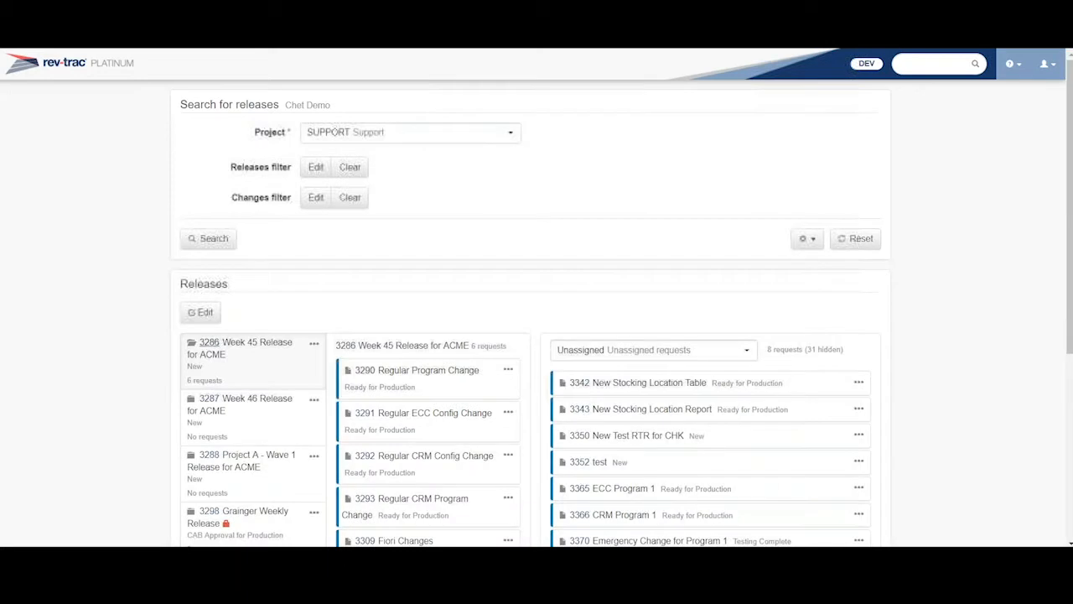
mouse_move(215, 354)
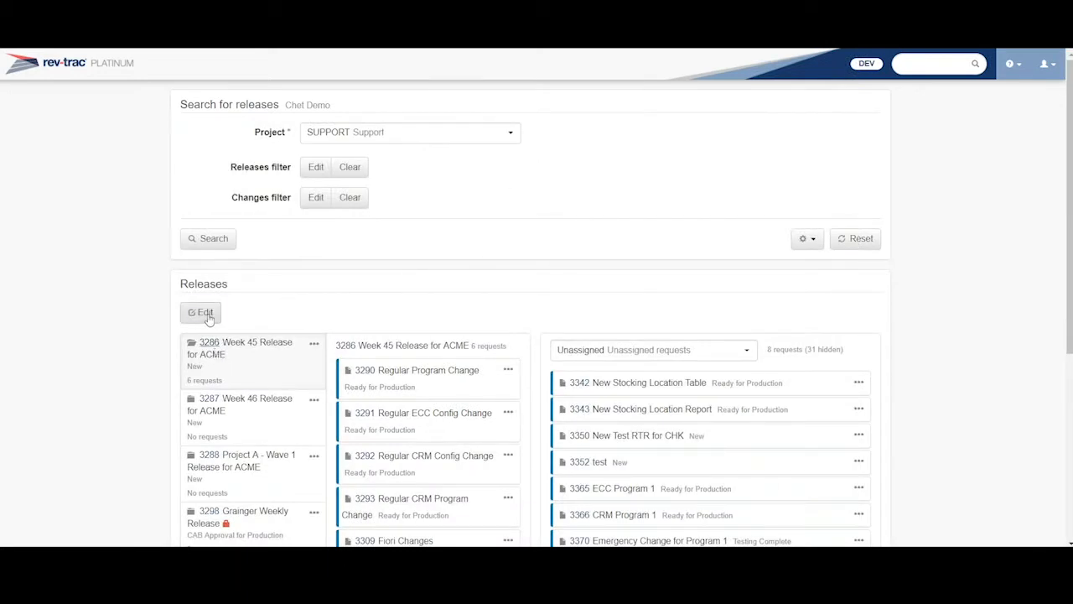
Move request 3343 New Stocking Location Report into release 3286 and save the change.
click(200, 312)
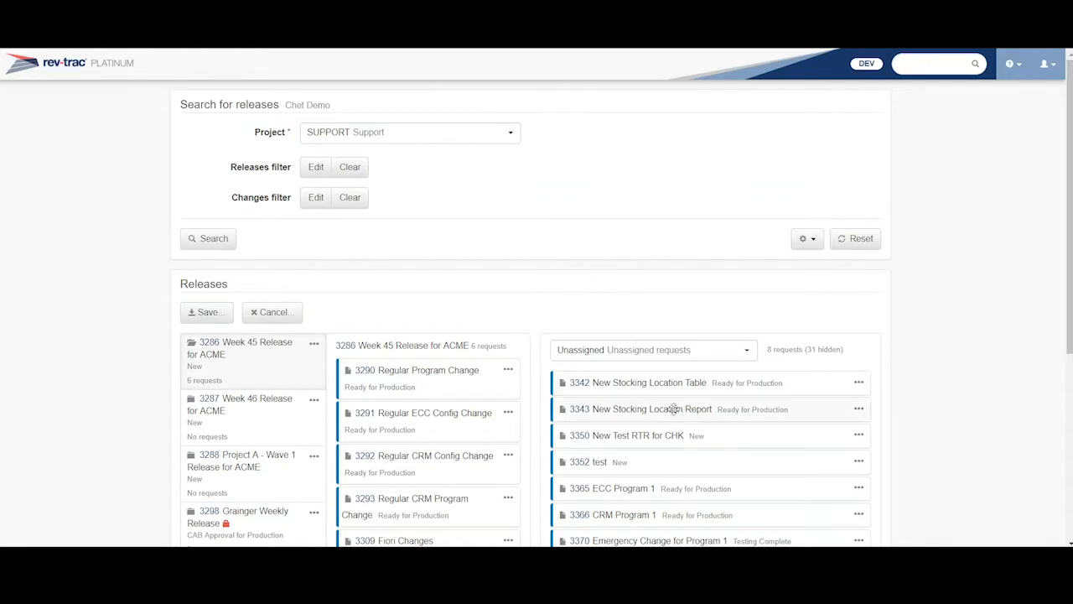
drag(670, 409, 453, 361)
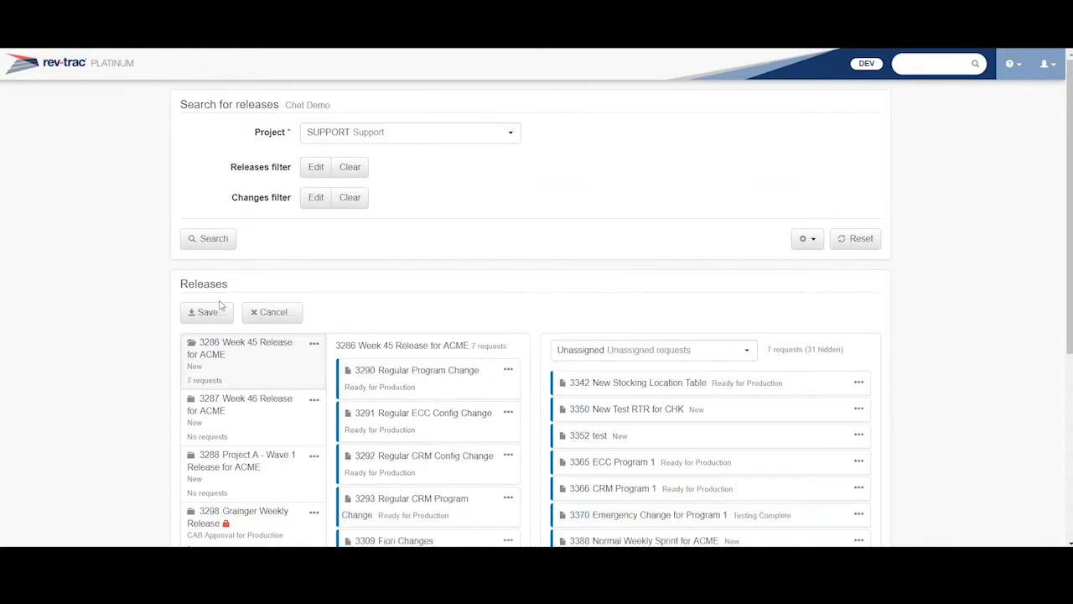
click(207, 311)
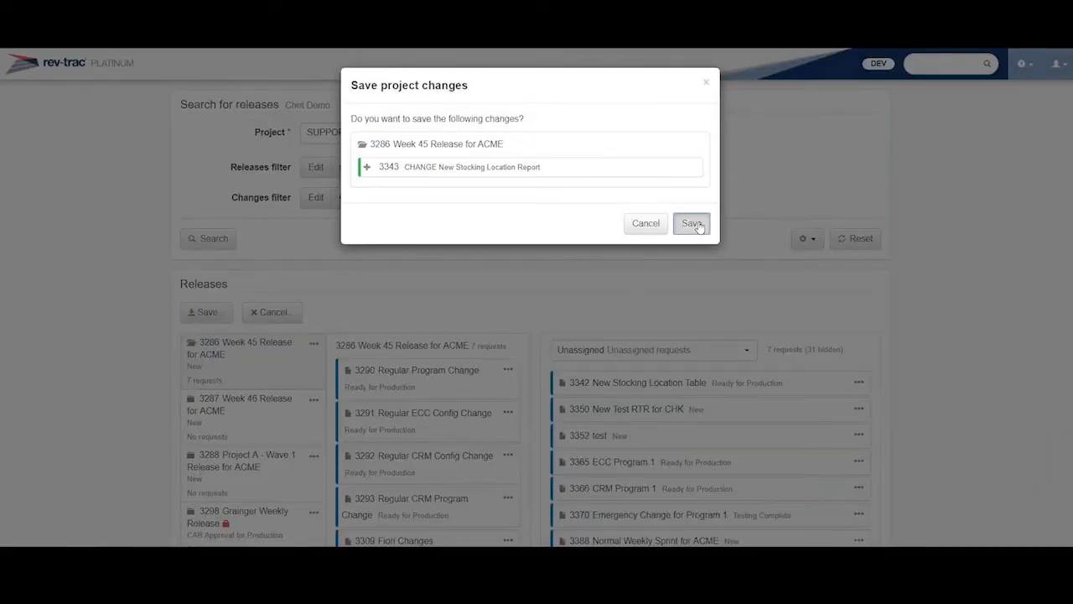
click(691, 222)
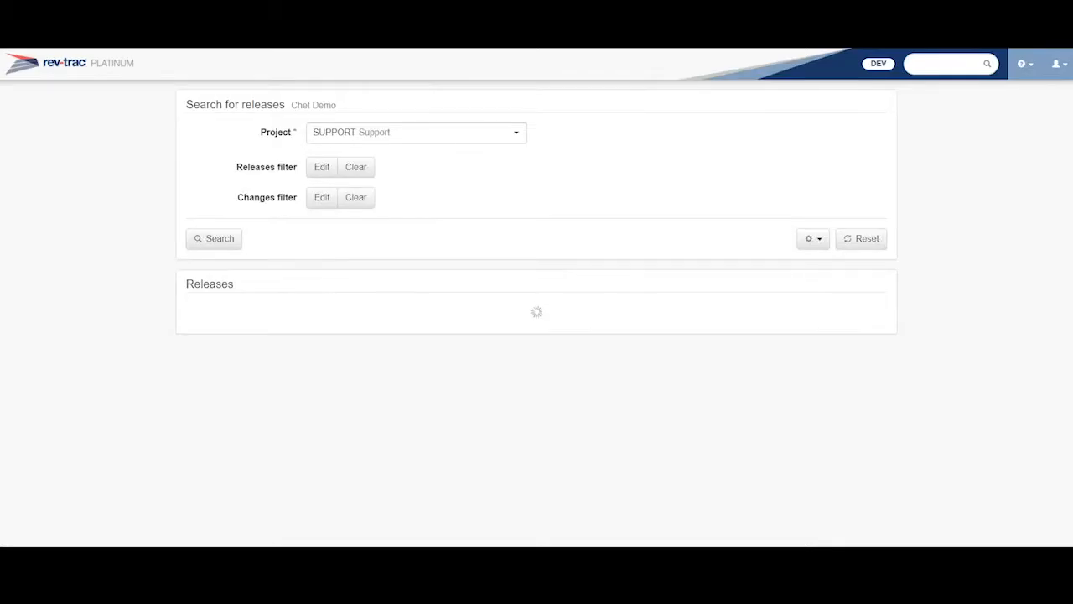
click(213, 238)
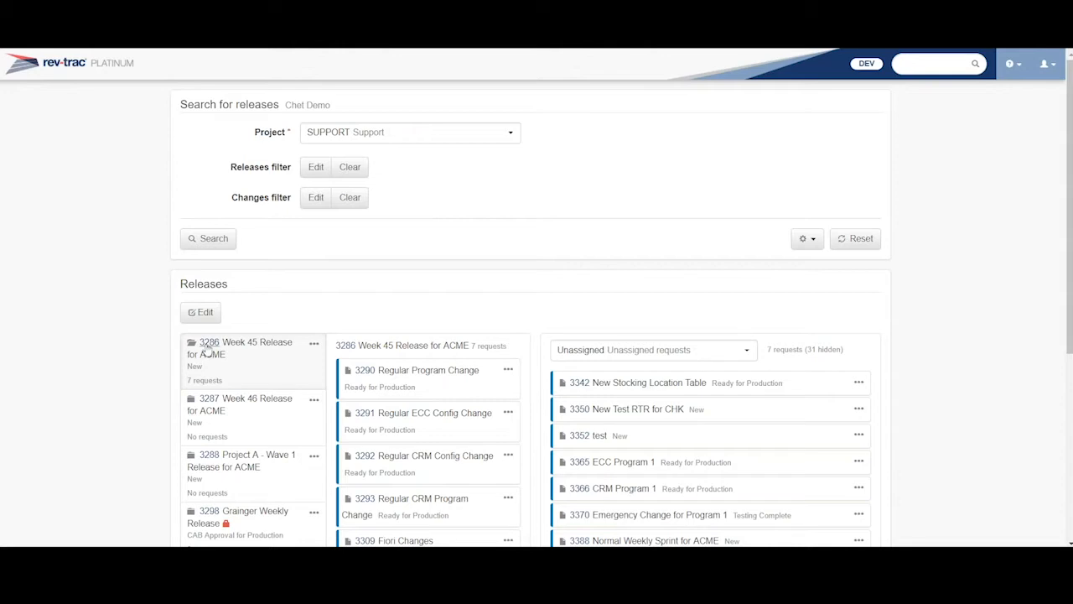
Open release 3286 and show its transports and actions list.
click(245, 347)
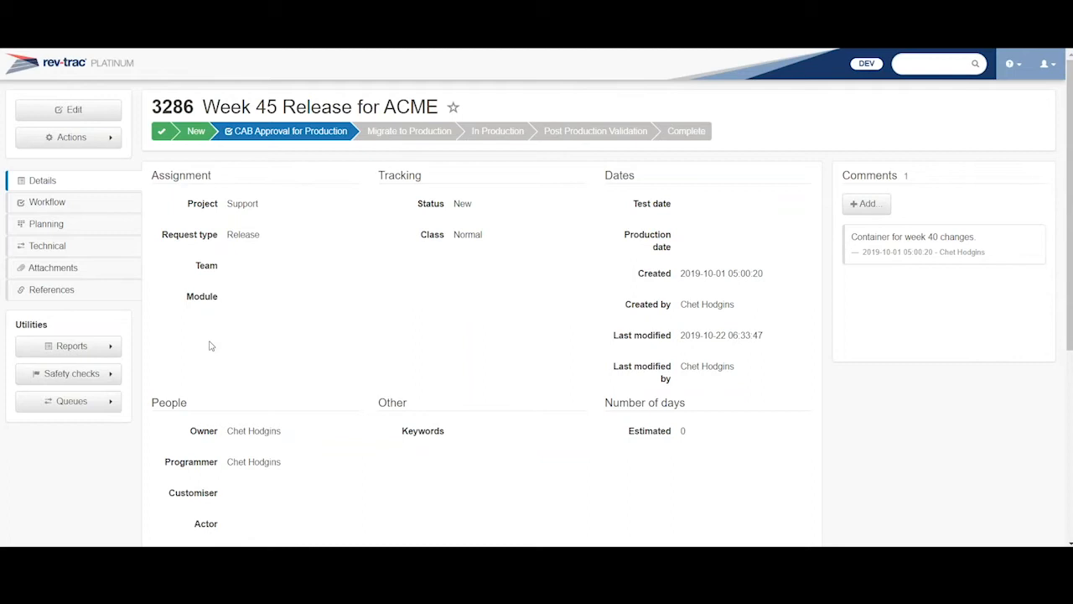
mouse_move(48, 246)
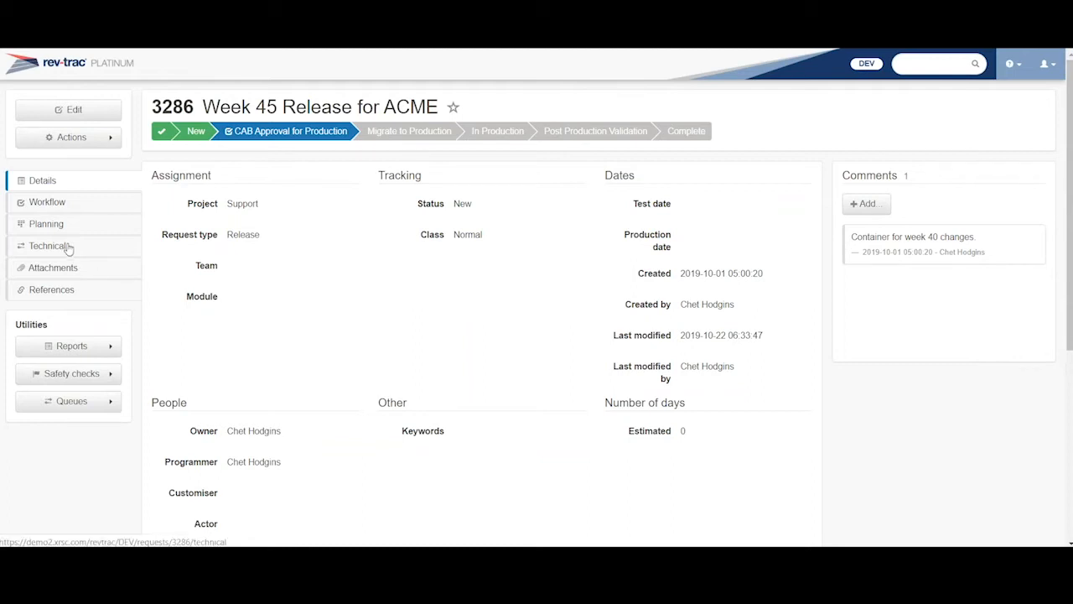
click(48, 245)
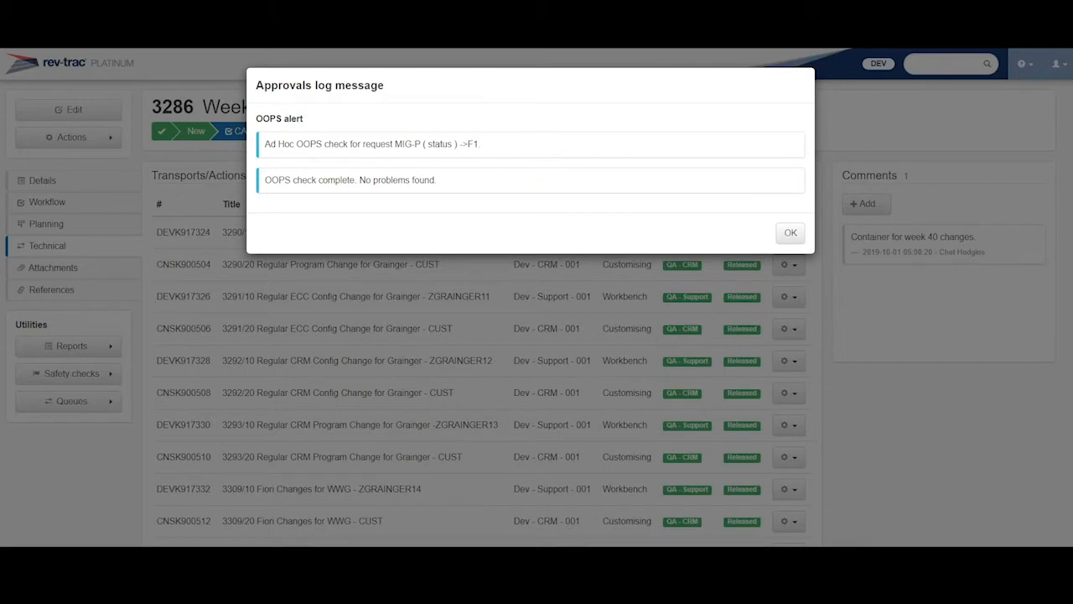
Review the 'OOPS check complete. No problems found.' message and dismiss it.
double_click(385, 179)
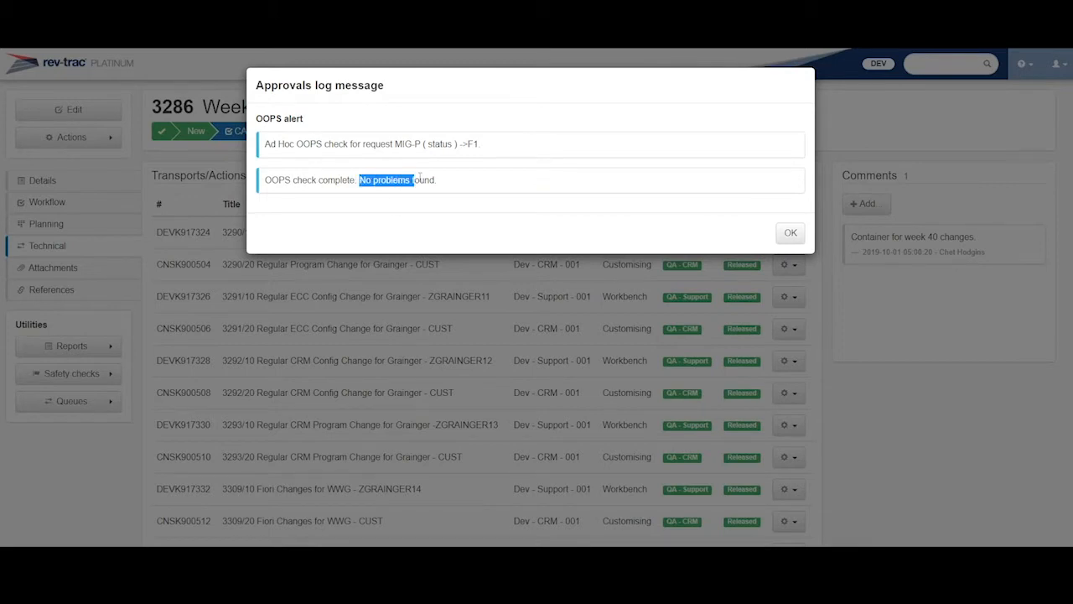
click(789, 232)
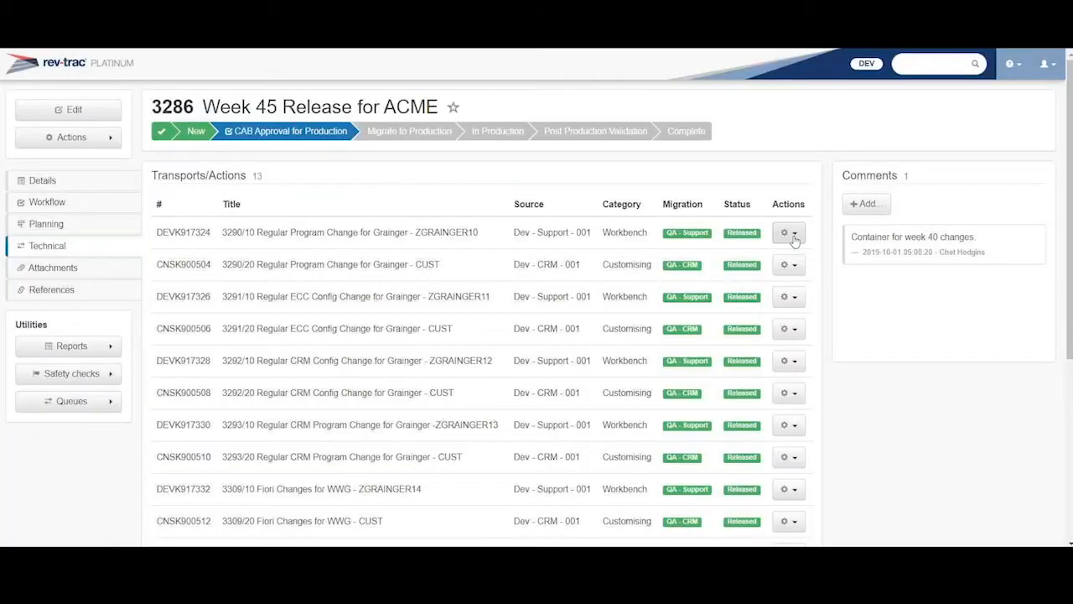
click(70, 373)
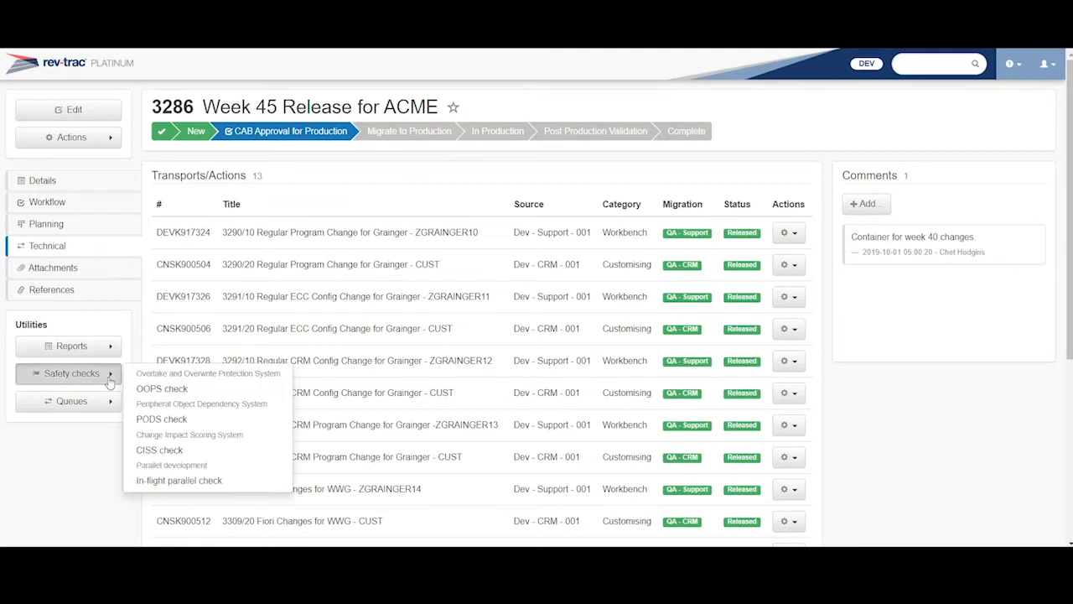
mouse_move(162, 418)
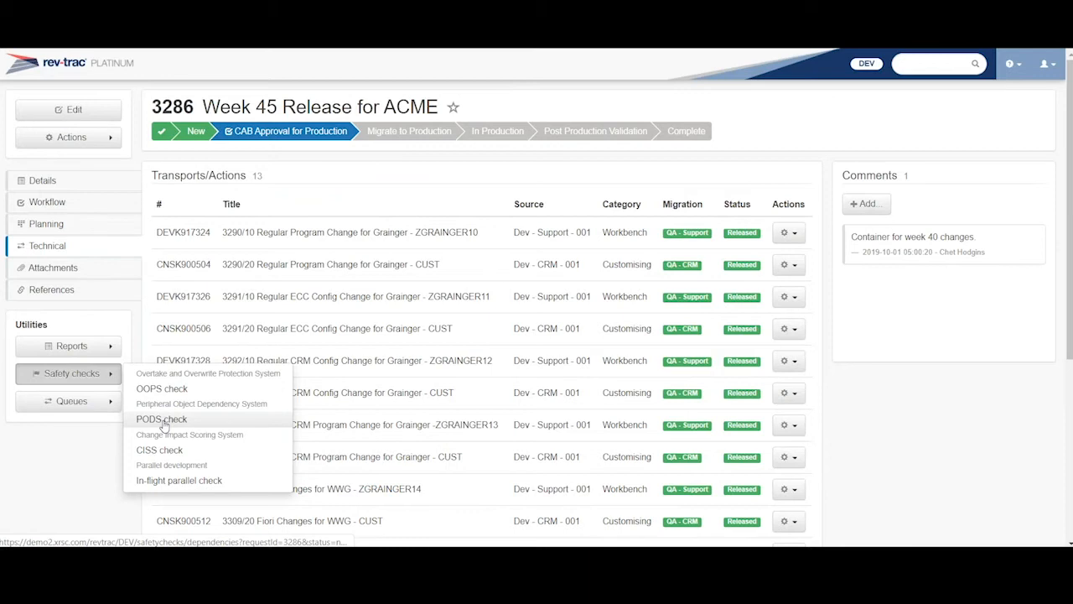
click(161, 418)
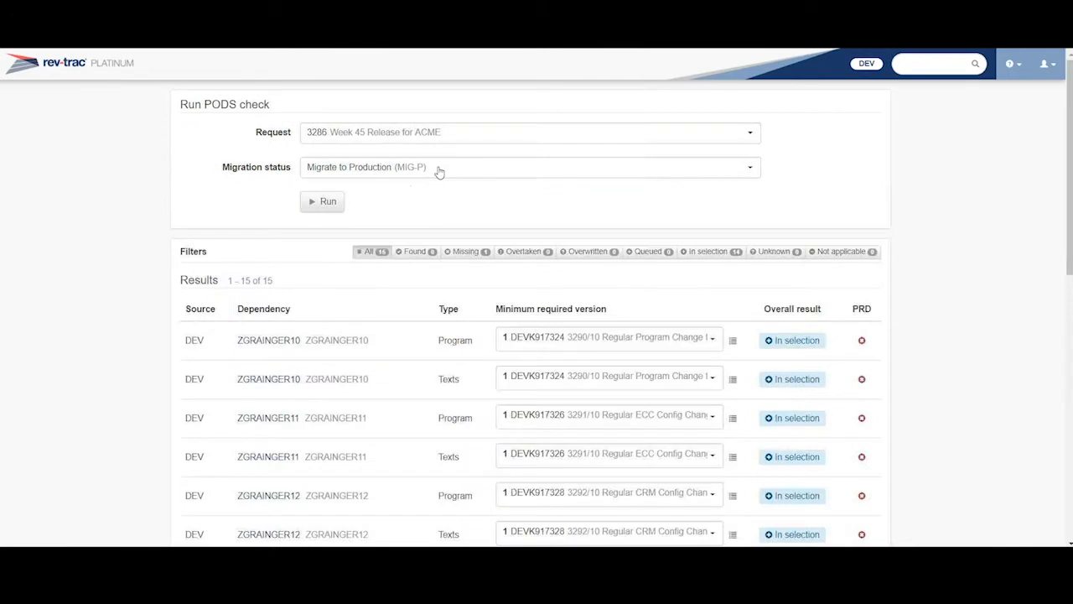
mouse_move(394, 370)
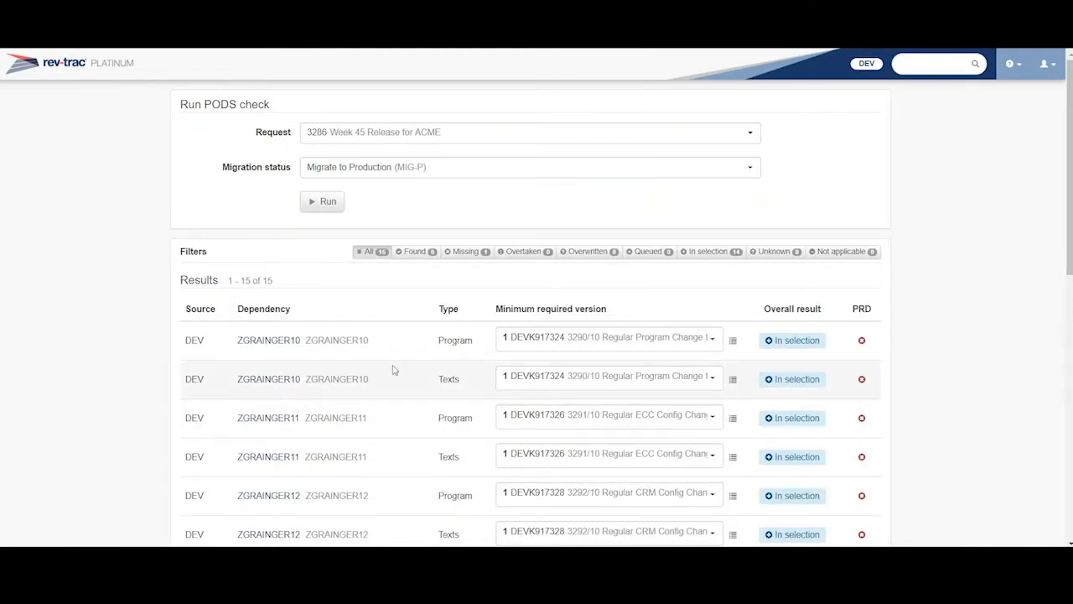
scroll(down, 3)
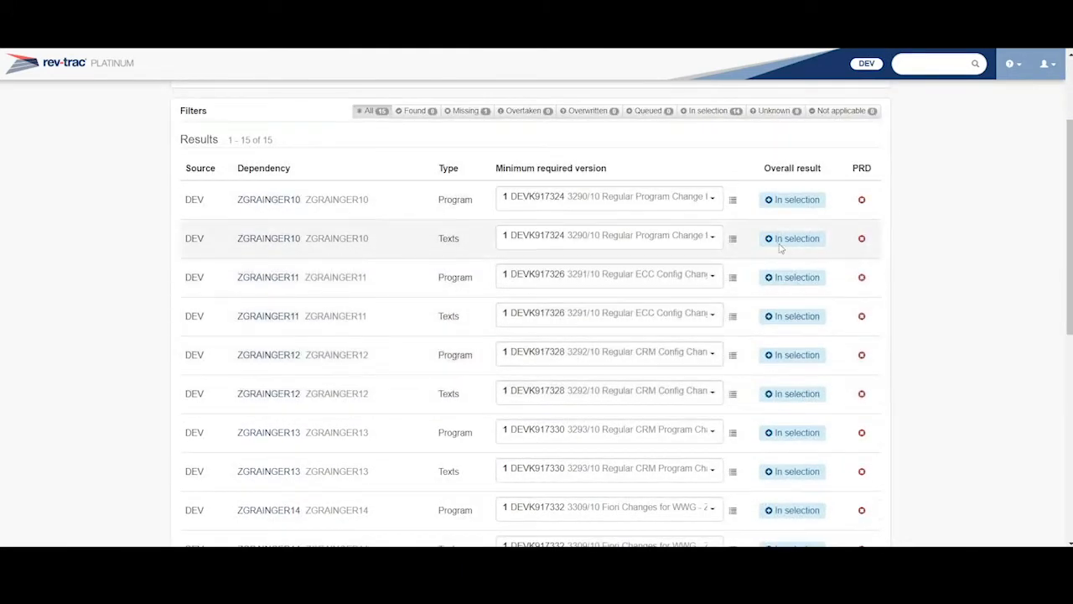
mouse_move(791, 431)
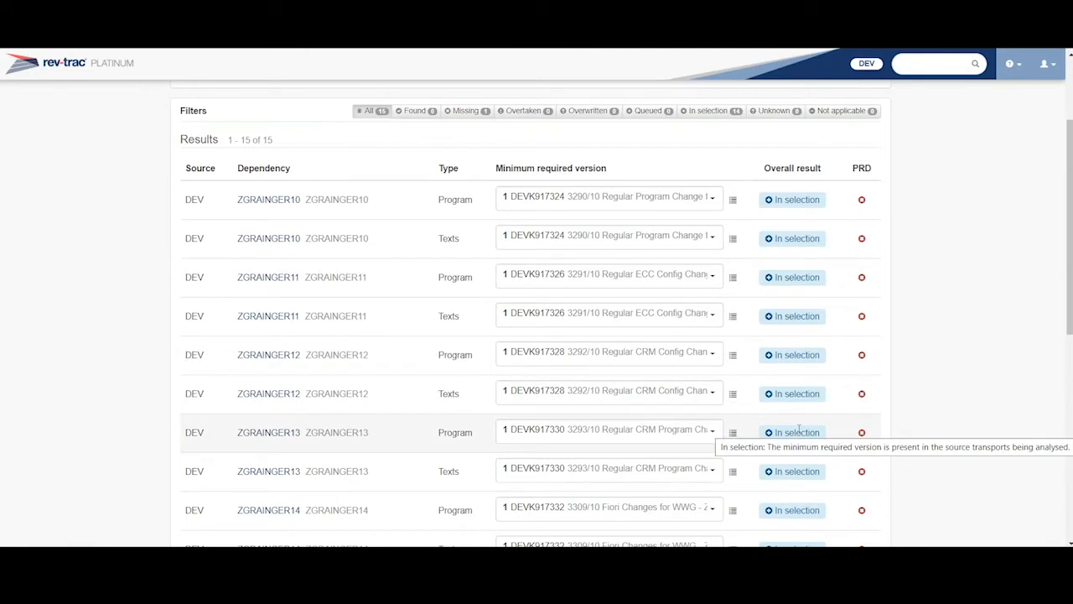
scroll(down, 3)
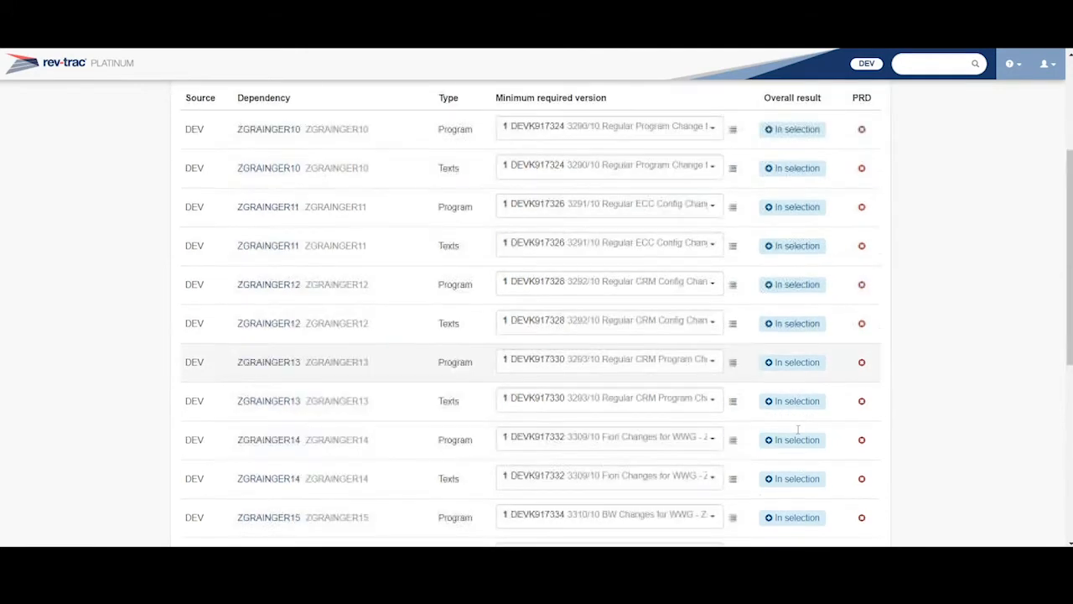
scroll(down, 3)
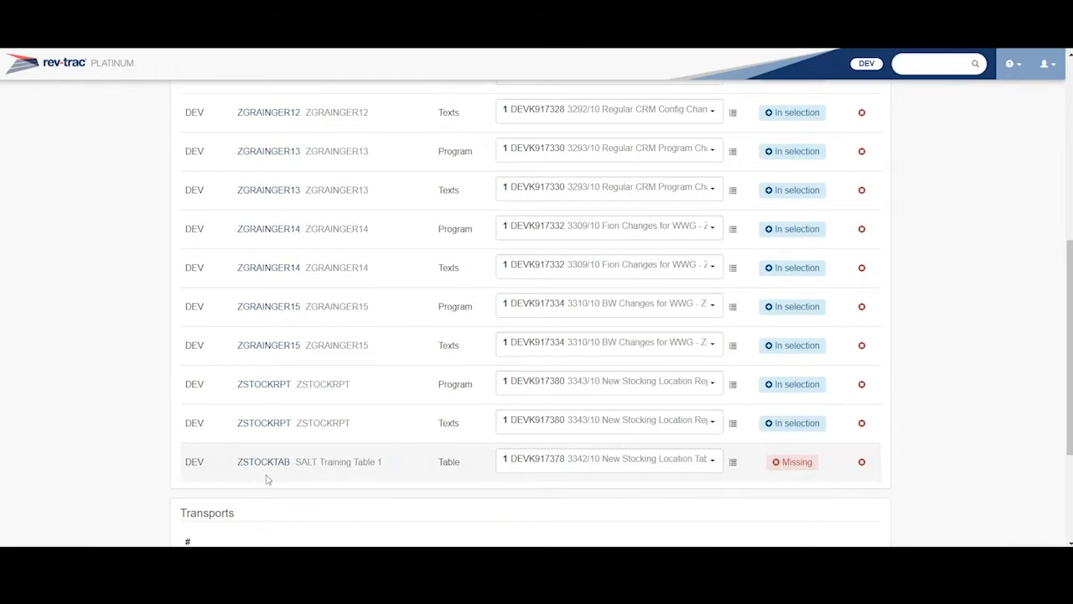
mouse_move(256, 445)
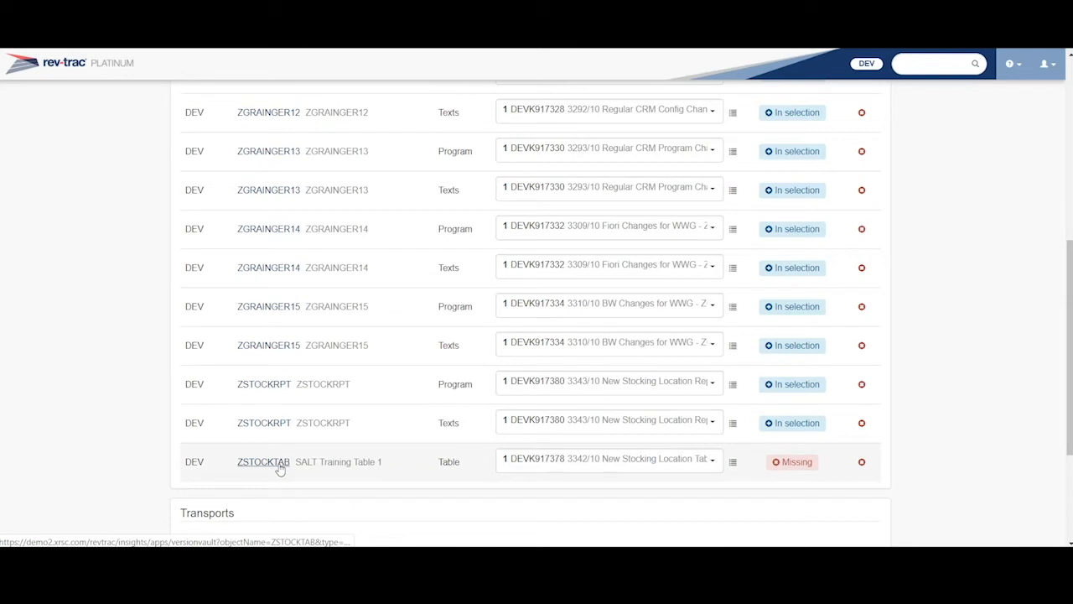
mouse_move(791, 461)
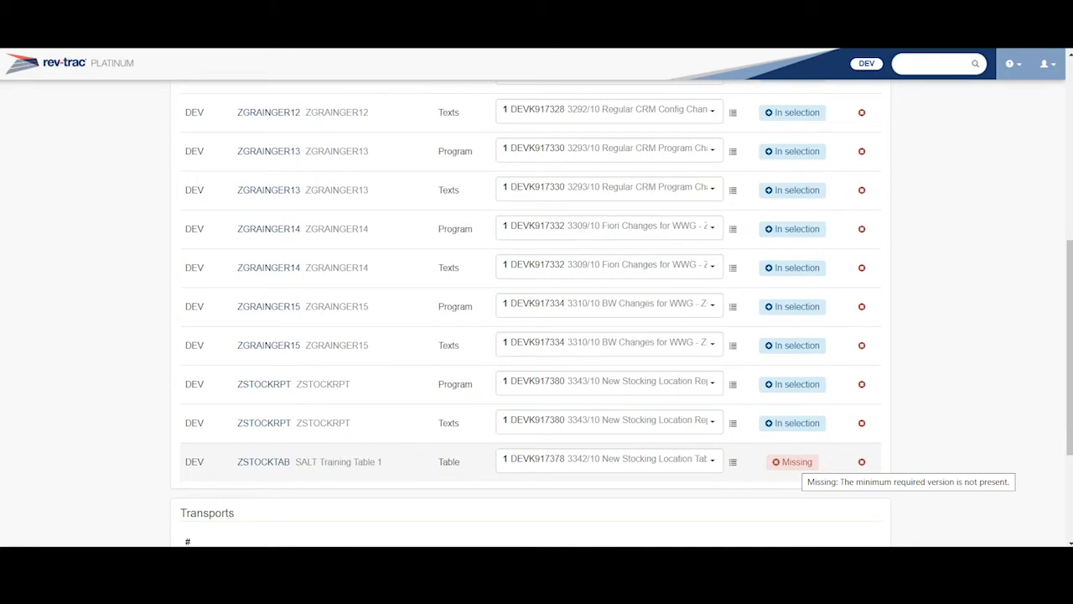
mouse_move(558, 467)
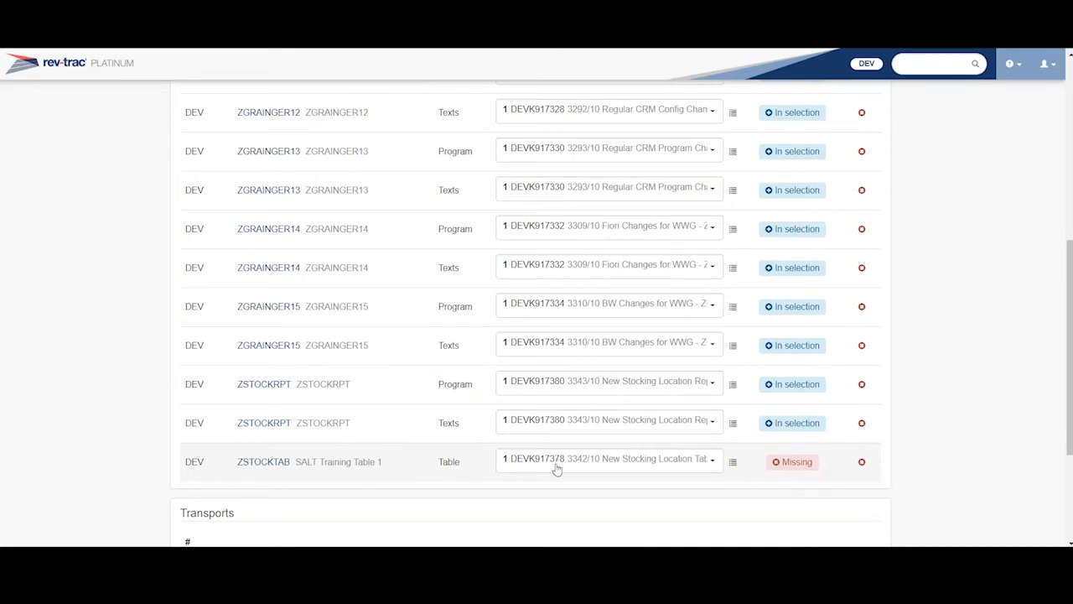
scroll(up, 3)
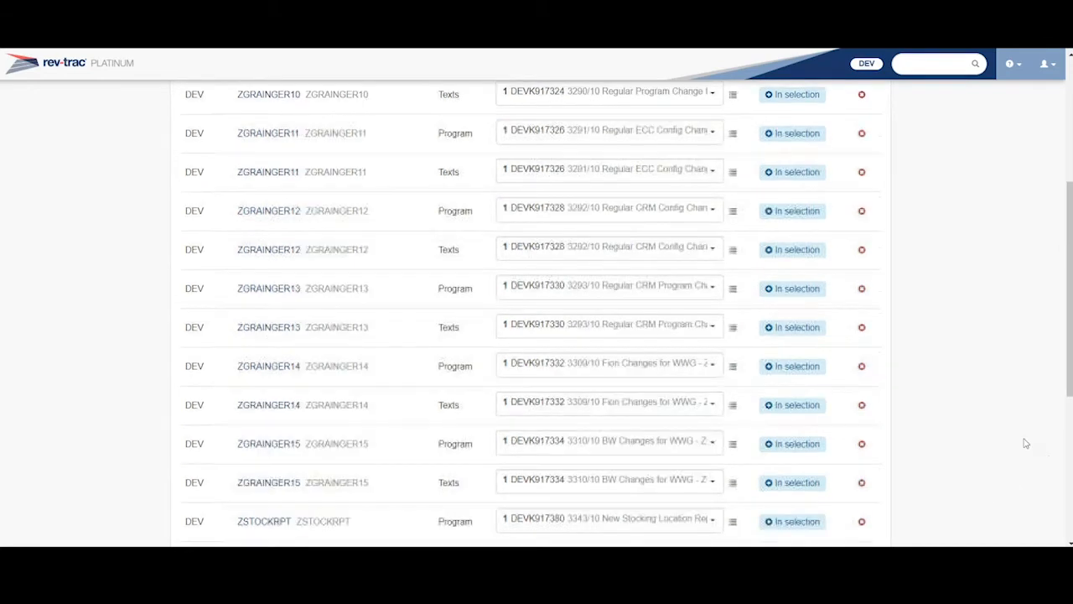
scroll(up, 3)
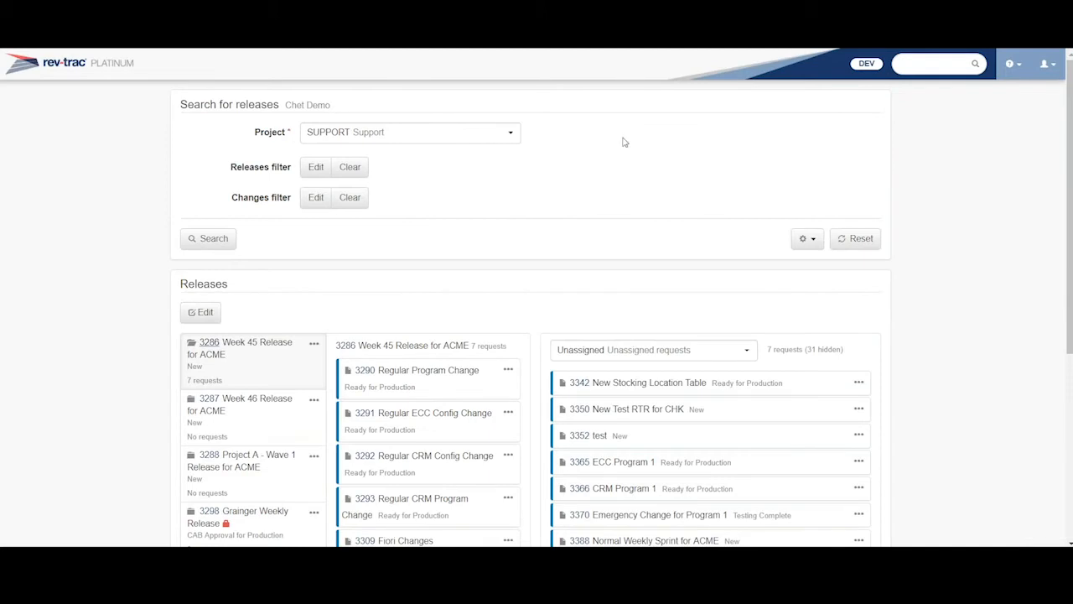
Move change 3342 New Stocking Location Table into release 3286 Week 45 and save the assignments.
click(199, 311)
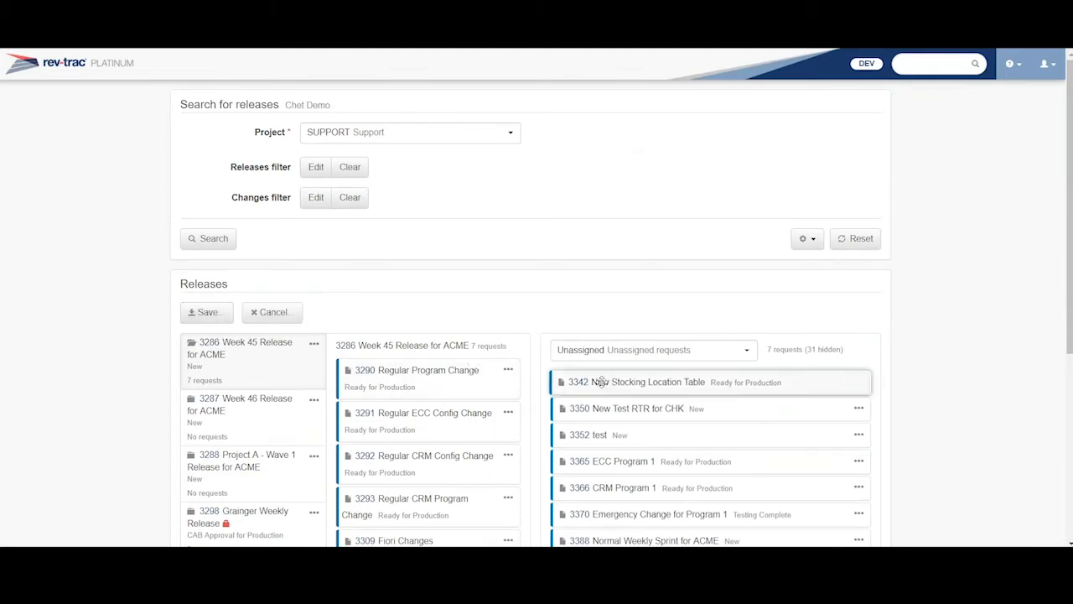
drag(710, 382, 427, 370)
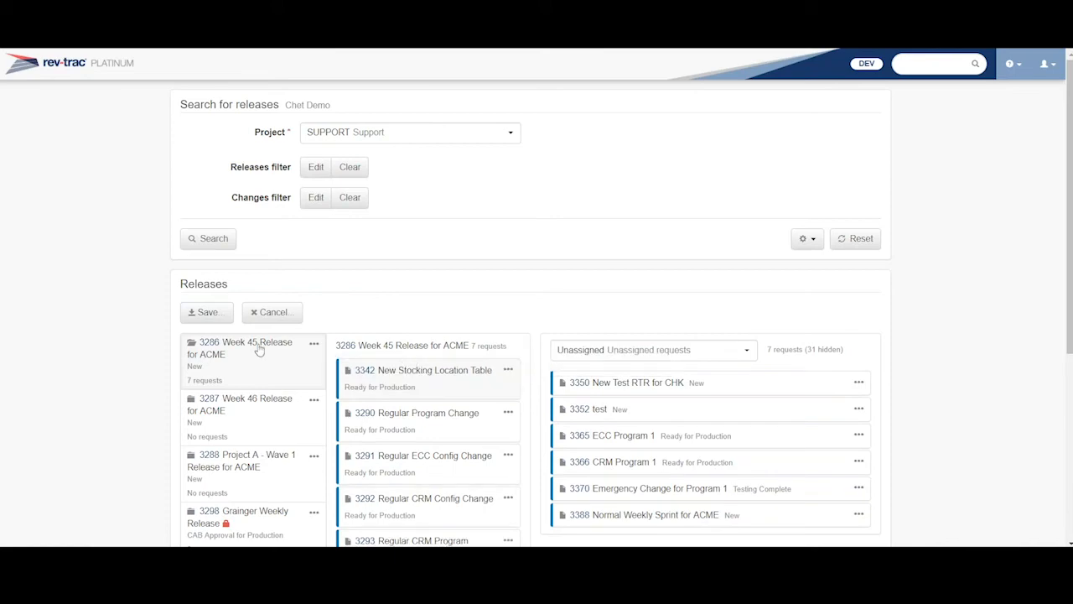
click(206, 312)
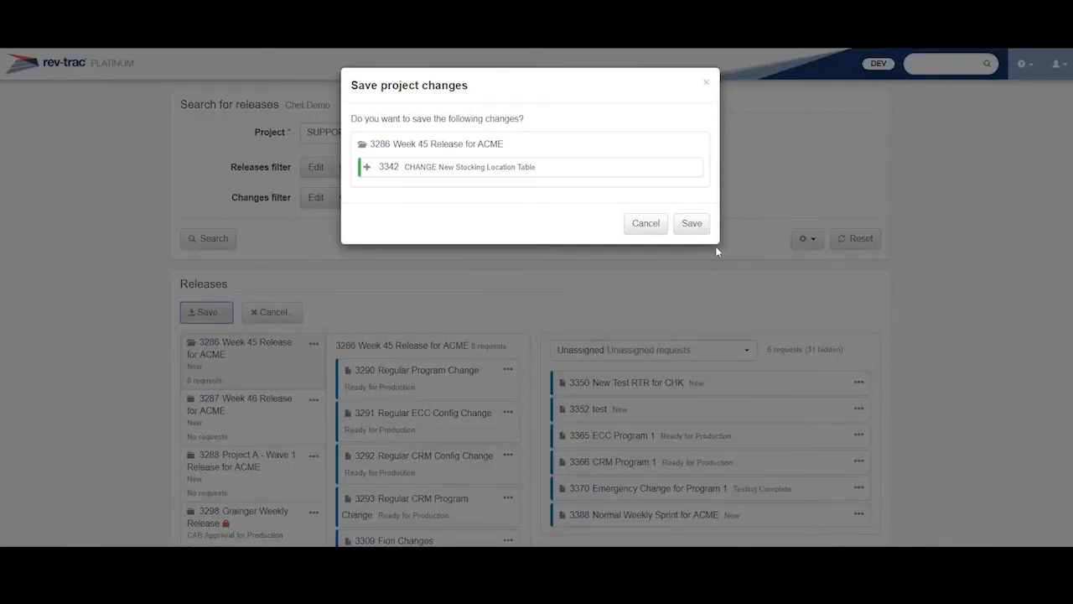
click(691, 223)
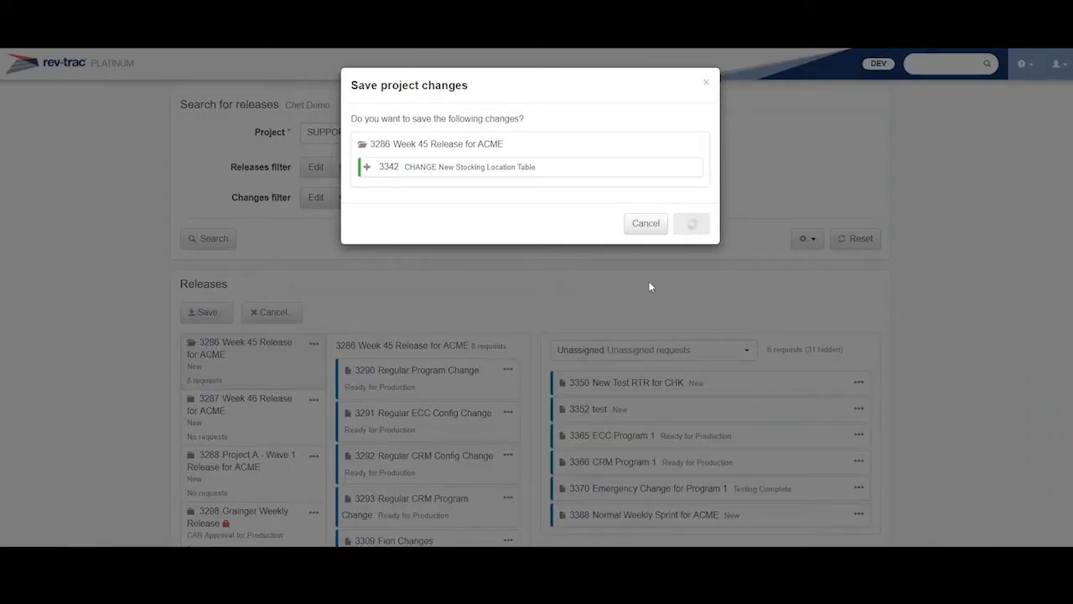
click(691, 223)
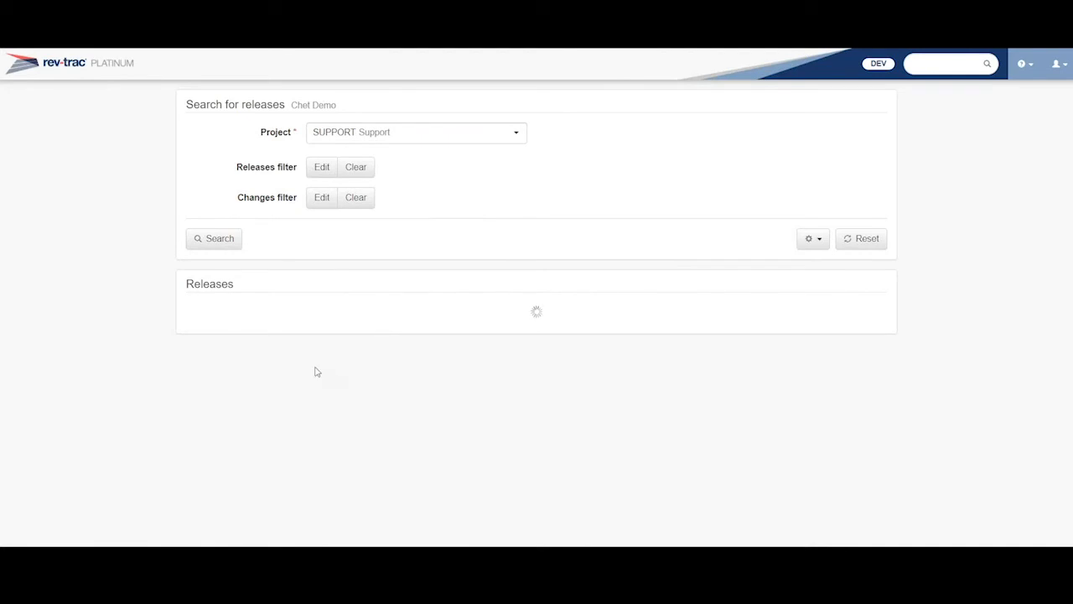
Reopen the record for release 3286, now listing eight requests.
click(213, 238)
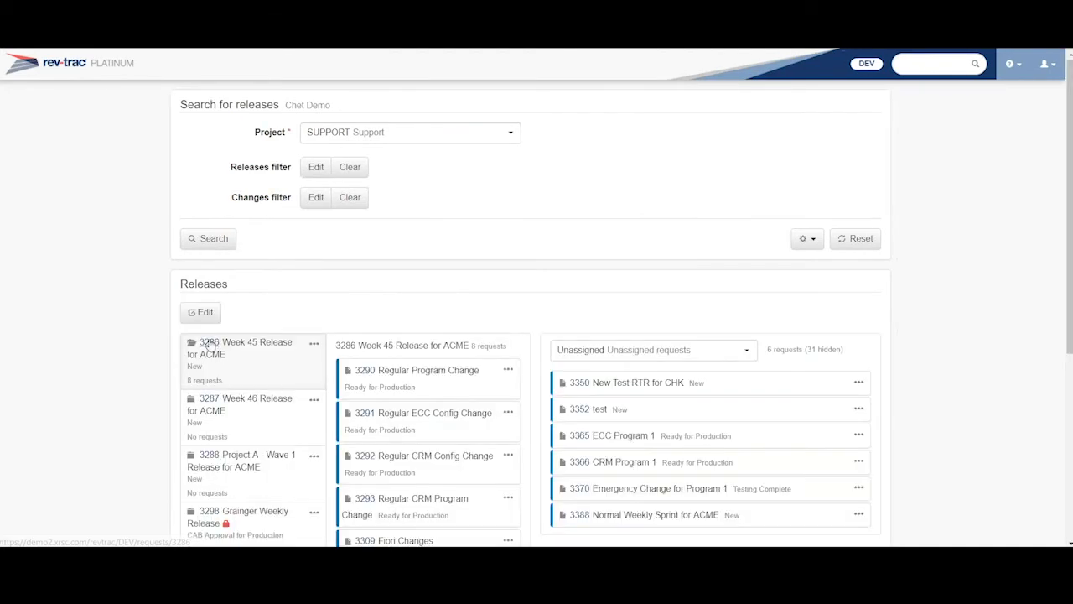
click(244, 347)
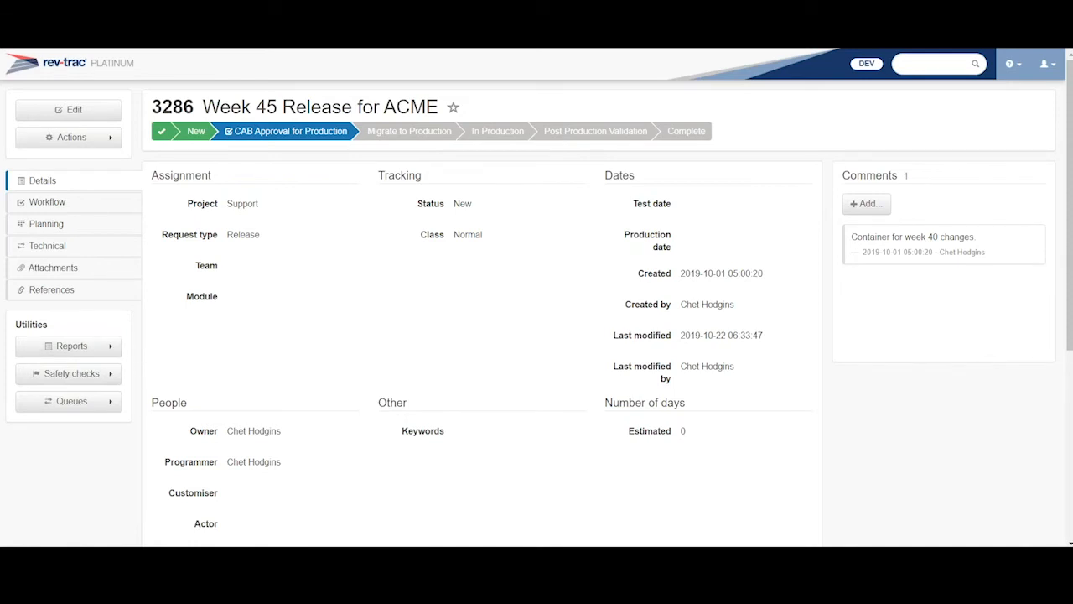
Run the PODS check for Migrate to Production, confirming all 16 dependencies including ZSTOCKTAB are In selection.
click(71, 373)
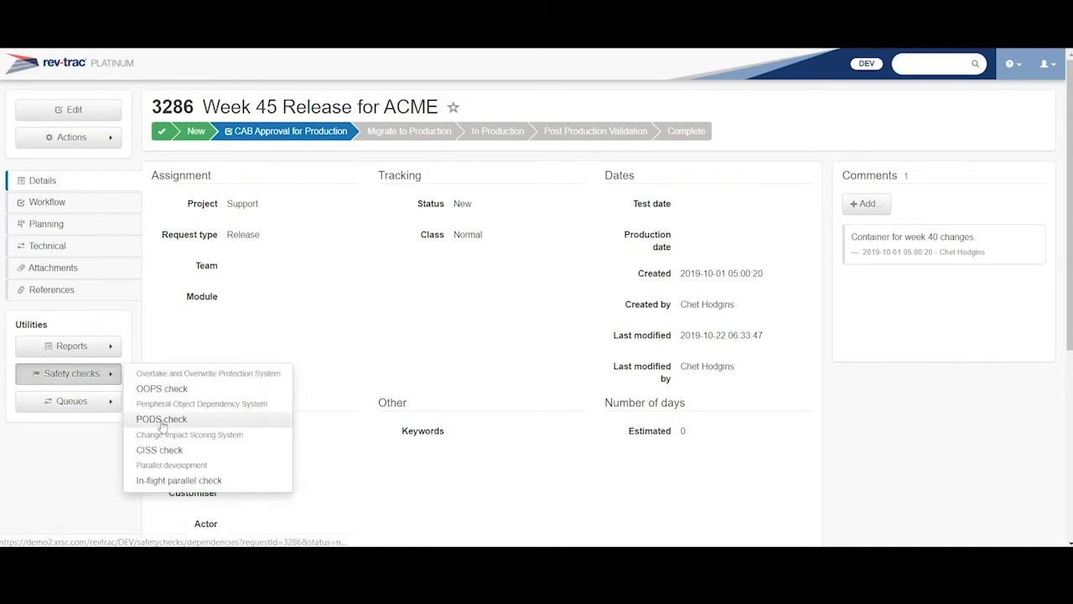
click(161, 419)
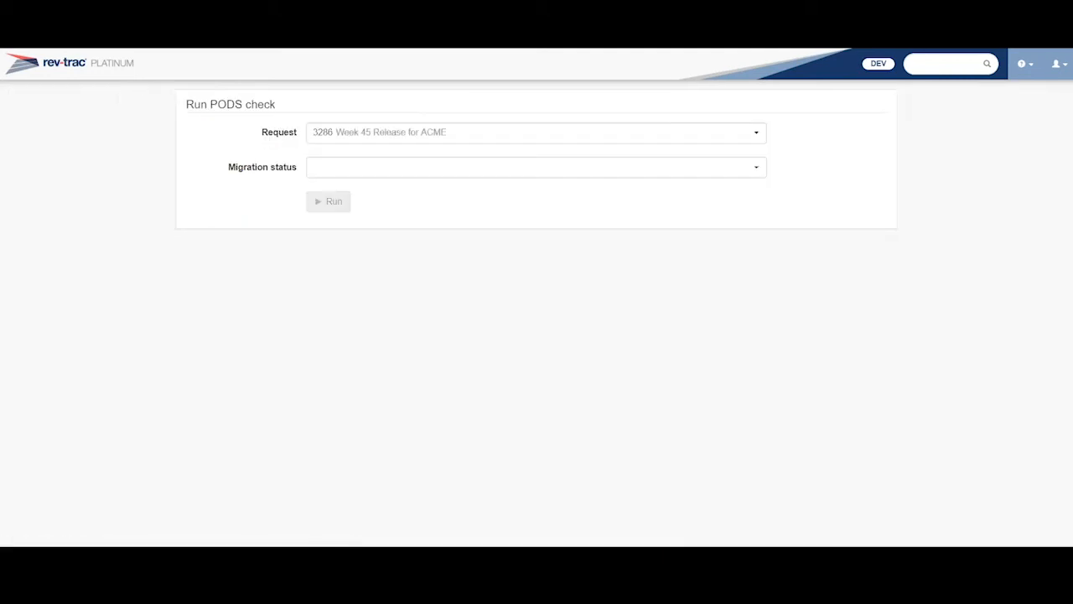
click(327, 201)
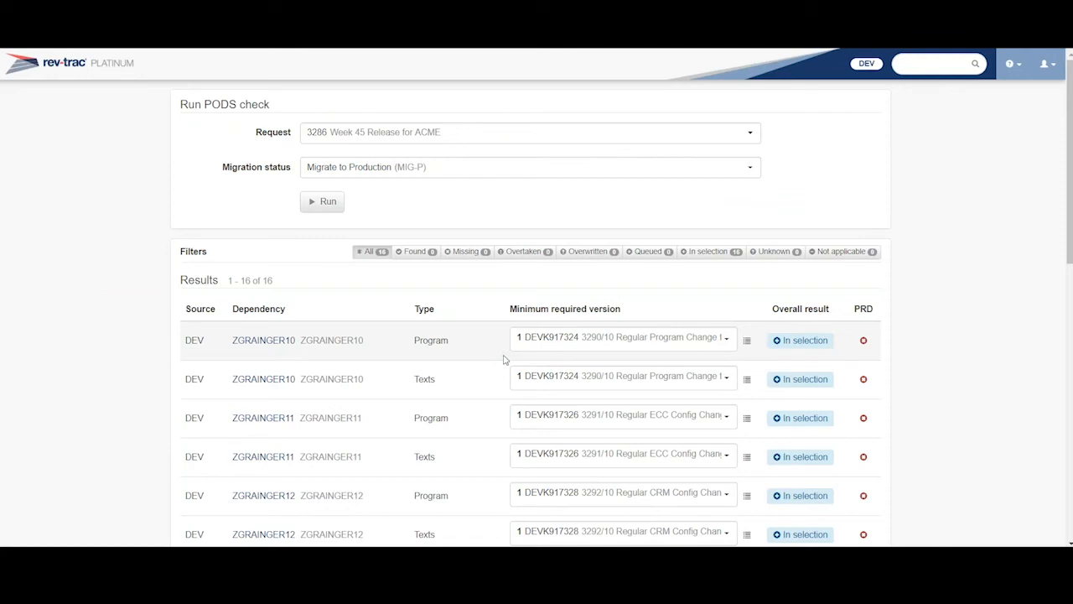
scroll(down, 3)
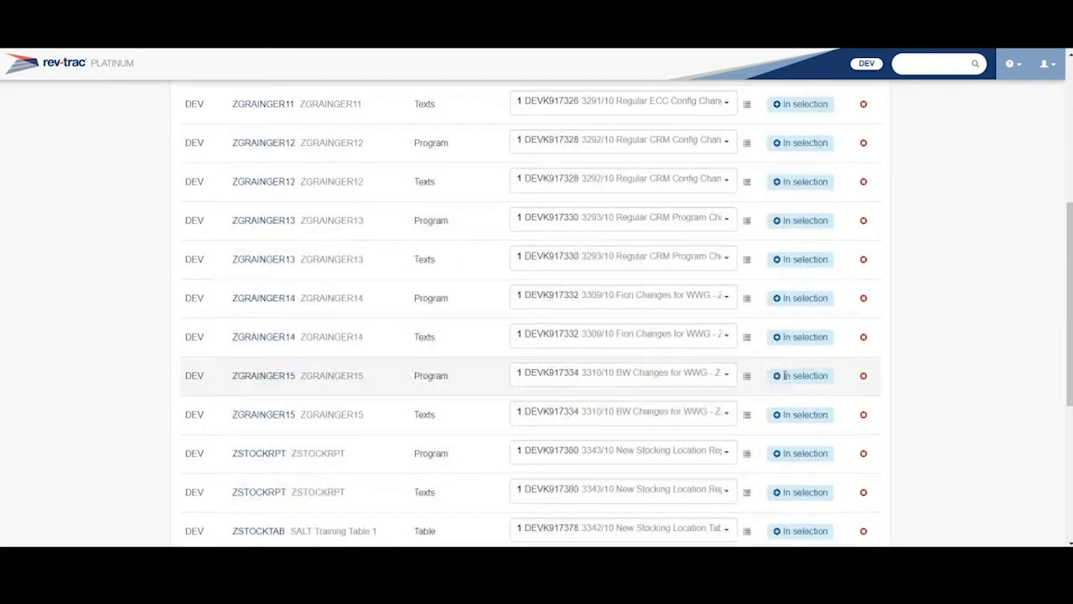
scroll(down, 3)
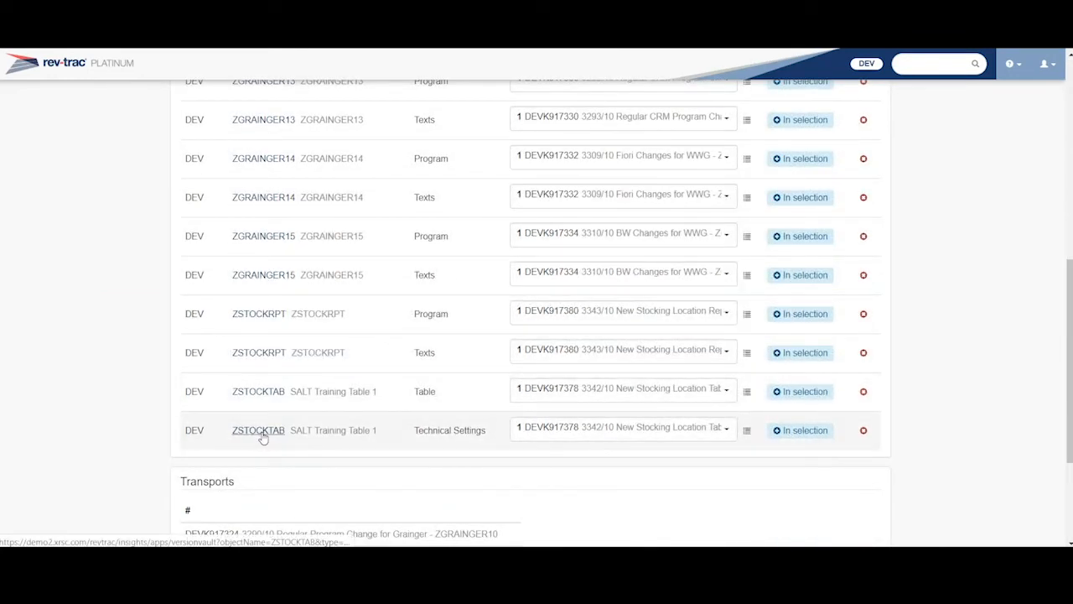
mouse_move(628, 442)
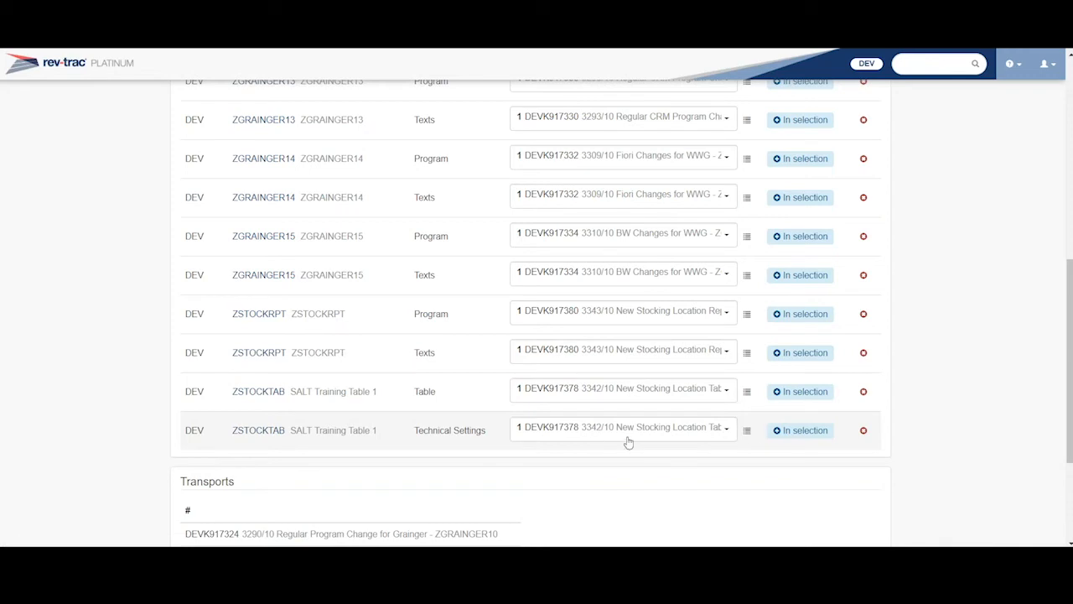
mouse_move(1010, 285)
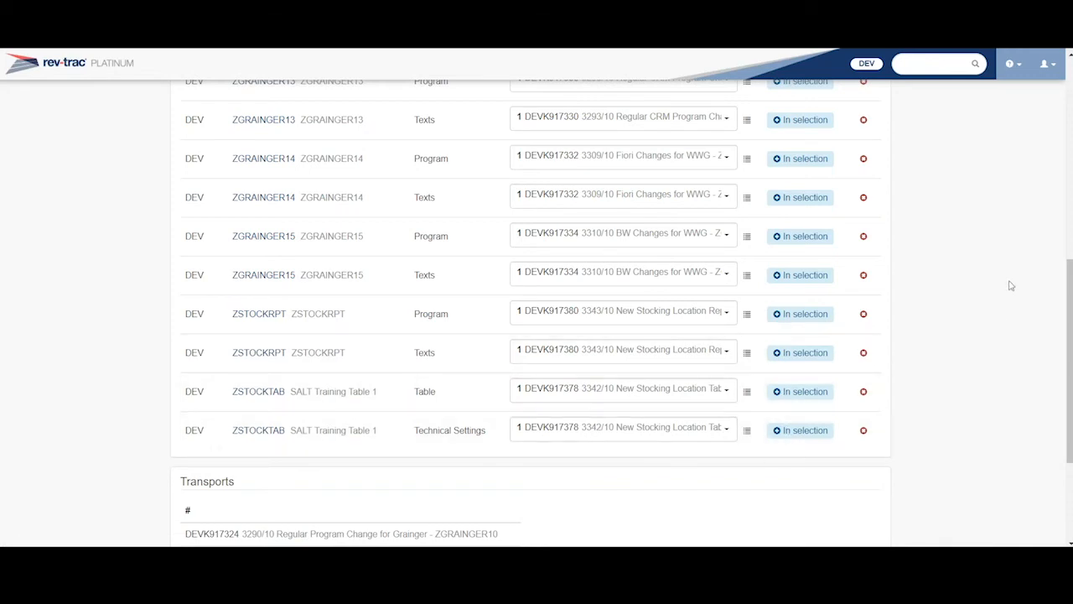
scroll(up, 3)
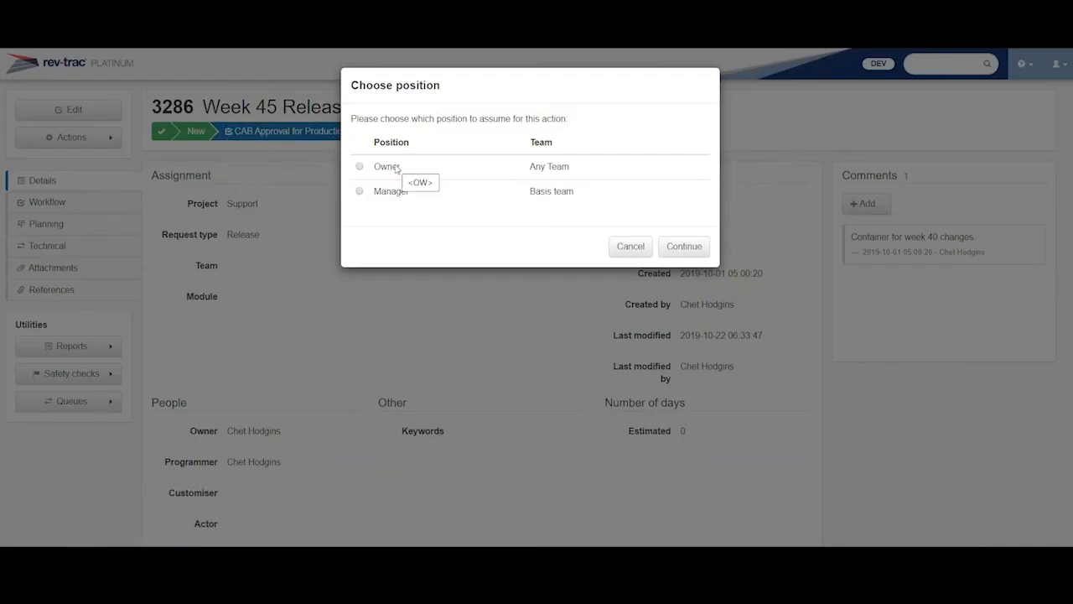
mouse_move(482, 176)
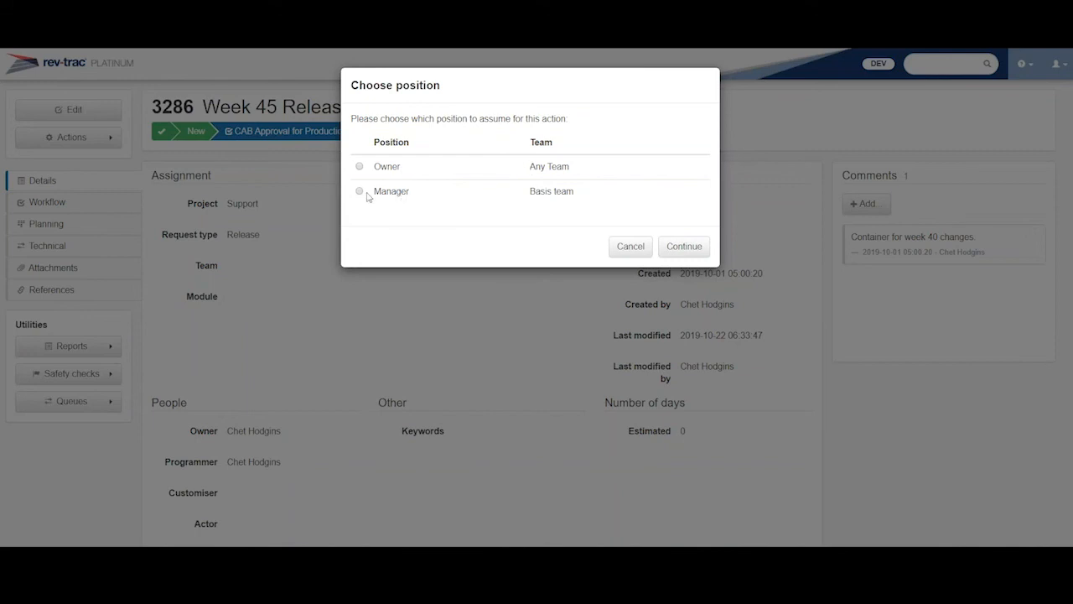
Set up the CAB approval sign-off as Manager for the Basis team, then cancel without approving.
click(358, 190)
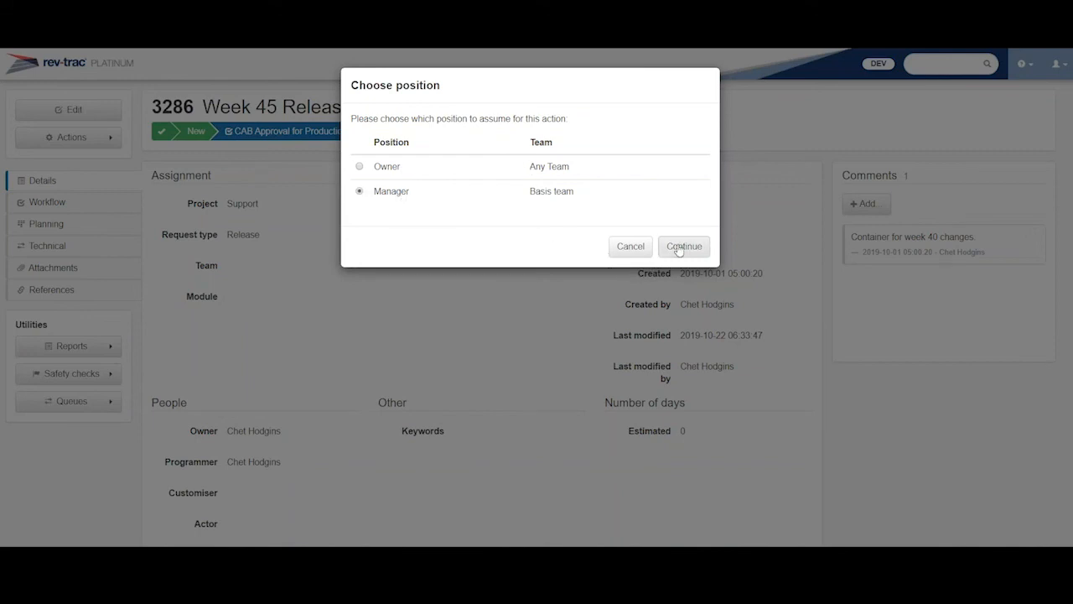
click(683, 246)
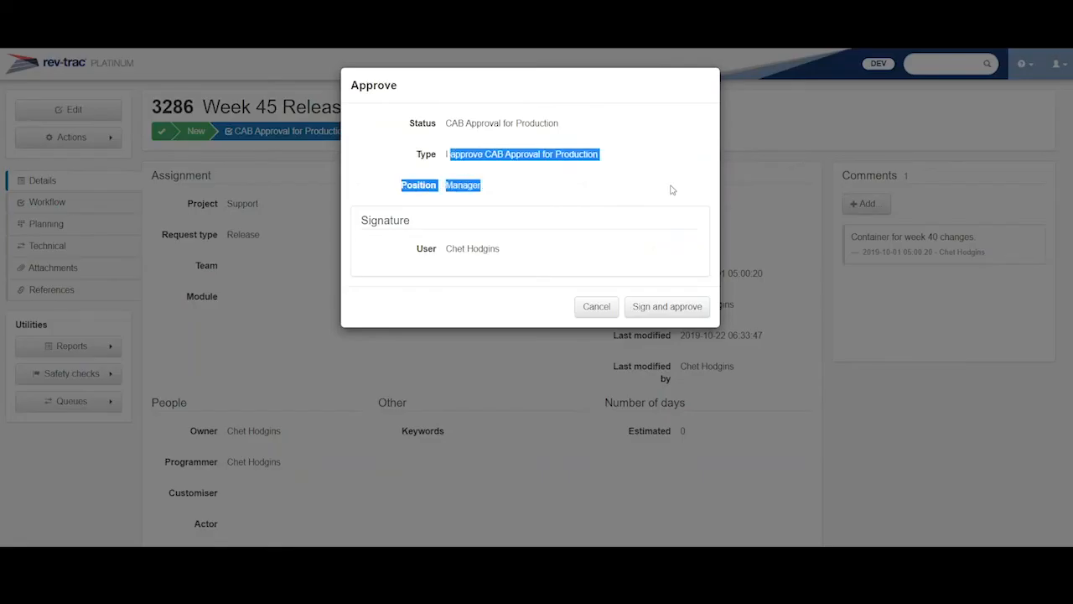
mouse_move(612, 181)
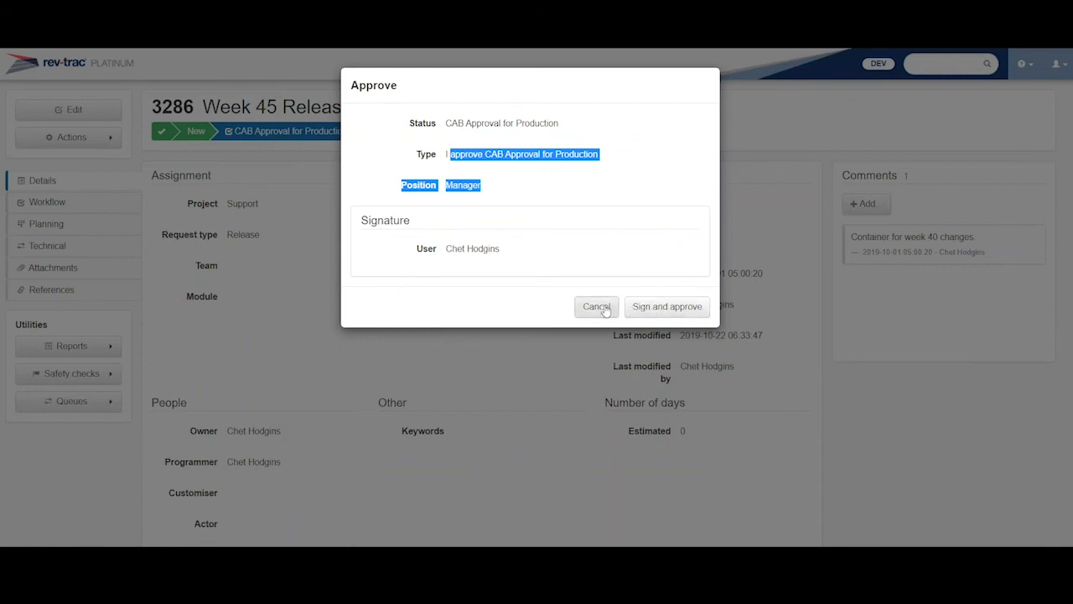
click(596, 306)
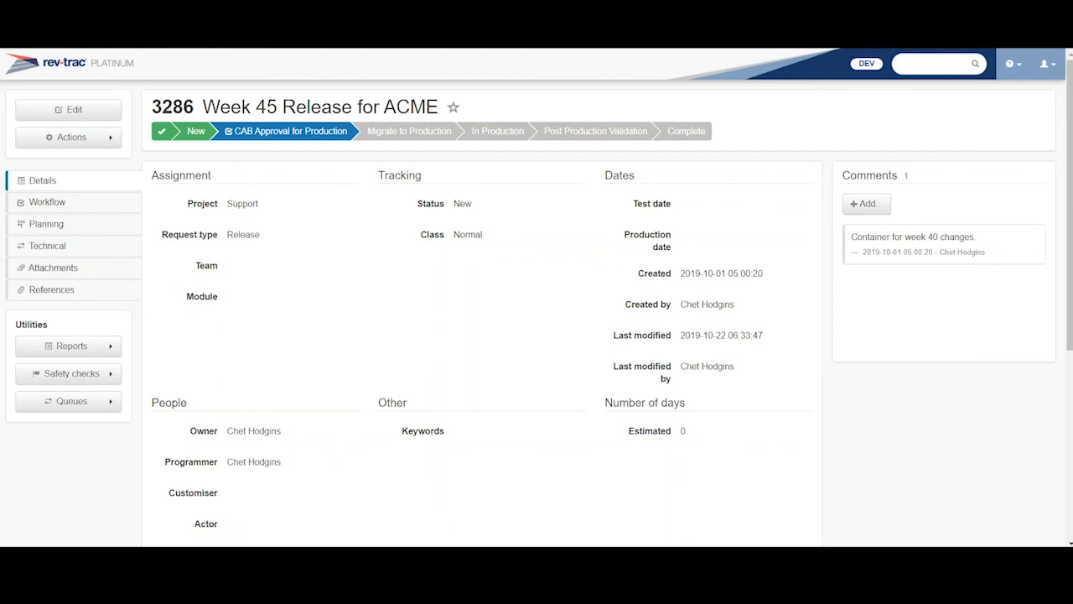
mouse_move(900, 286)
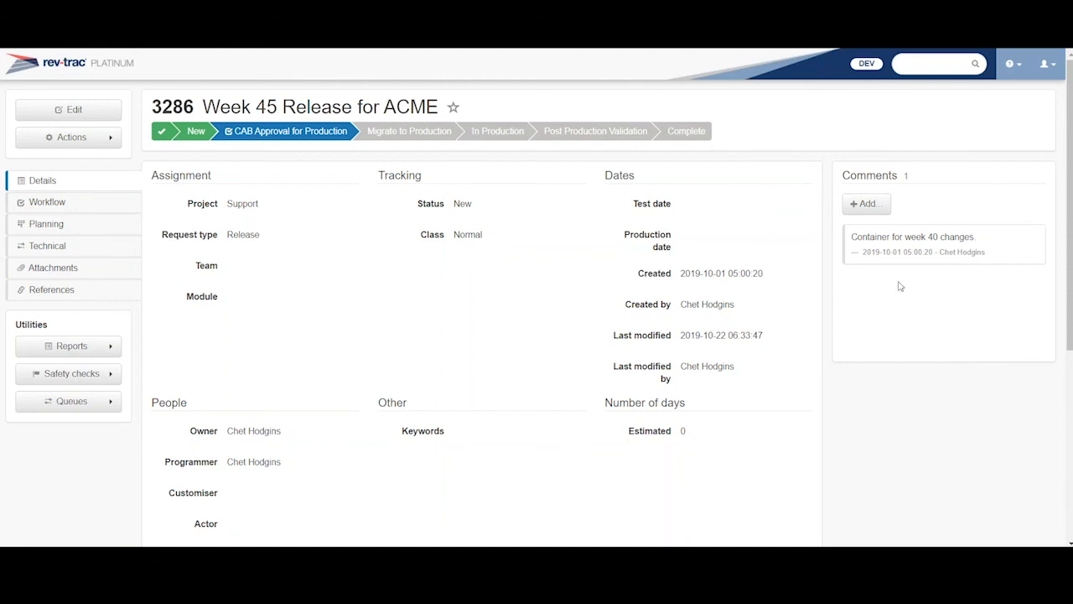